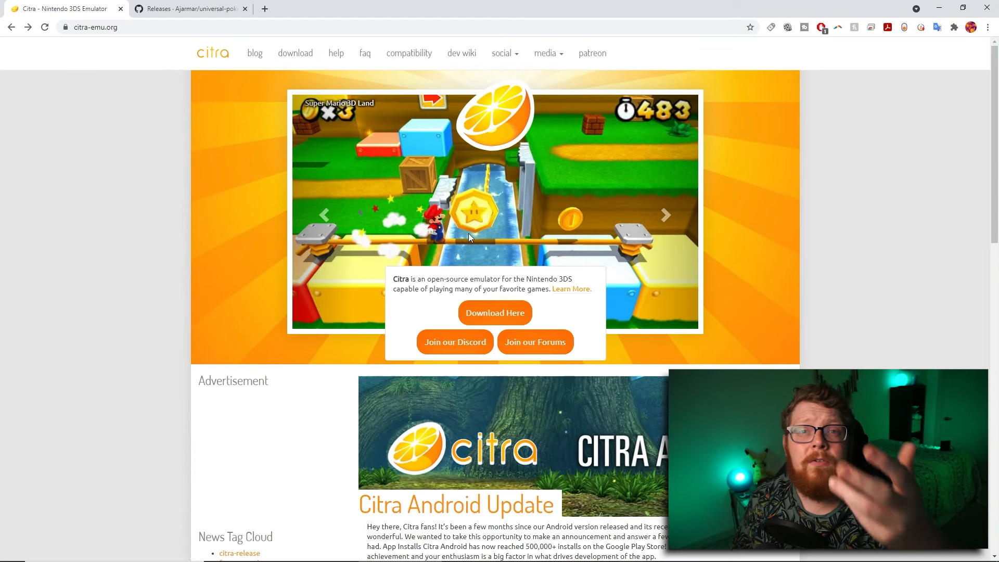
Step: Expand X:/Citra Games to list its three games and open the folder's directory location
{"action": "left_click", "coordinate": [495, 313]}
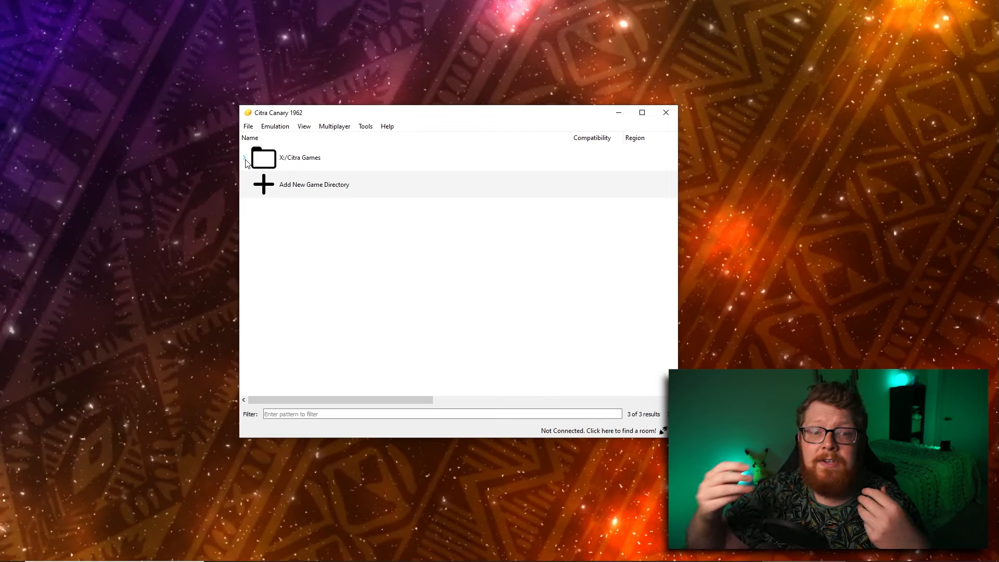
{"action": "left_click", "coordinate": [244, 157]}
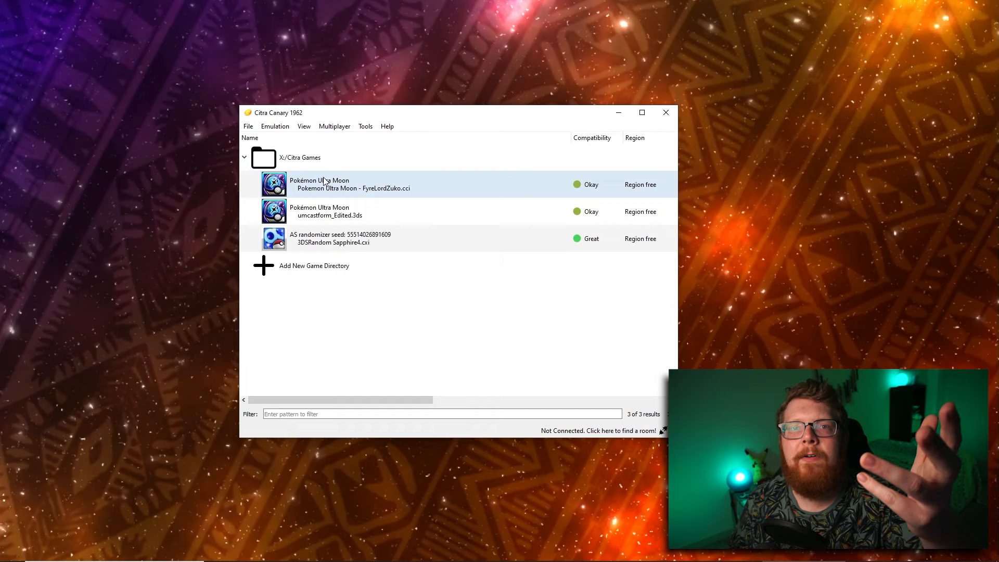
{"action": "left_click", "coordinate": [299, 157]}
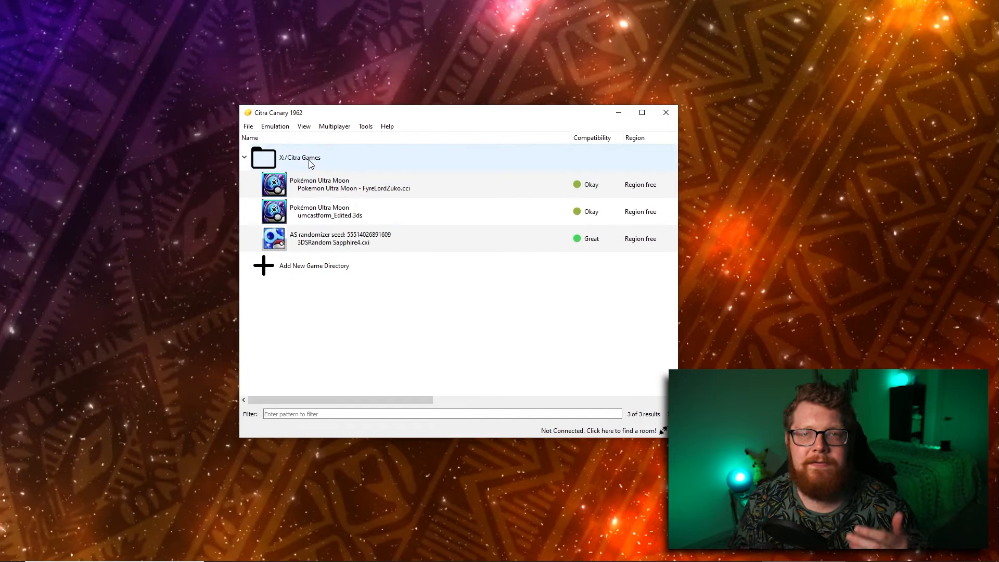
{"action": "right_click", "coordinate": [299, 157]}
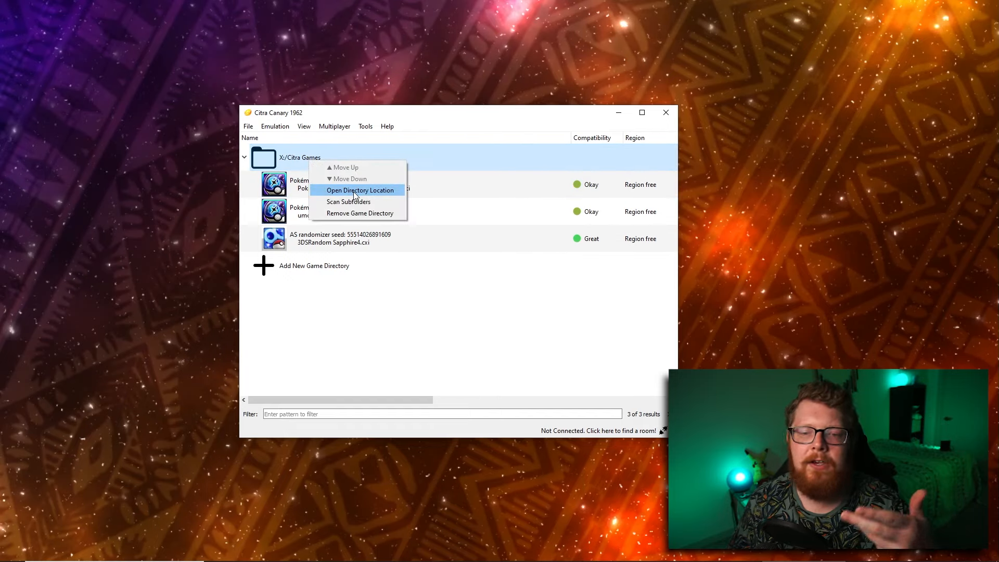
{"action": "left_click", "coordinate": [360, 189]}
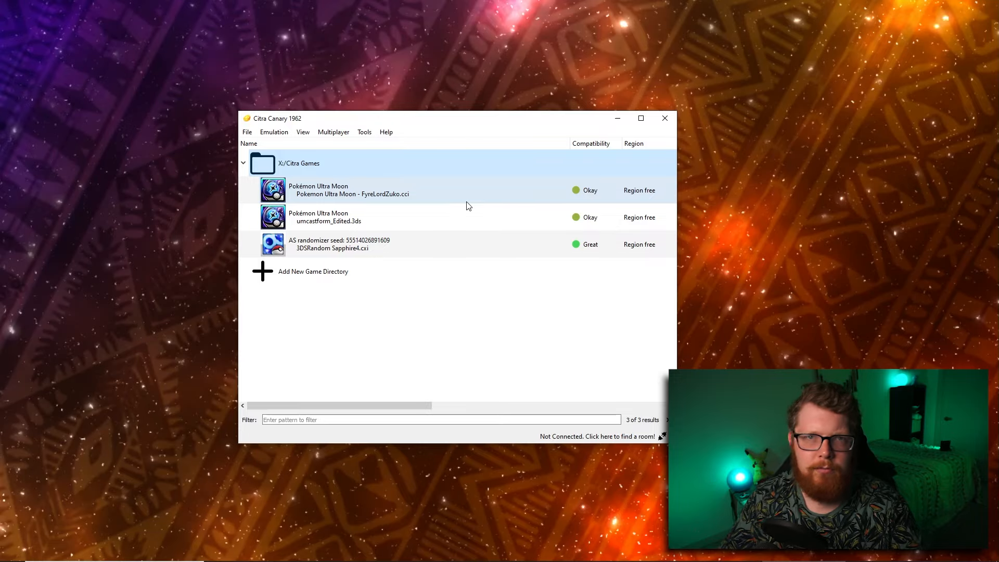
{"action": "left_click", "coordinate": [639, 118]}
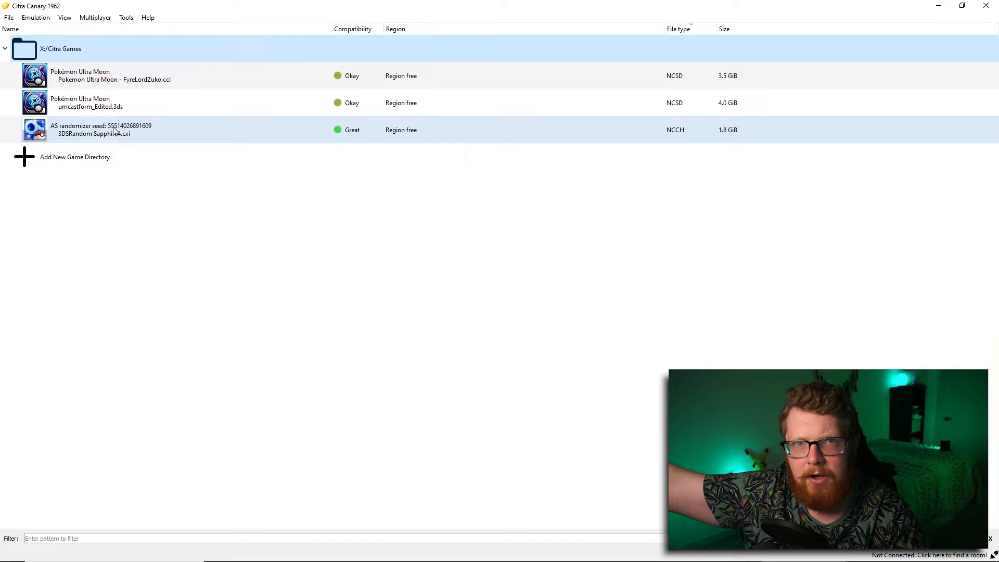
Step: Launch the 'AS randomizer seed' game from 3DSRandom Sapphire4.cci
{"action": "left_click", "coordinate": [127, 130]}
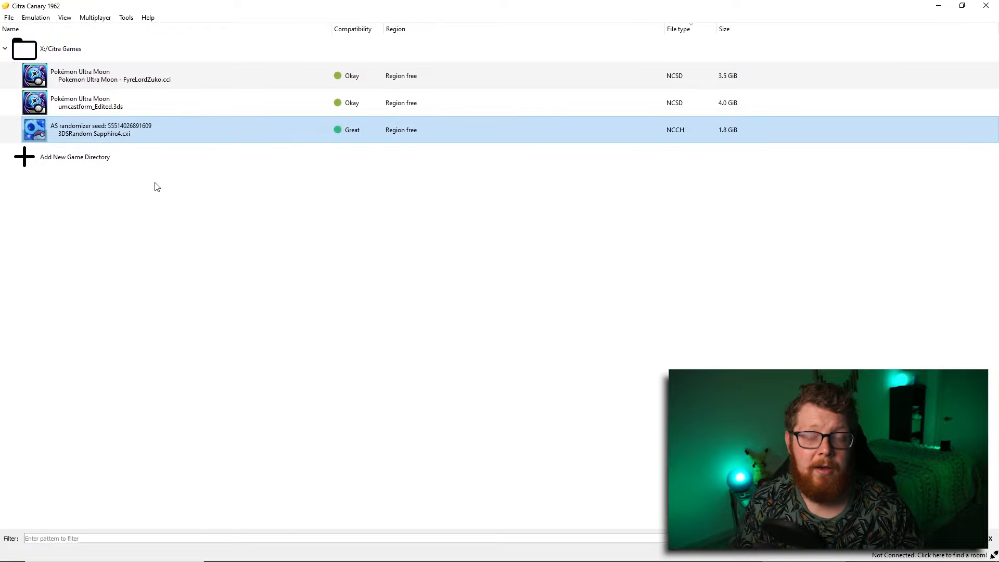
{"action": "double_click", "coordinate": [101, 129]}
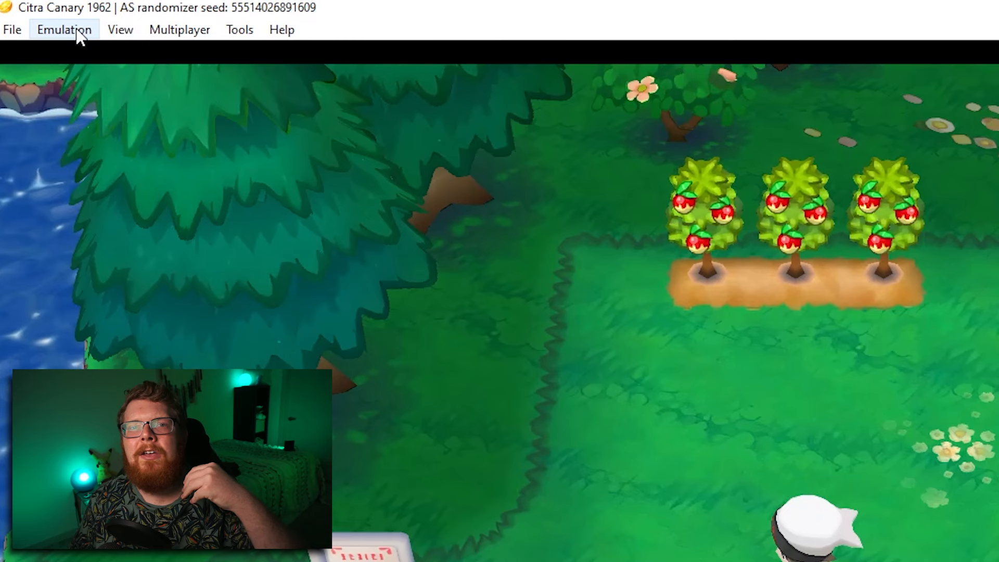
Step: Review the General page, then the System page's System, Camera and Storage tabs via Emulation > Configure
{"action": "left_click", "coordinate": [63, 29]}
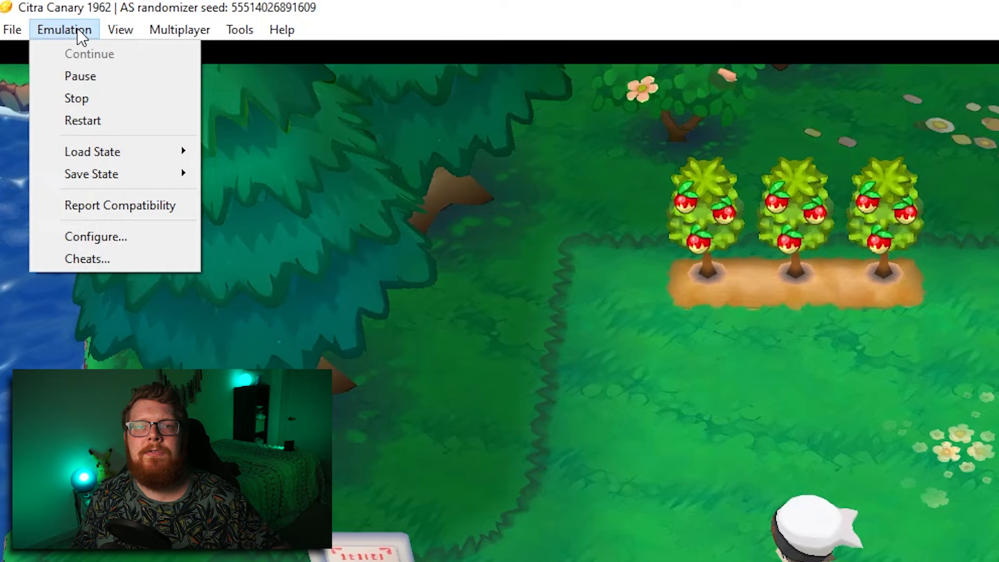
{"action": "mouse_move", "coordinate": [96, 237]}
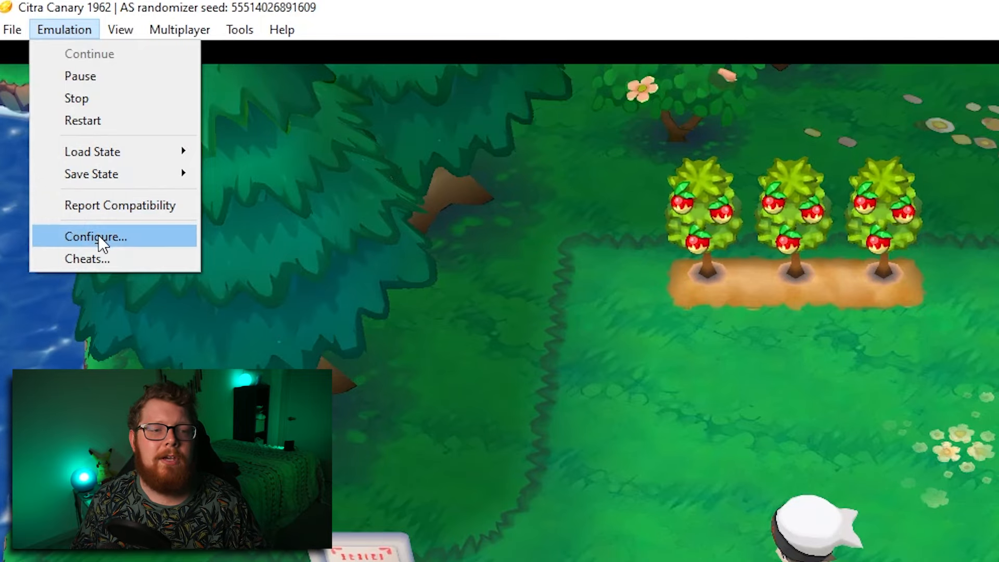
{"action": "left_click", "coordinate": [95, 236]}
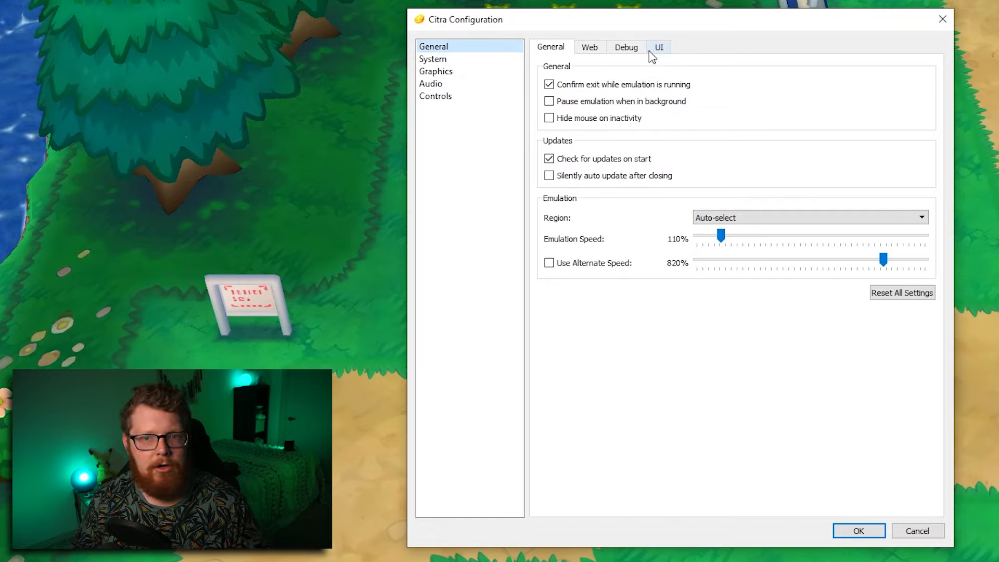
{"action": "mouse_move", "coordinate": [561, 86]}
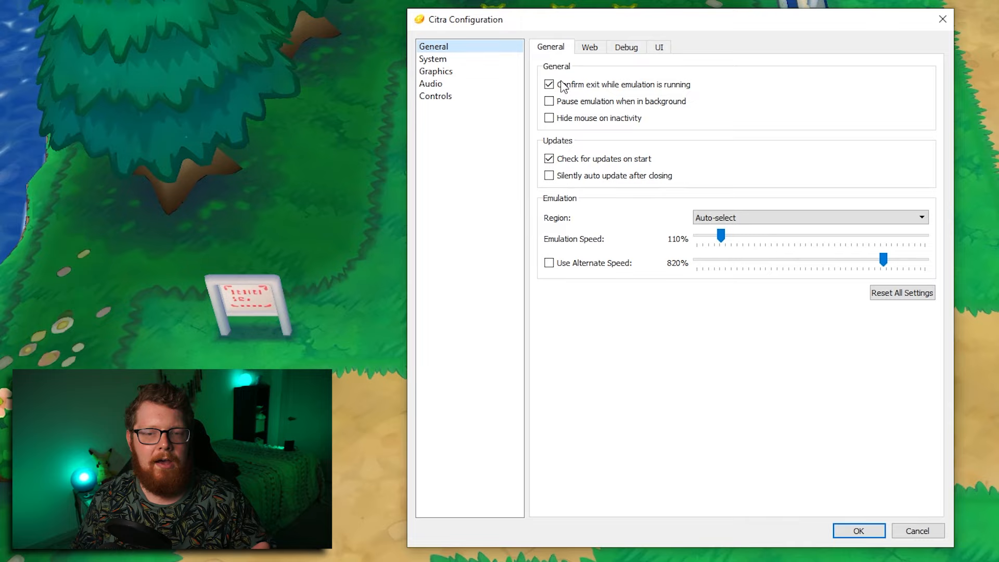
{"action": "mouse_move", "coordinate": [569, 220]}
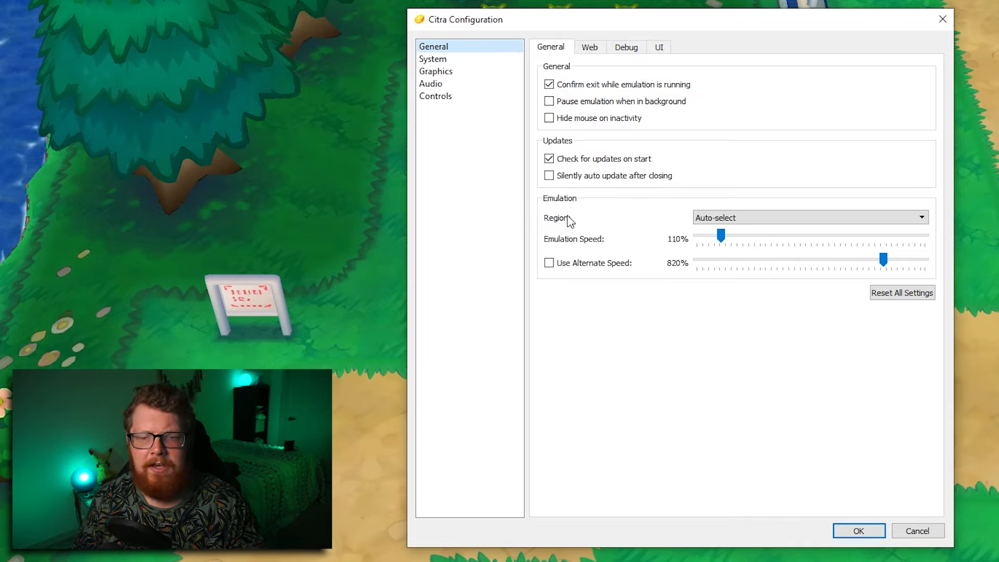
{"action": "mouse_move", "coordinate": [603, 251]}
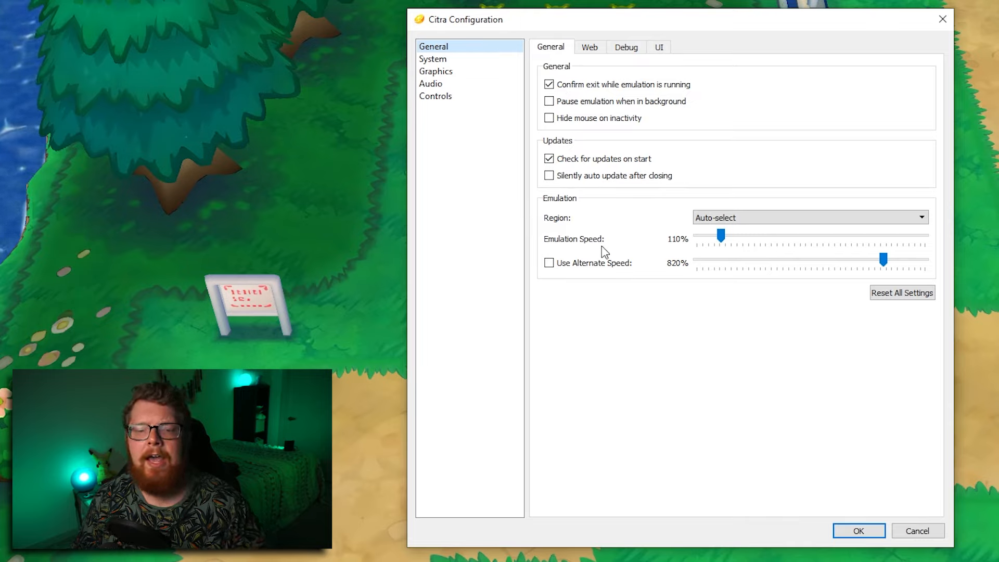
{"action": "mouse_move", "coordinate": [681, 240]}
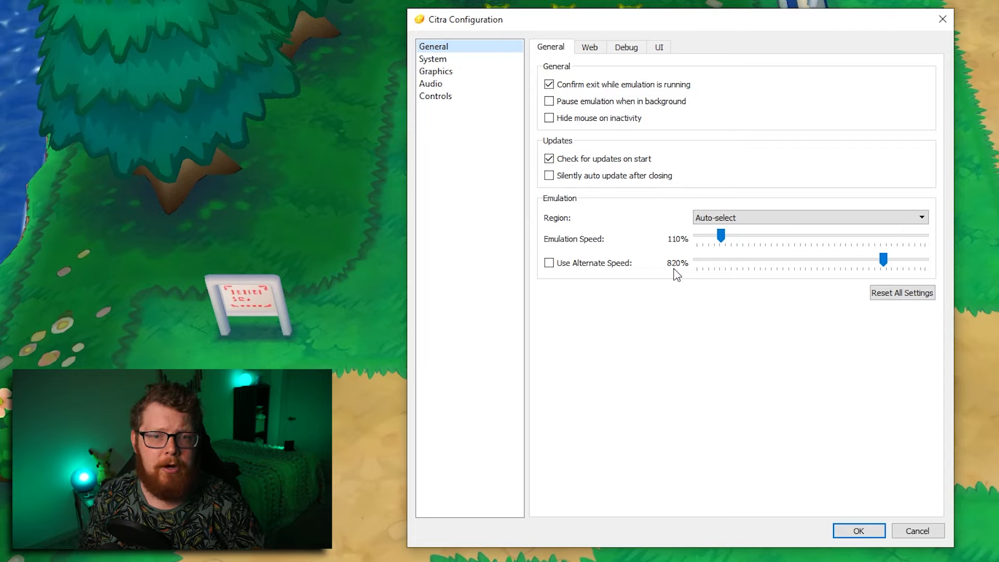
{"action": "left_click", "coordinate": [432, 58]}
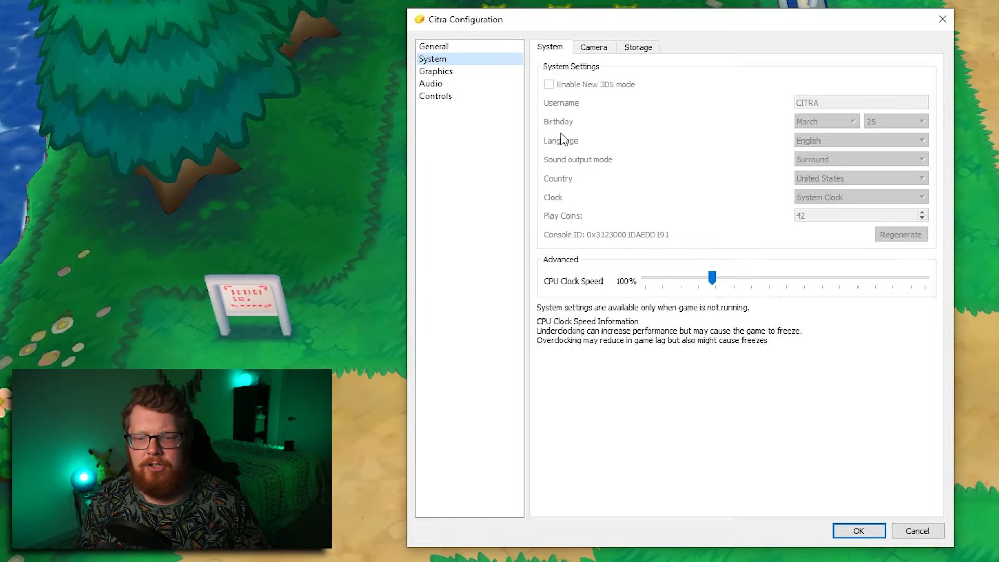
{"action": "left_click", "coordinate": [592, 47]}
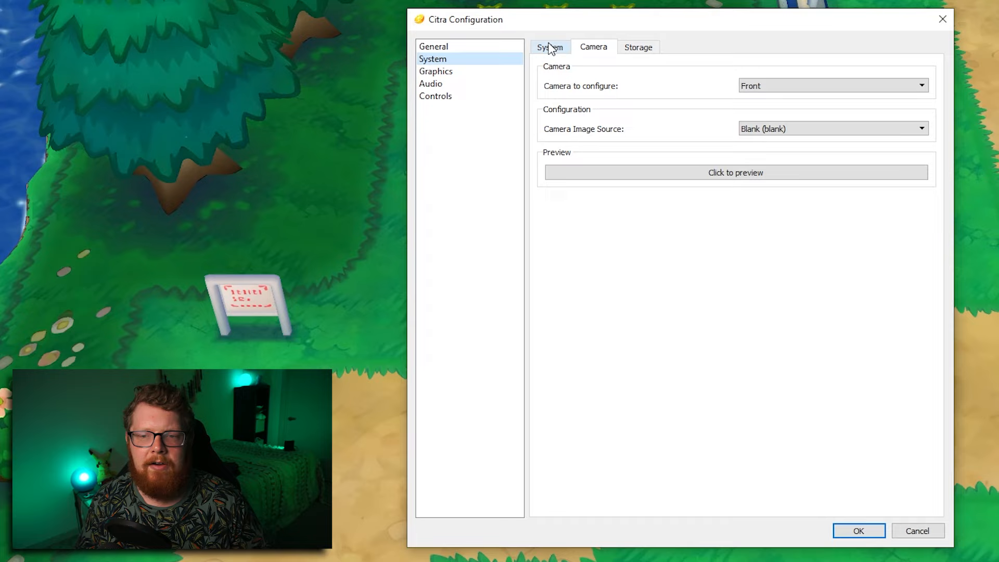
{"action": "left_click", "coordinate": [638, 46]}
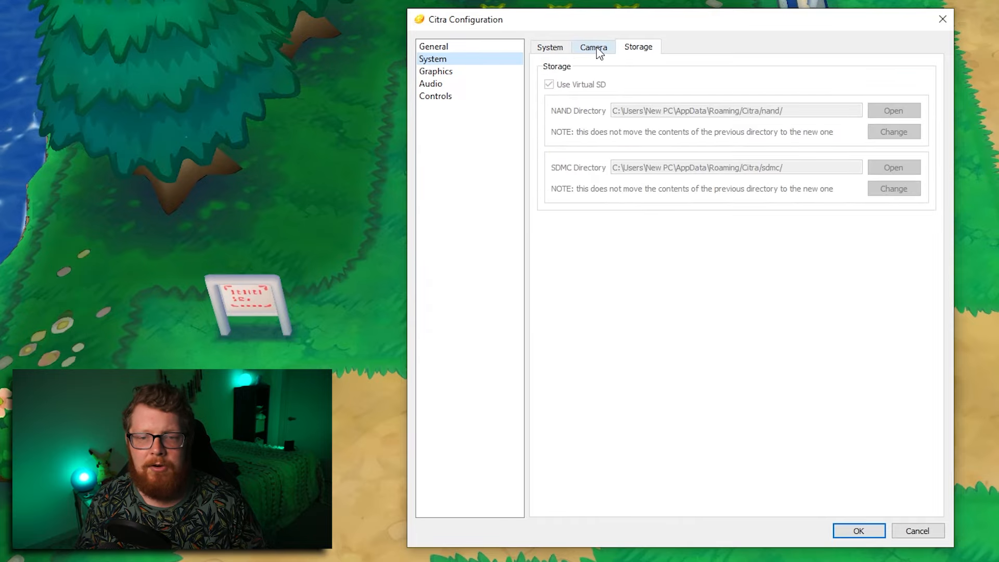
{"action": "left_click", "coordinate": [592, 47]}
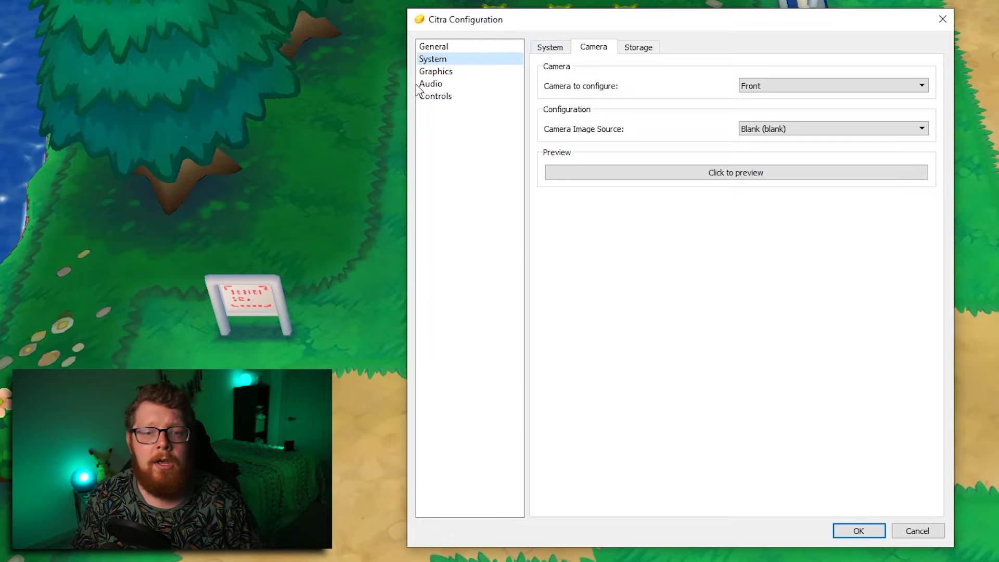
Step: Set Graphics Internal Resolution to Native (400x240) and apply it with OK
{"action": "left_click", "coordinate": [436, 71]}
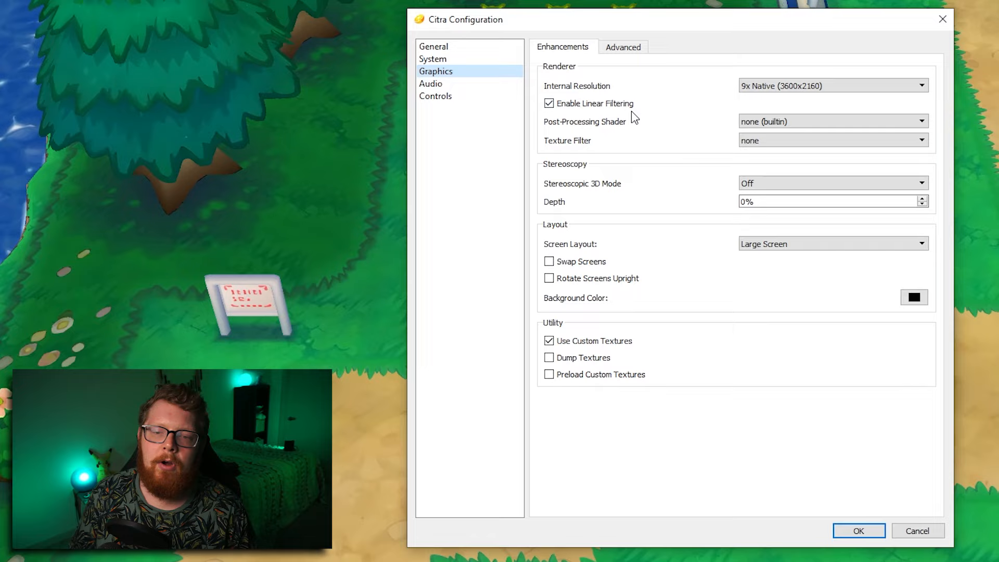
{"action": "mouse_move", "coordinate": [626, 222]}
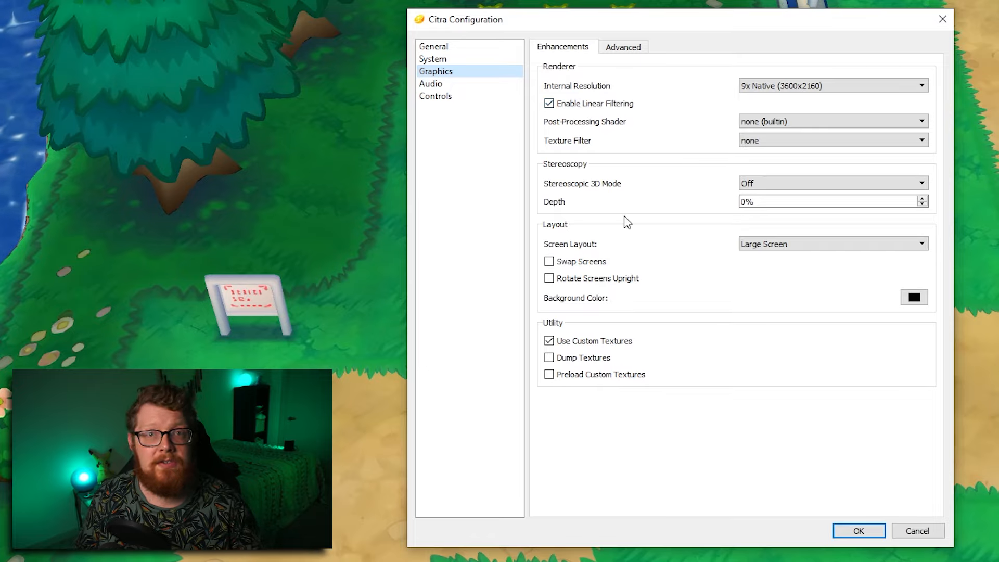
{"action": "mouse_move", "coordinate": [633, 180]}
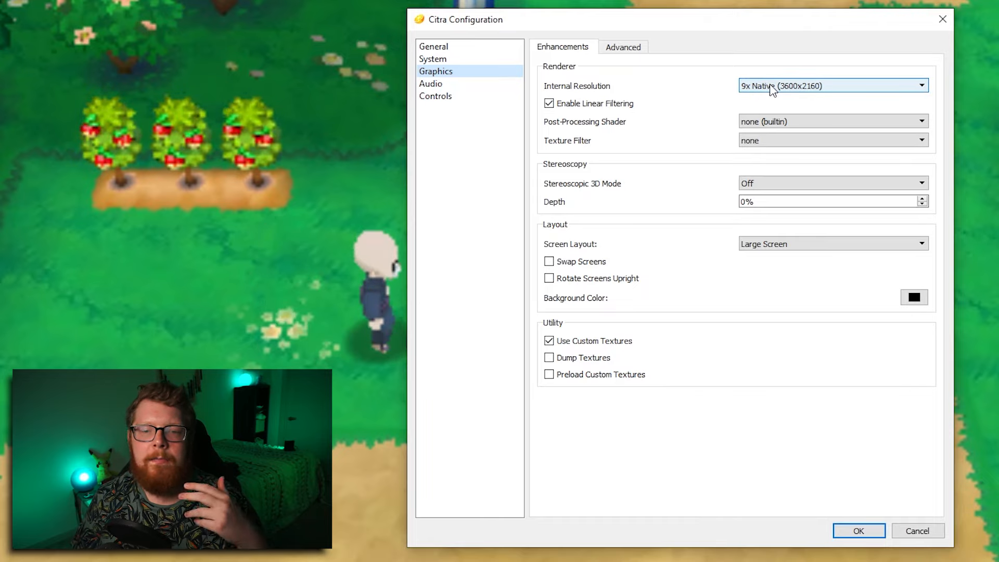
{"action": "left_click", "coordinate": [832, 85]}
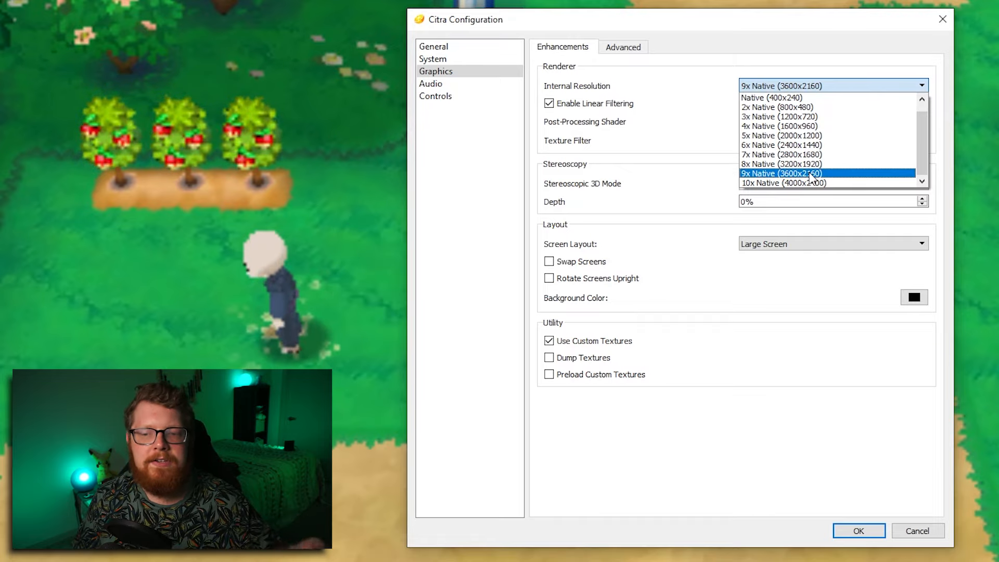
{"action": "left_click", "coordinate": [781, 173]}
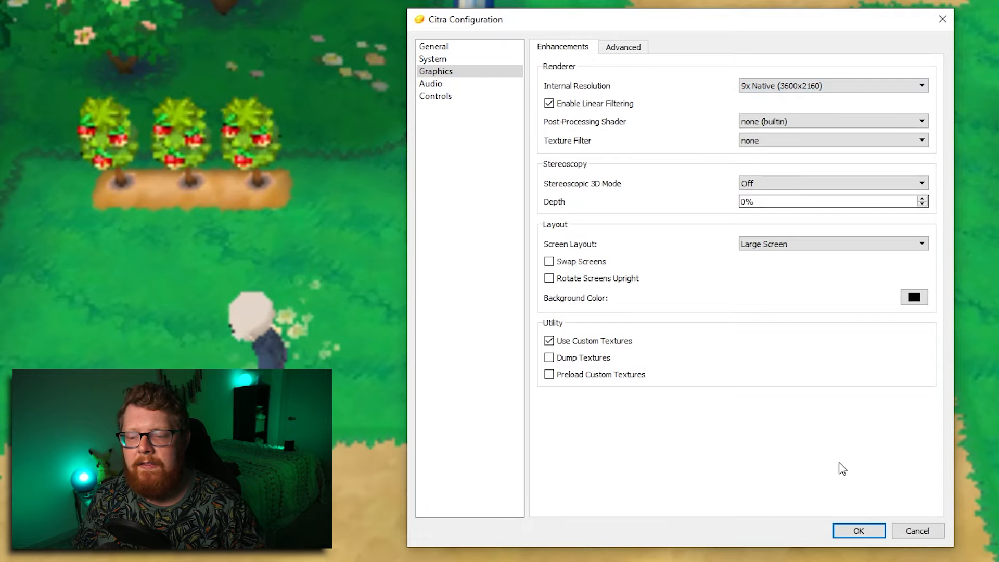
{"action": "left_click", "coordinate": [858, 530]}
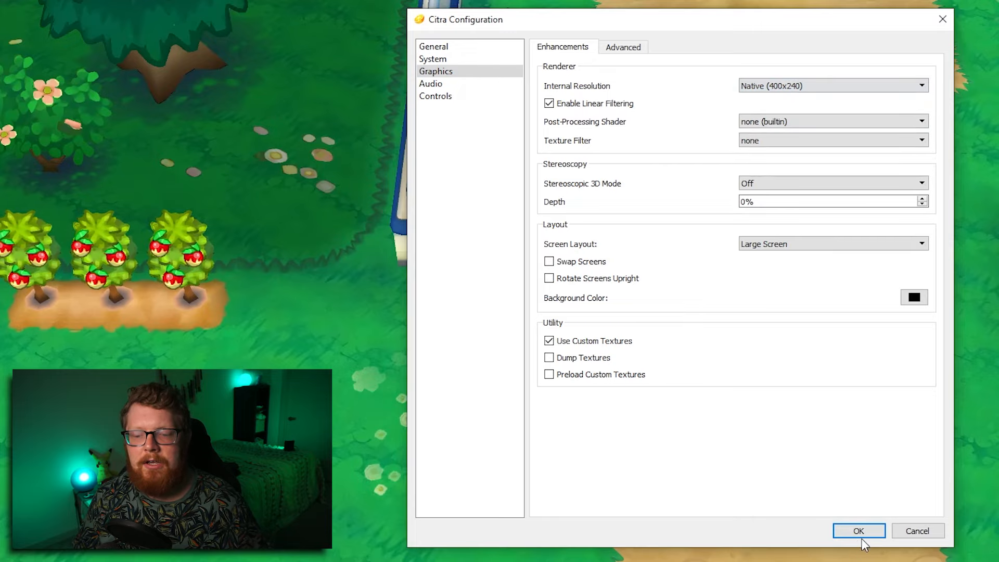
{"action": "left_click", "coordinate": [858, 530]}
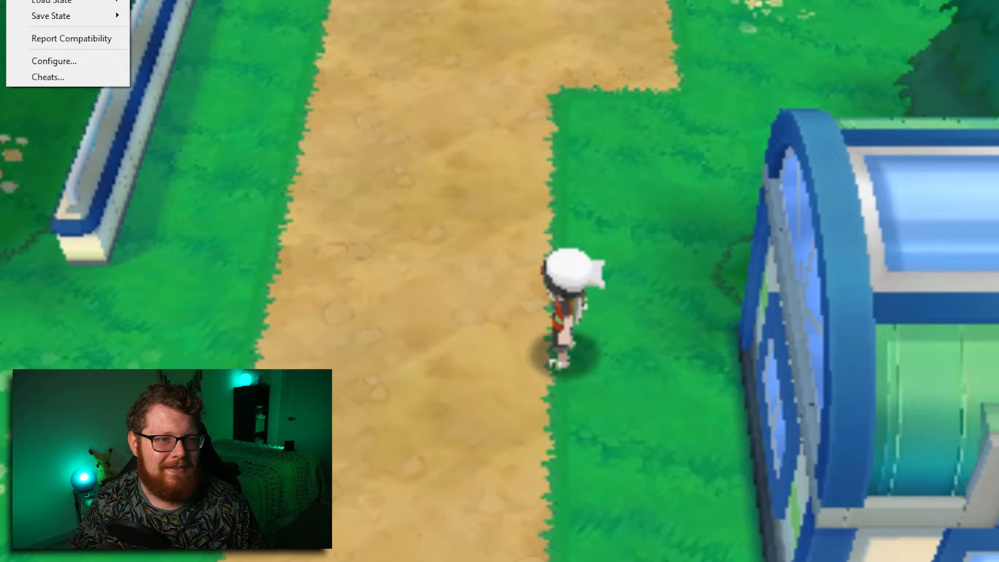
Step: Restore Internal Resolution to 9x Native (3600x2160) and list the resolution choices again
{"action": "left_click", "coordinate": [54, 60]}
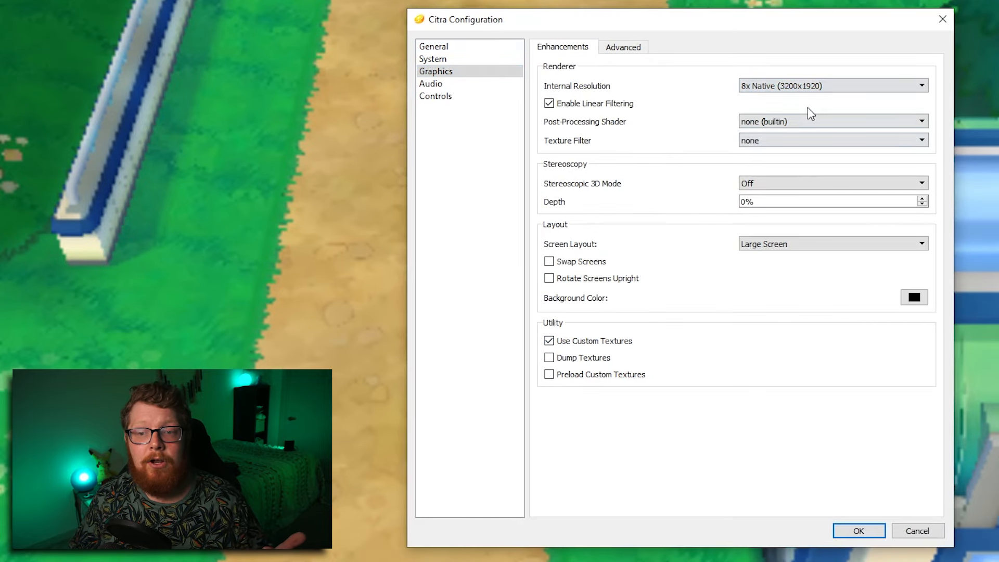
{"action": "left_click", "coordinate": [831, 85]}
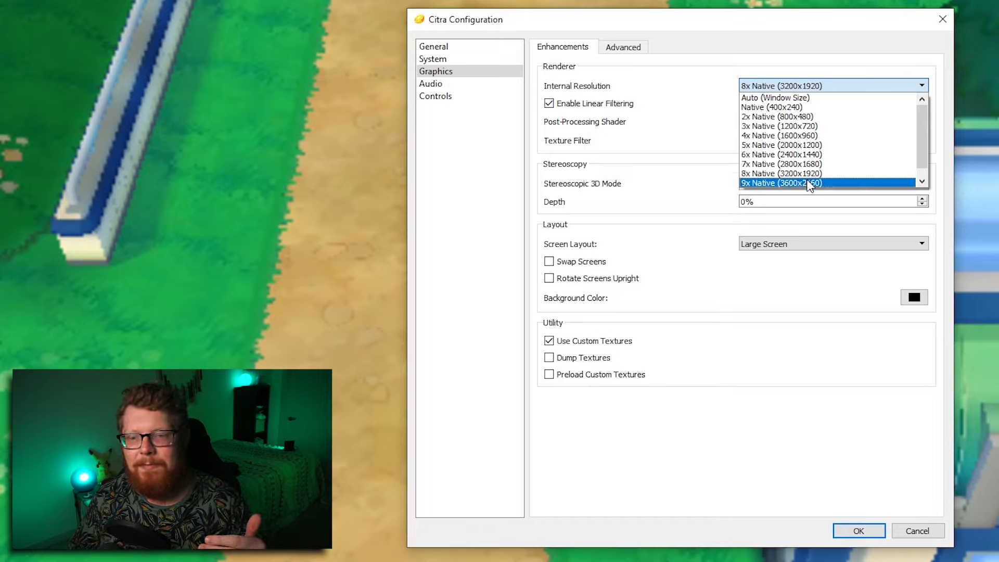
{"action": "left_click", "coordinate": [781, 183]}
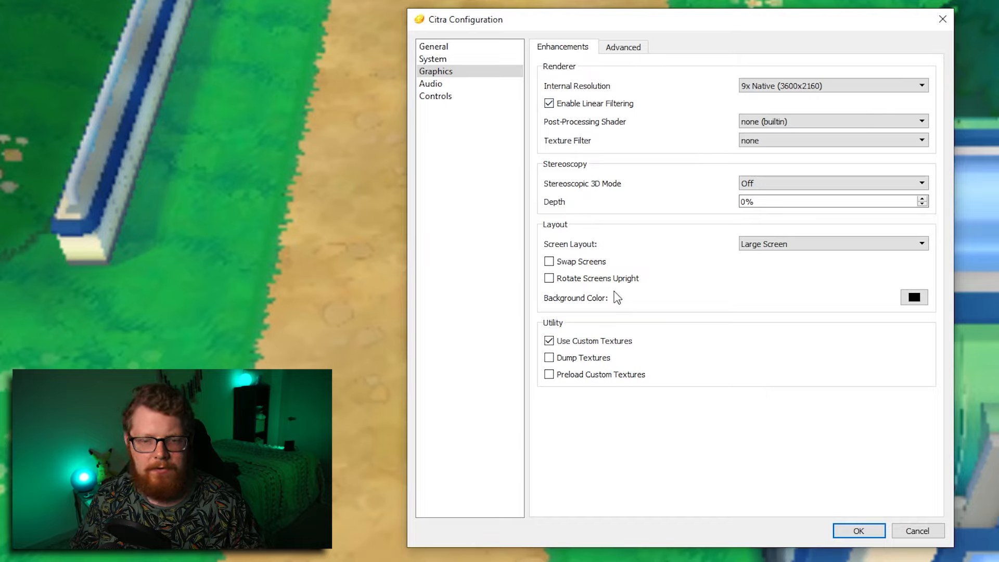
{"action": "mouse_move", "coordinate": [594, 341]}
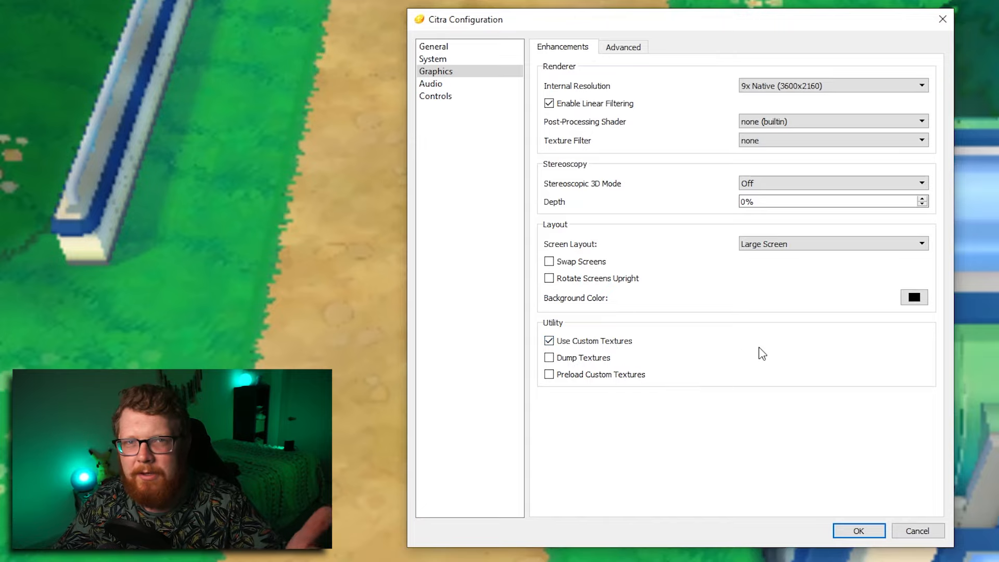
{"action": "mouse_move", "coordinate": [532, 111]}
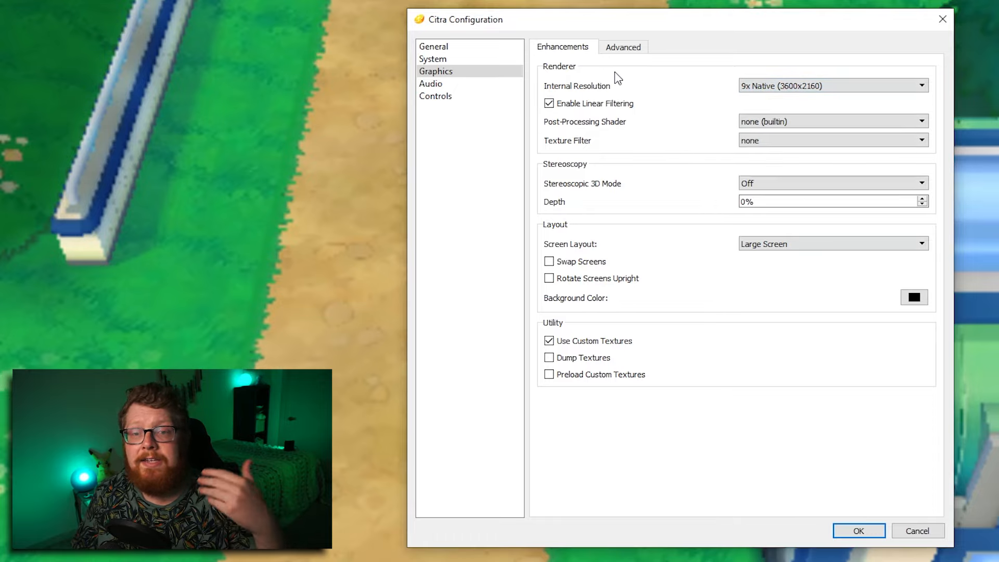
{"action": "left_click", "coordinate": [831, 85]}
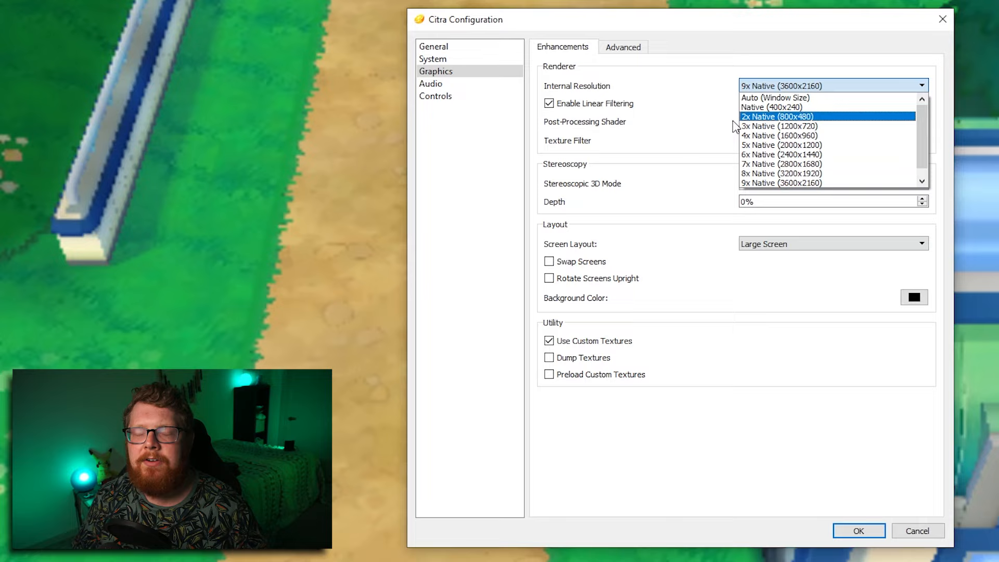
{"action": "mouse_move", "coordinate": [714, 125]}
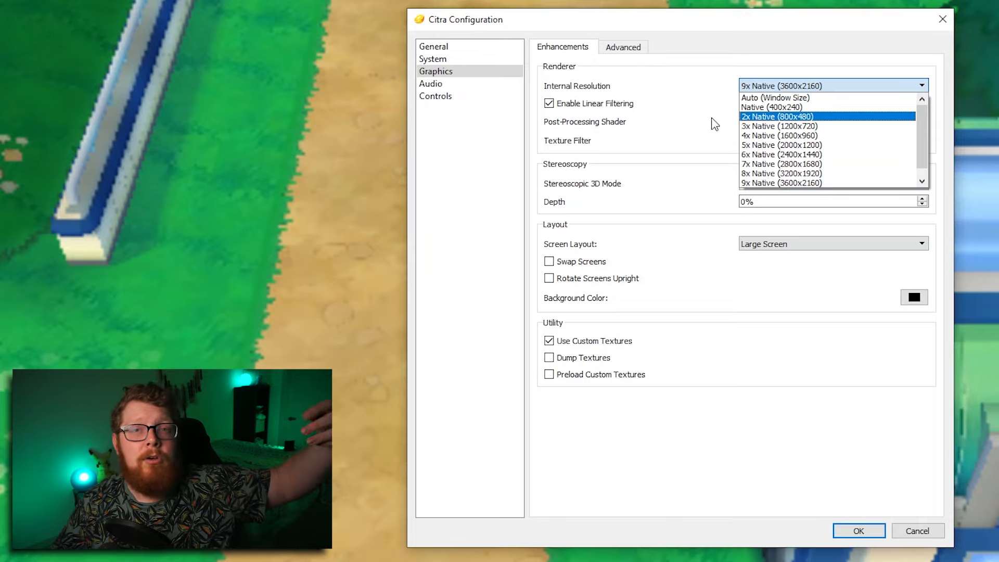
{"action": "left_click", "coordinate": [622, 46]}
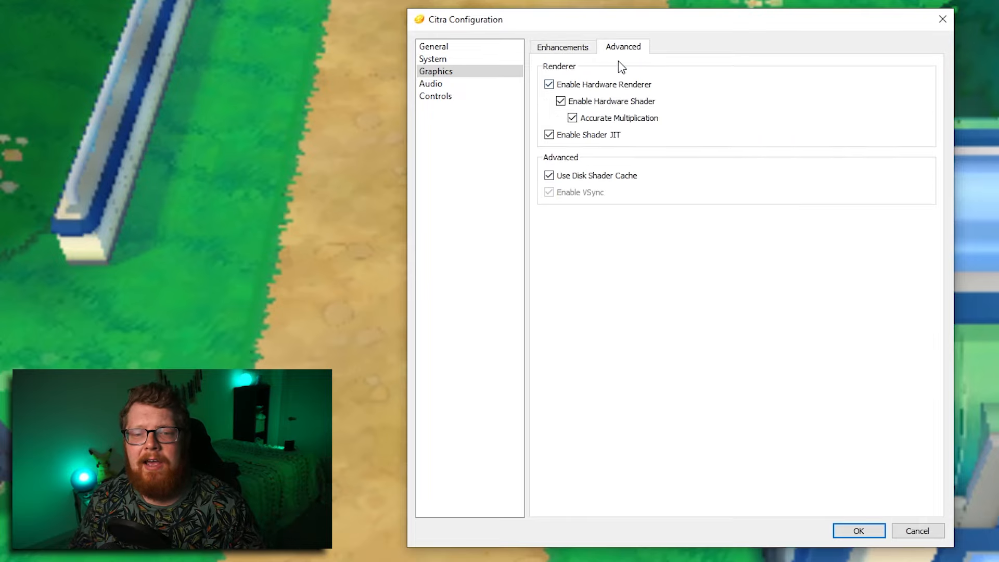
{"action": "mouse_move", "coordinate": [577, 126]}
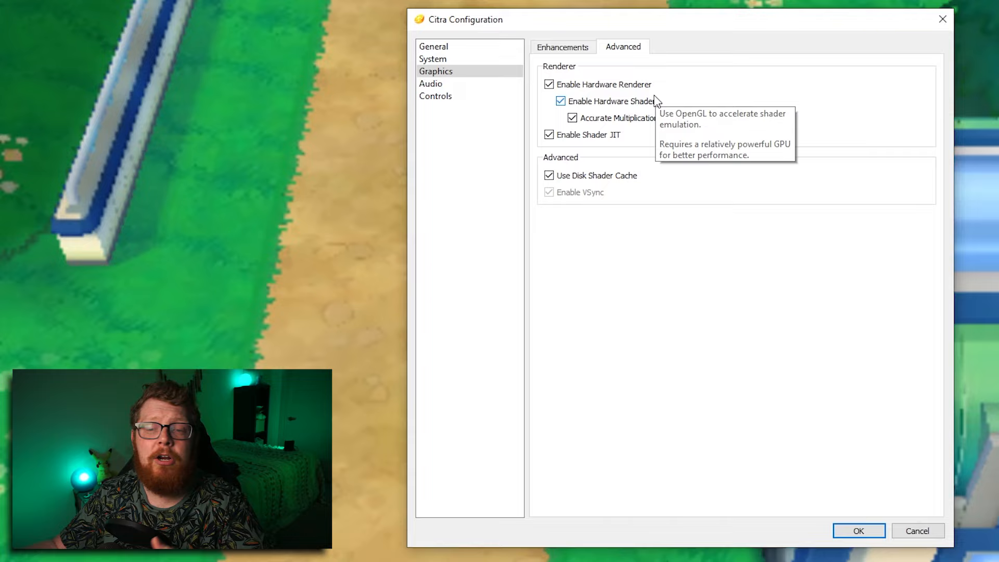
{"action": "mouse_move", "coordinate": [751, 143]}
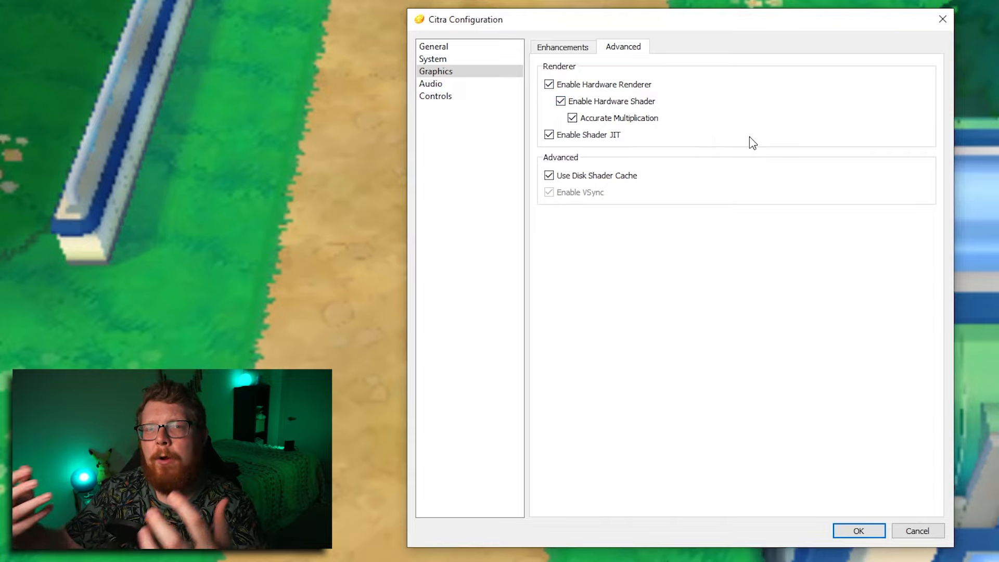
{"action": "mouse_move", "coordinate": [592, 134]}
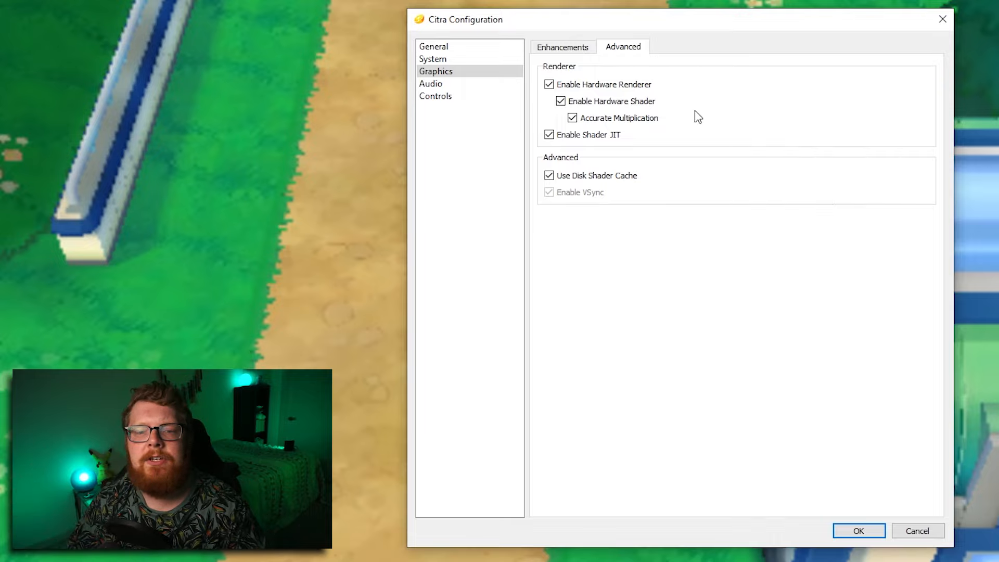
{"action": "mouse_move", "coordinate": [614, 117]}
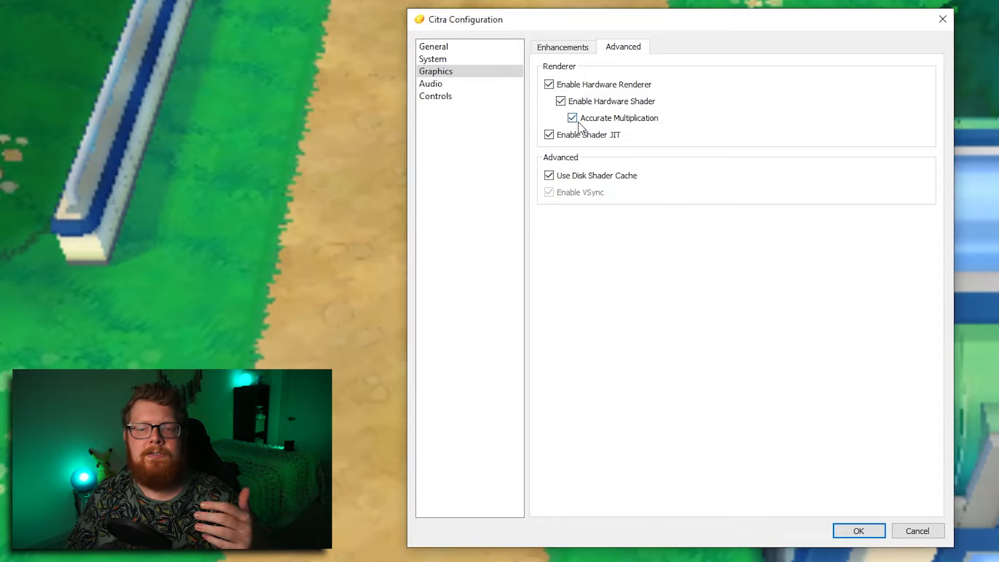
{"action": "mouse_move", "coordinate": [572, 117]}
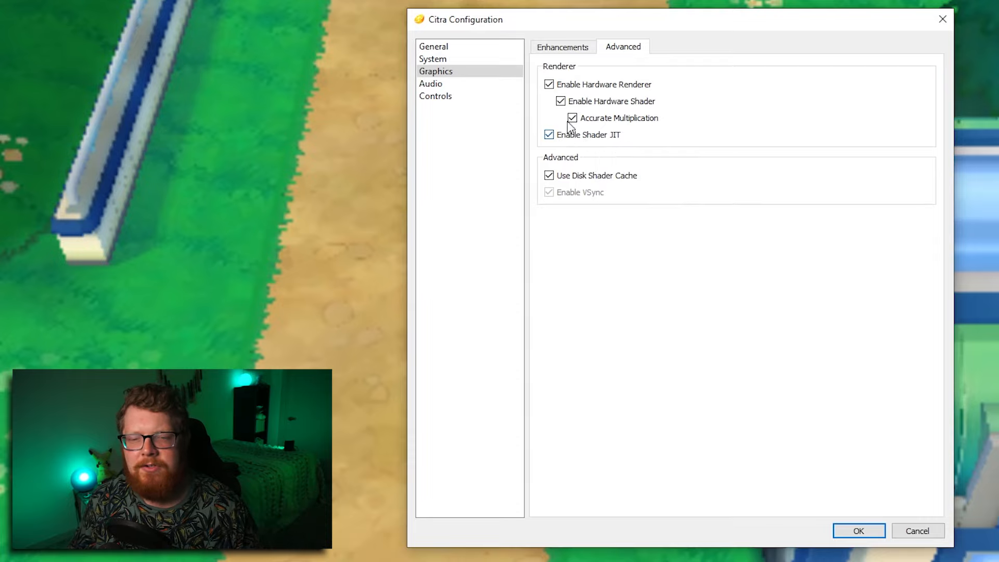
{"action": "mouse_move", "coordinate": [615, 175]}
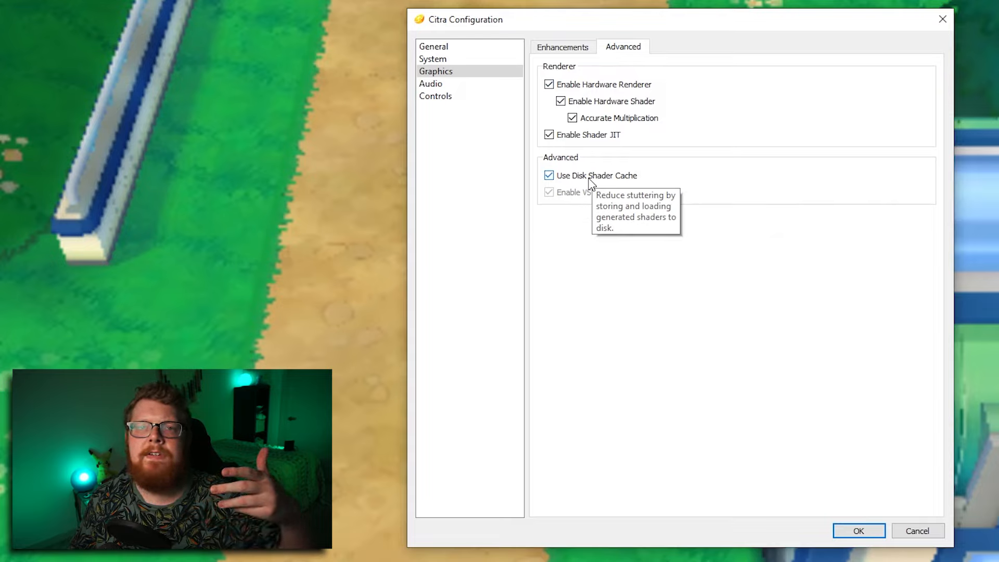
{"action": "left_click", "coordinate": [562, 47]}
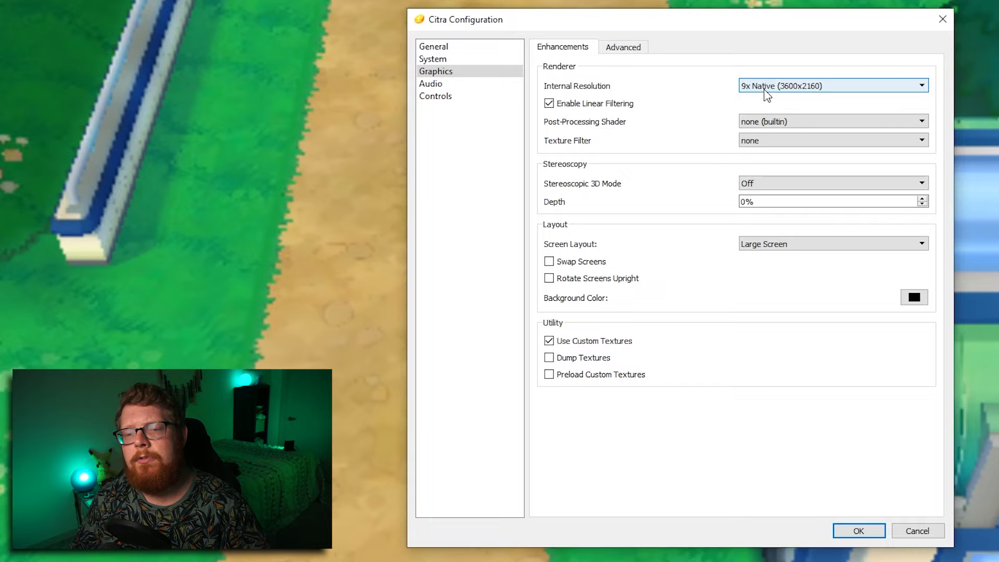
{"action": "left_click", "coordinate": [832, 86]}
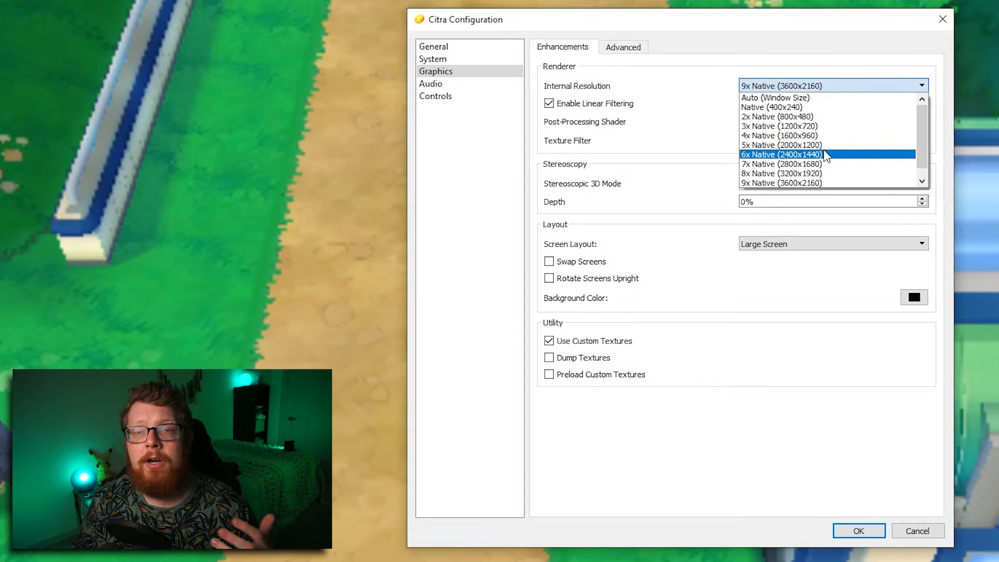
{"action": "mouse_move", "coordinate": [828, 146]}
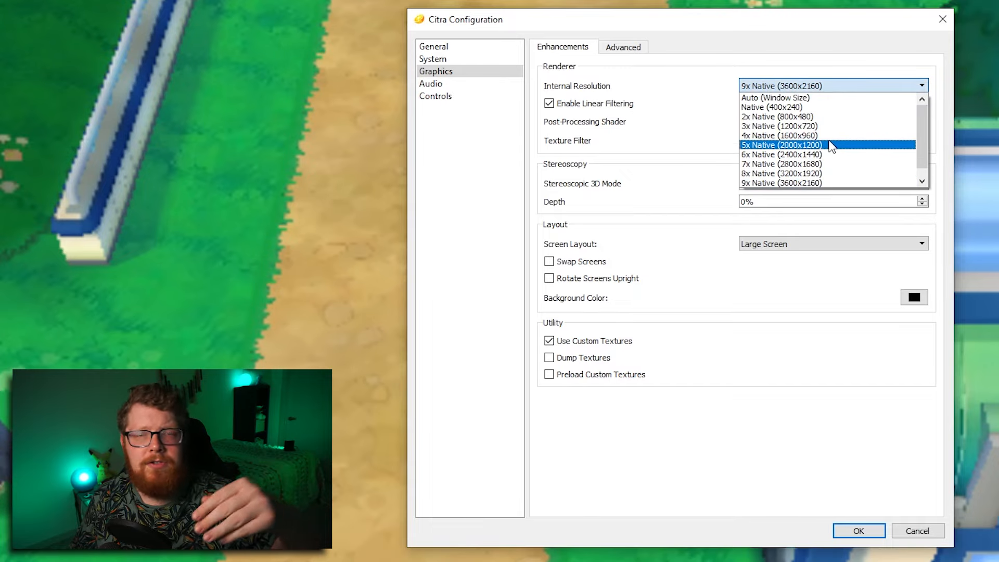
Step: Review the Audio settings, then show the Controls input mapping page
{"action": "left_click", "coordinate": [430, 84]}
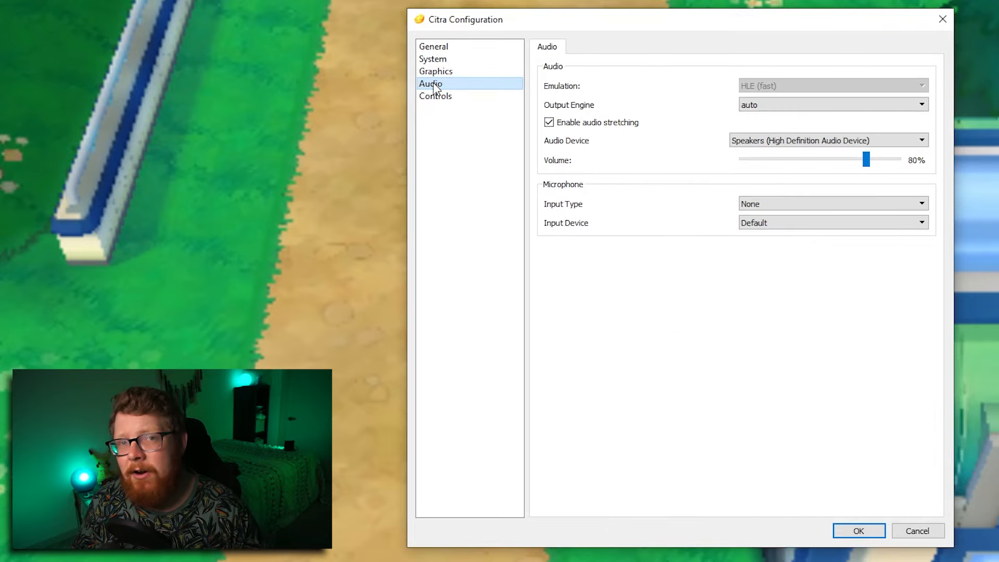
{"action": "mouse_move", "coordinate": [741, 152]}
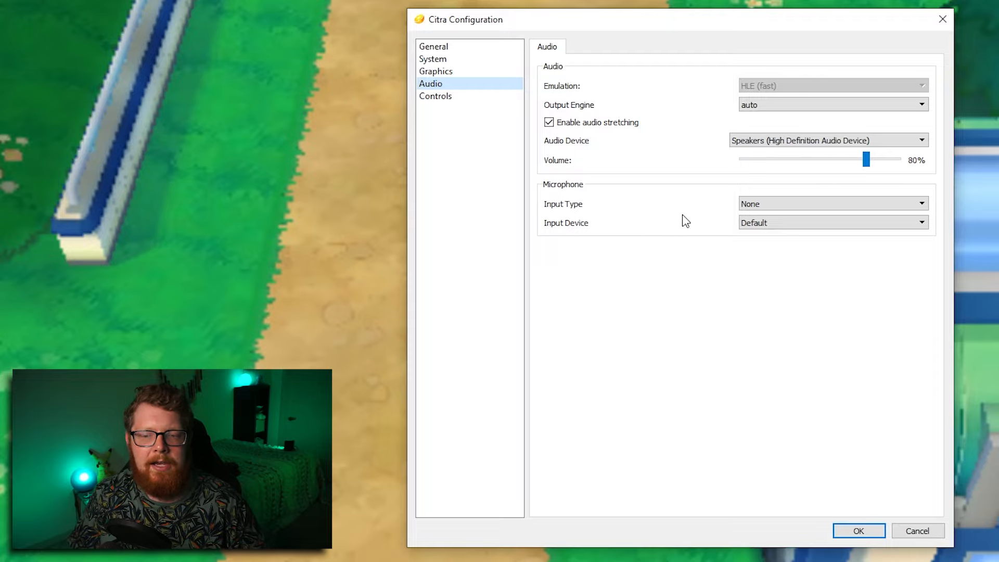
{"action": "mouse_move", "coordinate": [715, 233]}
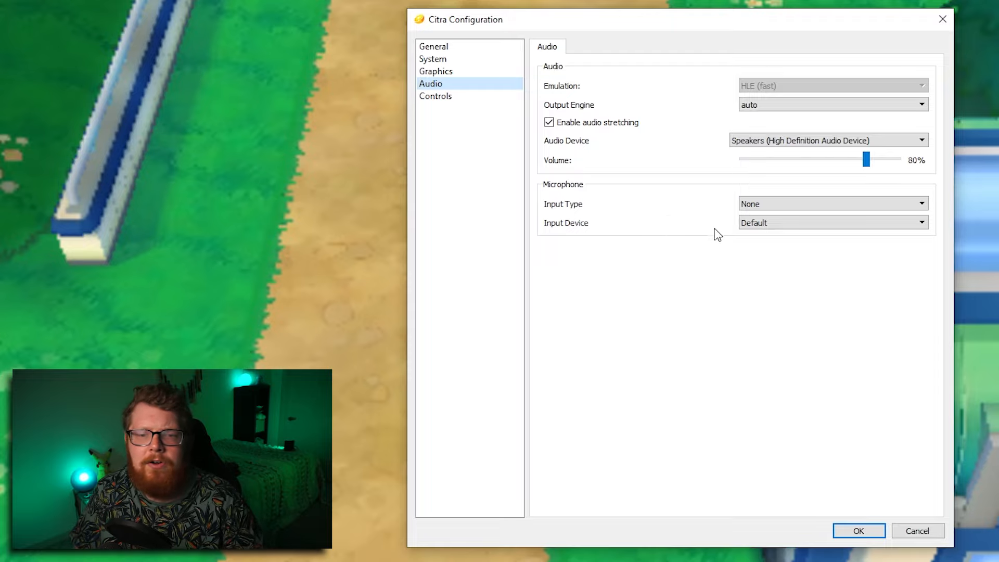
{"action": "left_click", "coordinate": [435, 96]}
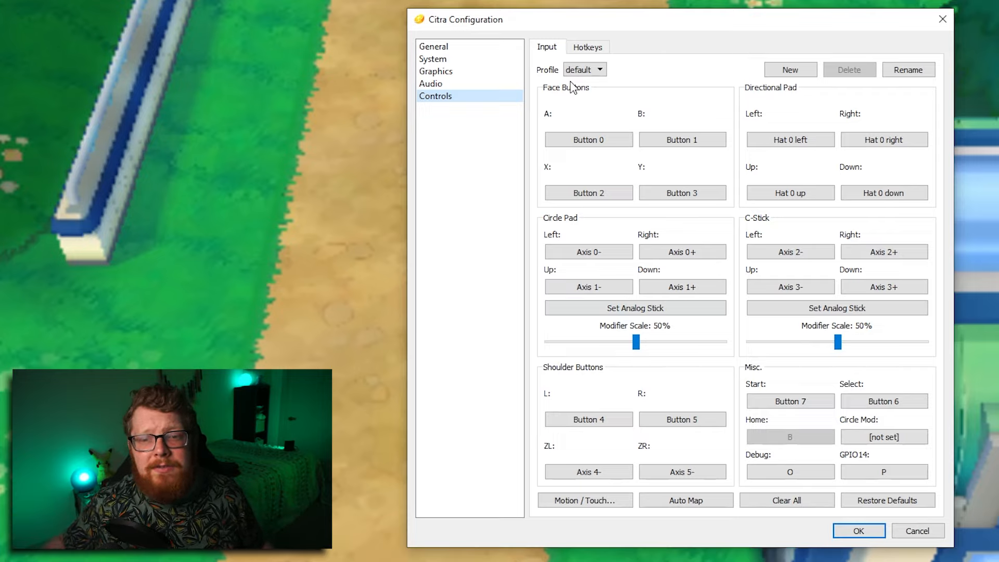
Step: Adjust face-button mappings in the Controls page and save the configuration
{"action": "left_click", "coordinate": [588, 139]}
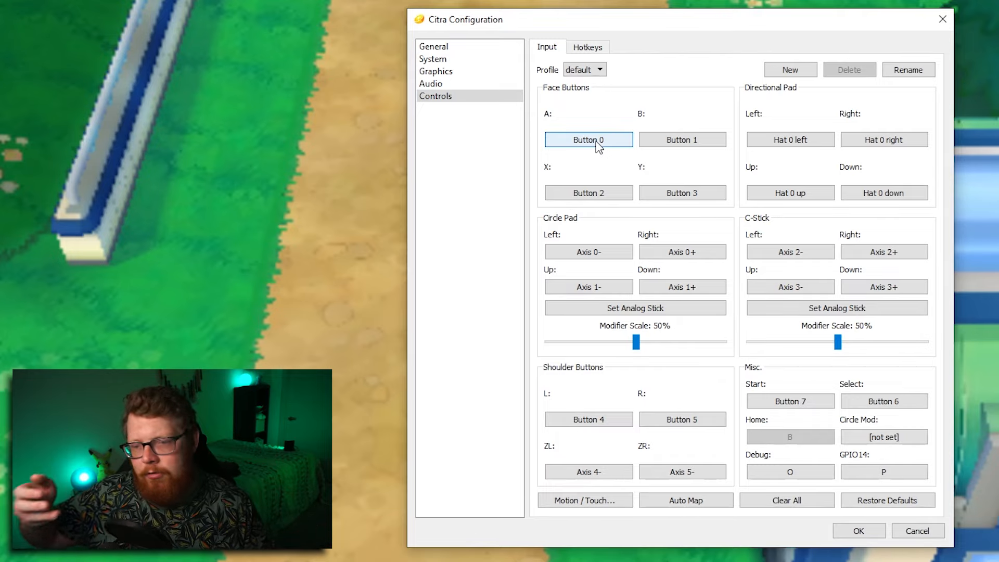
{"action": "left_click", "coordinate": [586, 140]}
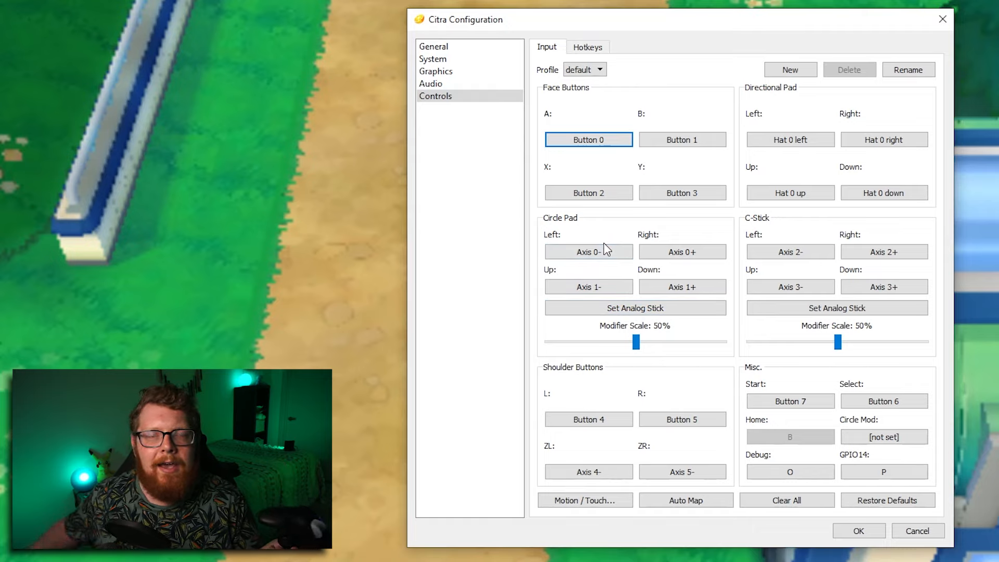
{"action": "left_click", "coordinate": [587, 286]}
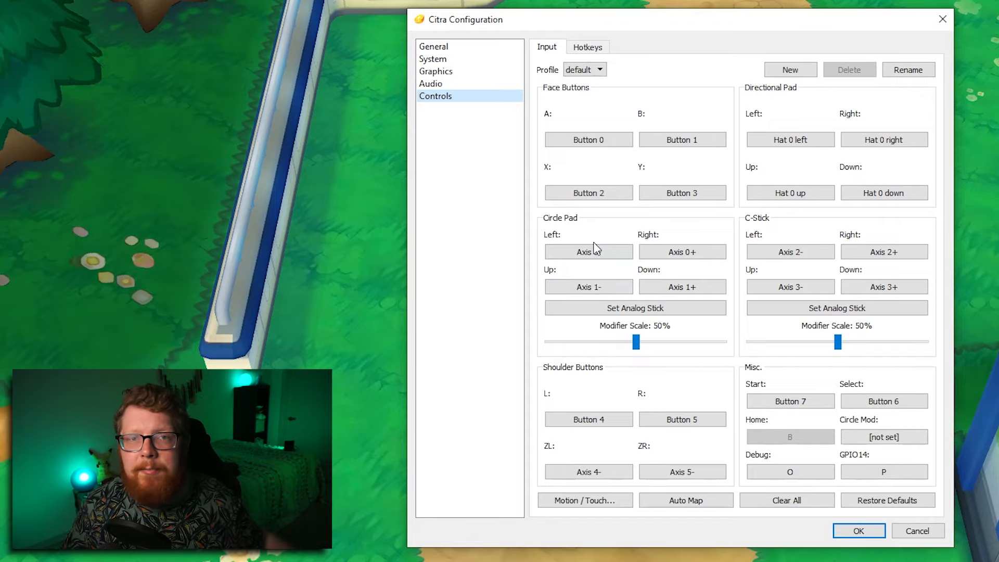
{"action": "left_click", "coordinate": [588, 251]}
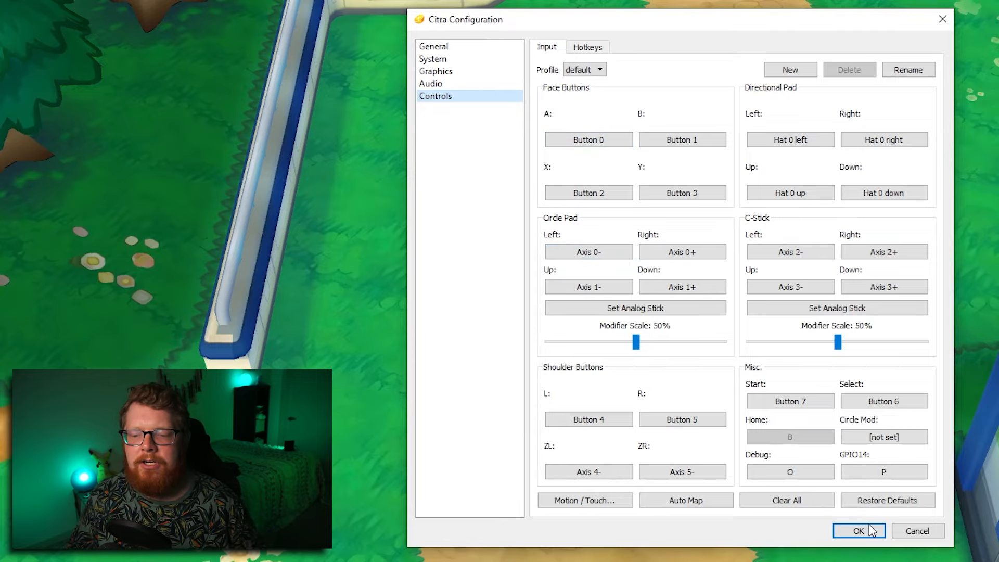
{"action": "left_click", "coordinate": [858, 531]}
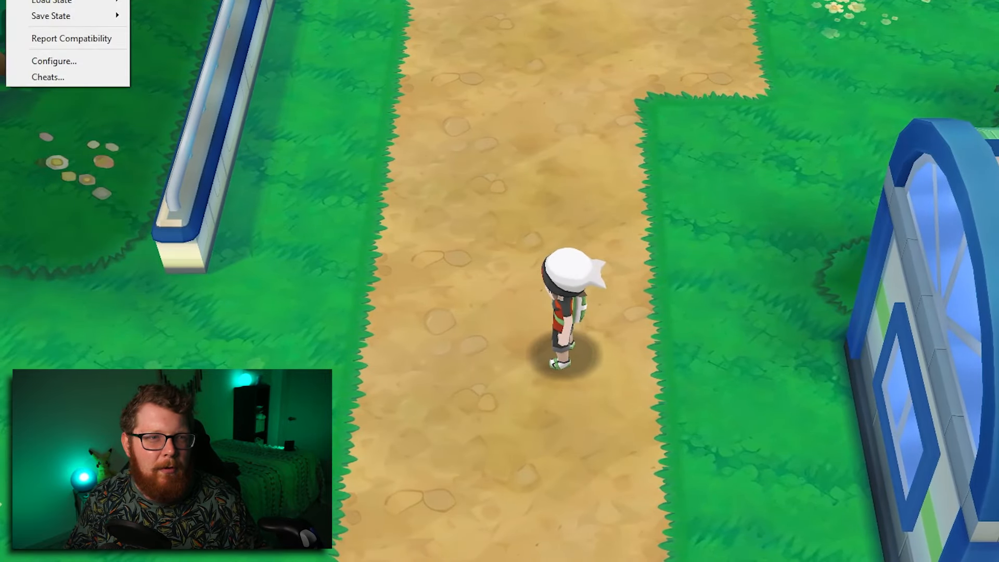
Step: Bind the Circle Pad to the analog stick with a 62% deadzone and return to the game
{"action": "left_click", "coordinate": [405, 176]}
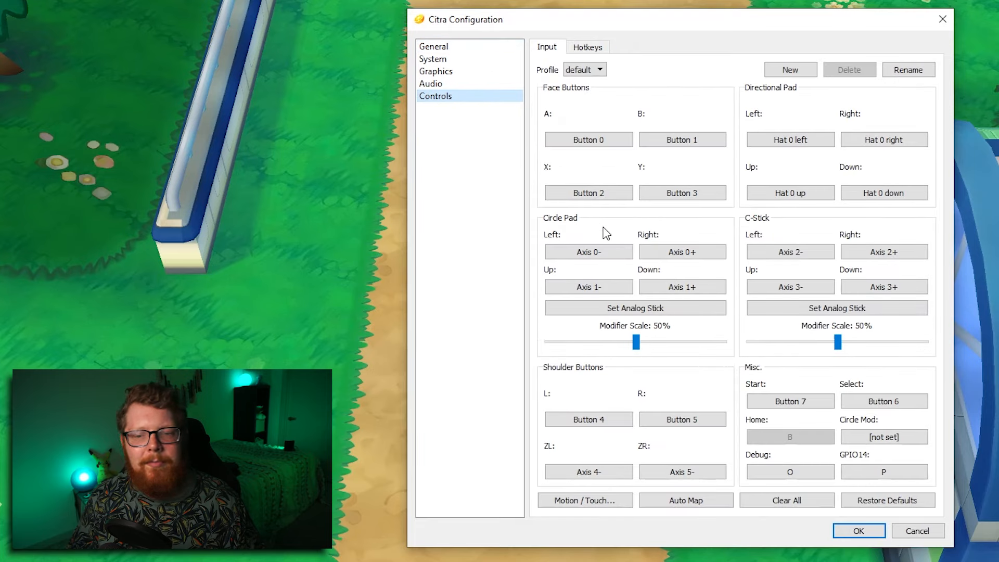
{"action": "left_click", "coordinate": [634, 308]}
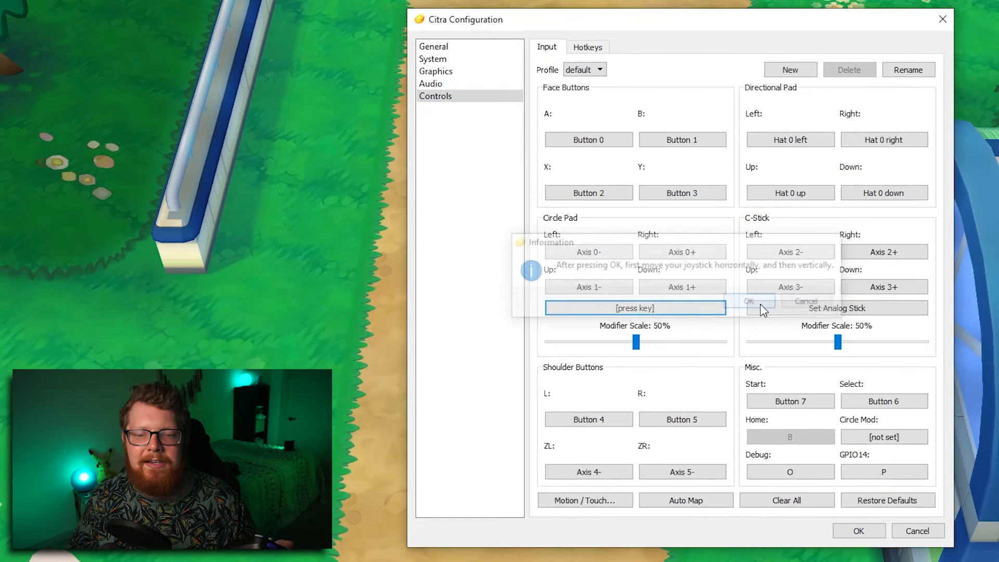
{"action": "left_click", "coordinate": [748, 301]}
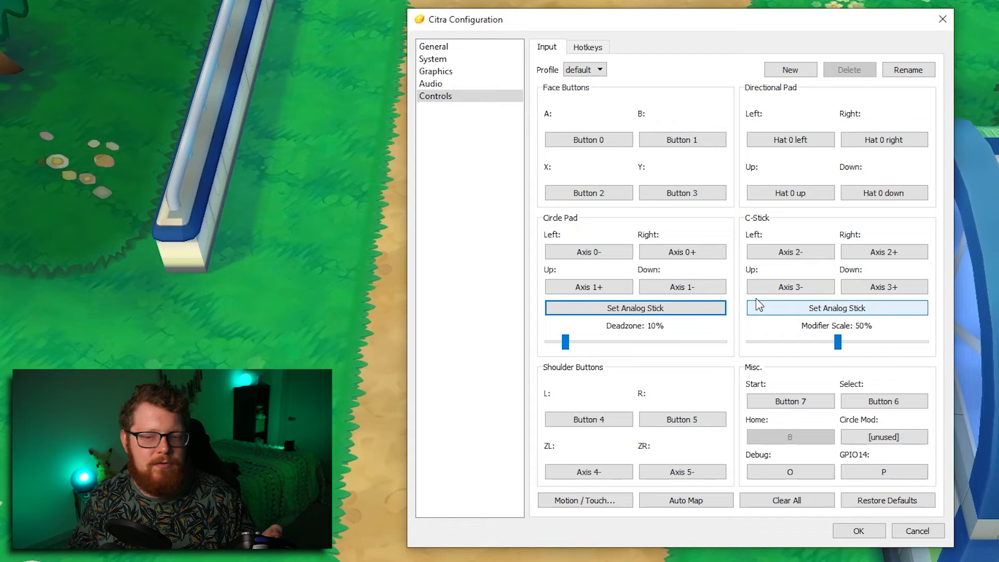
{"action": "left_click_drag", "start_coordinate": [562, 342], "coordinate": [569, 342]}
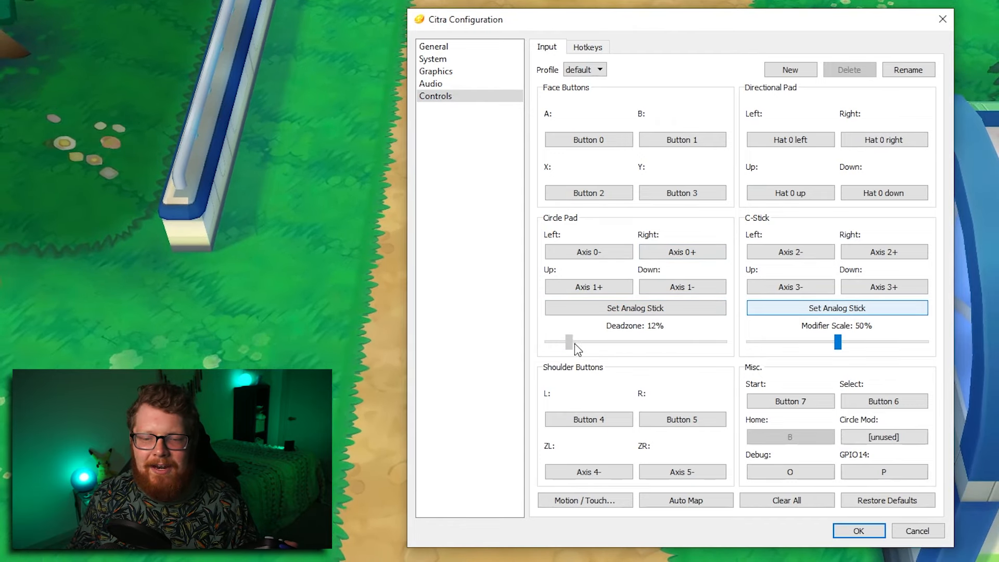
{"action": "left_click_drag", "start_coordinate": [568, 342], "coordinate": [658, 342]}
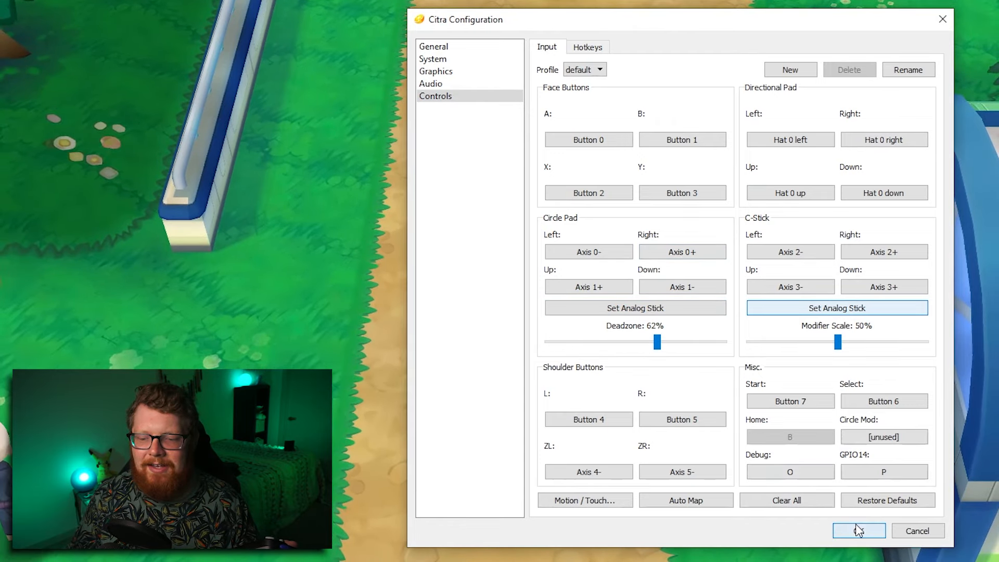
{"action": "left_click", "coordinate": [858, 529]}
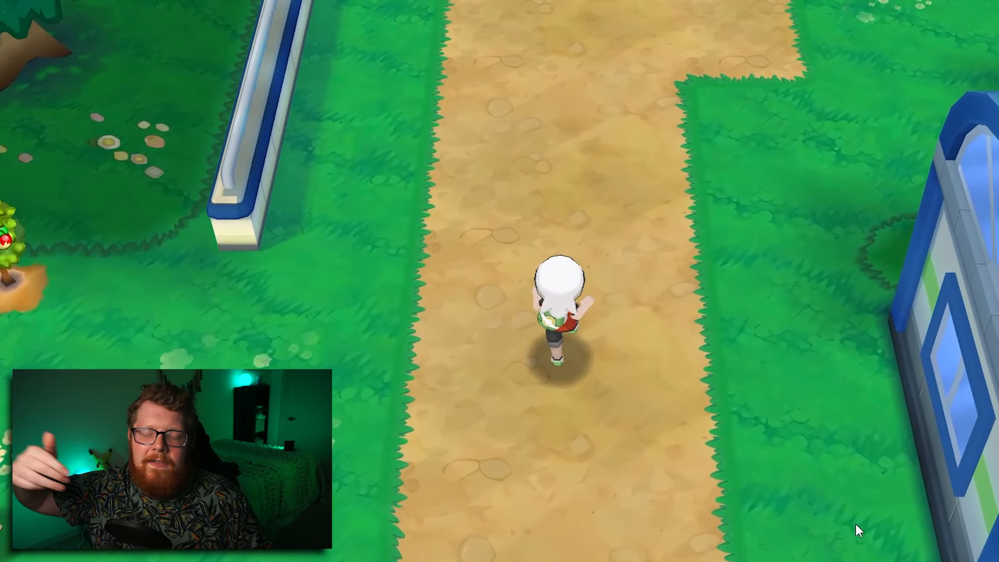
Step: Review the Hotkeys bindings list and close the configuration to resume the game
{"action": "left_click", "coordinate": [587, 47]}
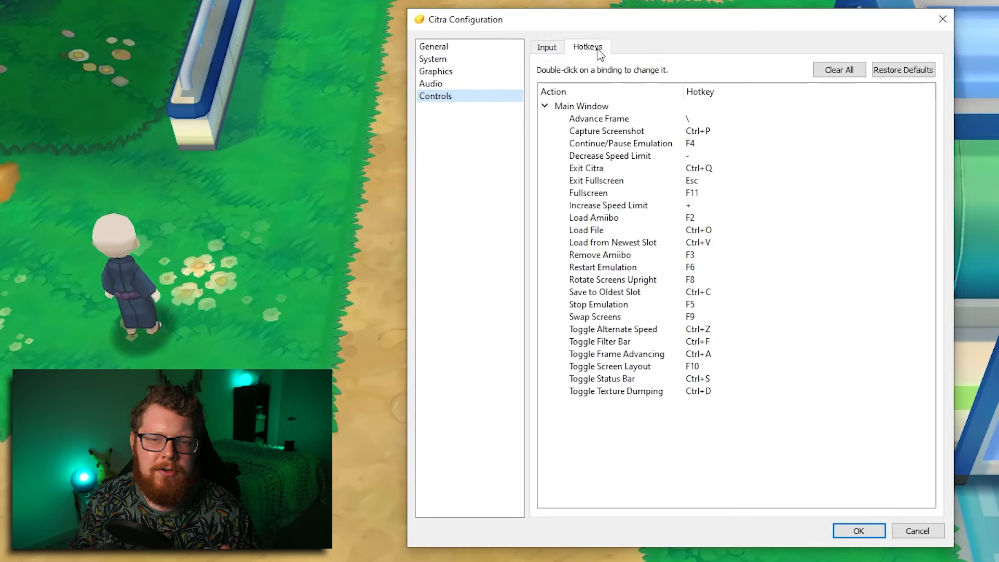
{"action": "mouse_move", "coordinate": [642, 379]}
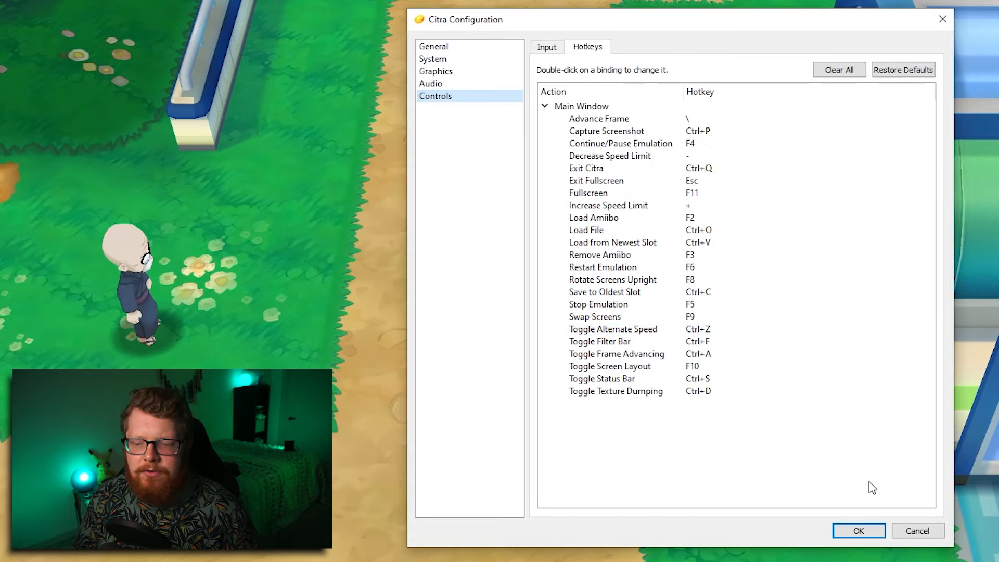
{"action": "left_click", "coordinate": [857, 529]}
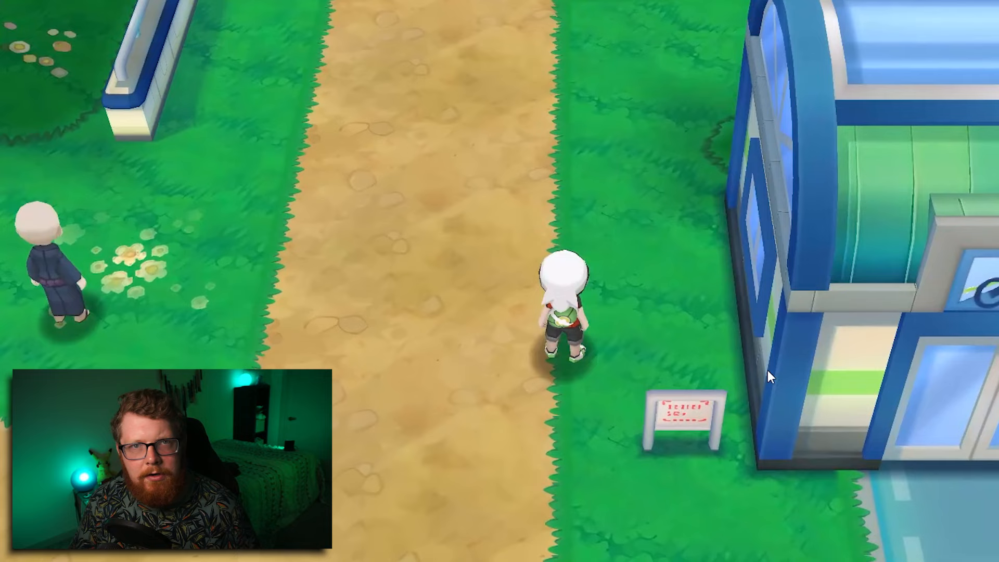
{"action": "left_click", "coordinate": [95, 18]}
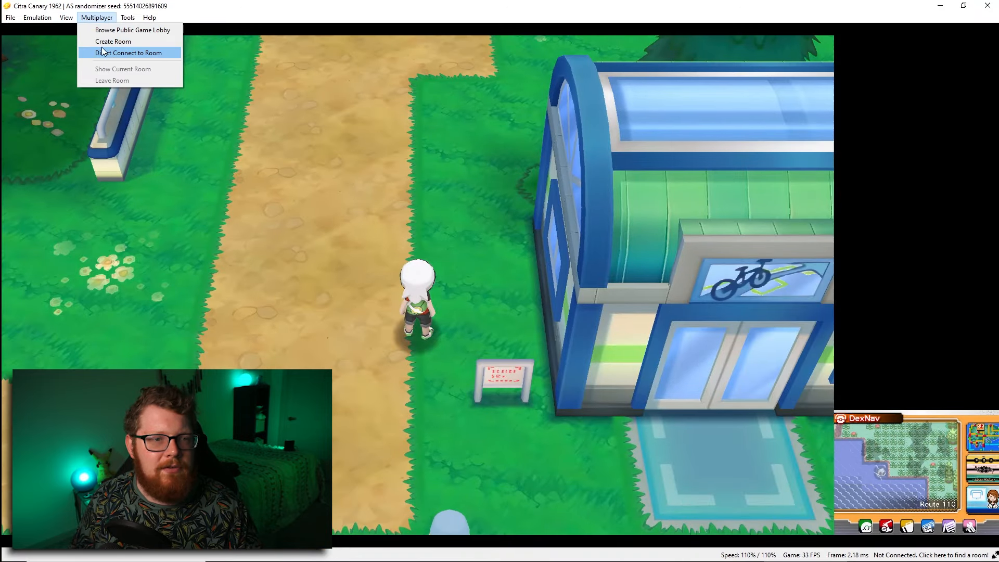
{"action": "left_click", "coordinate": [65, 18]}
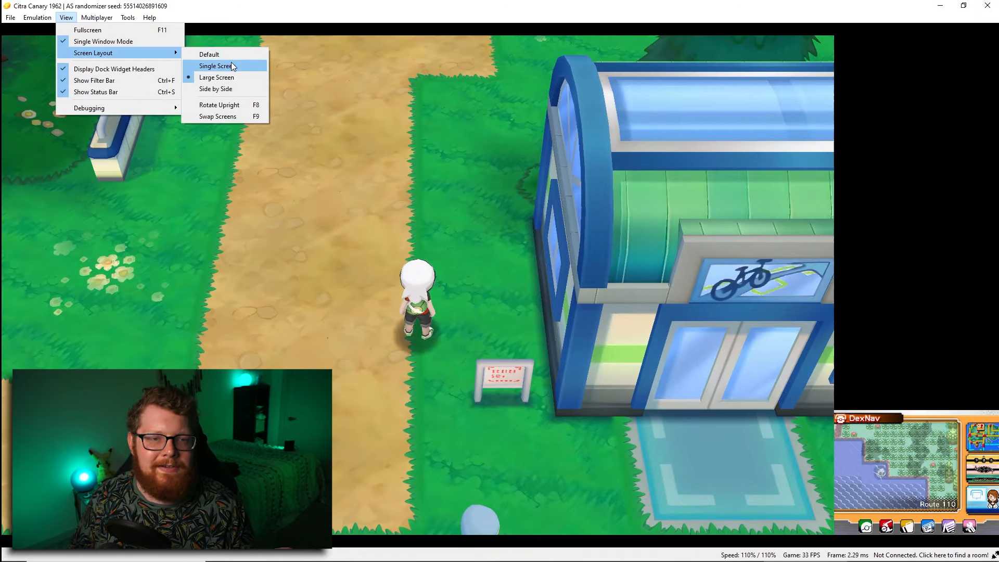
{"action": "left_click", "coordinate": [216, 88]}
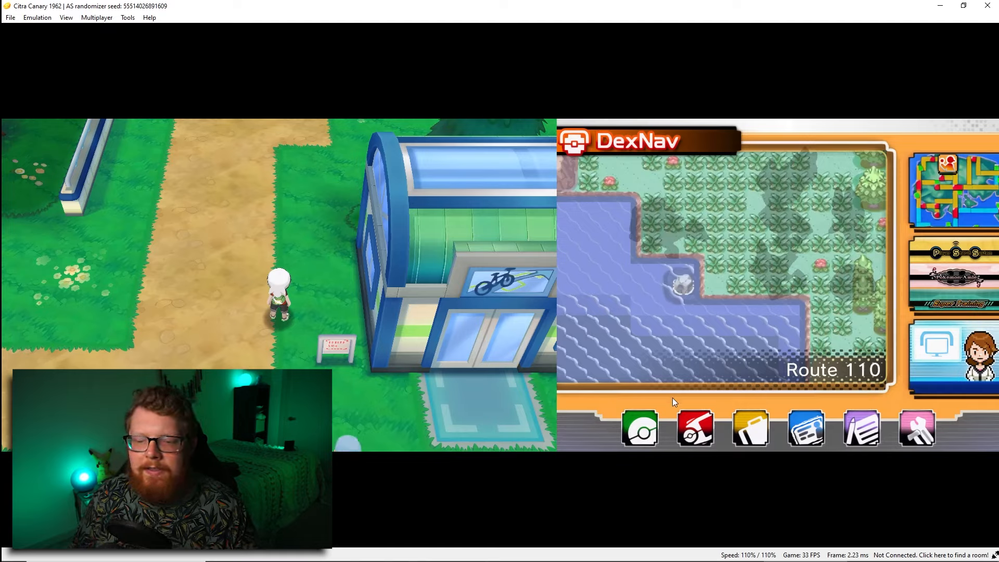
{"action": "mouse_move", "coordinate": [904, 253]}
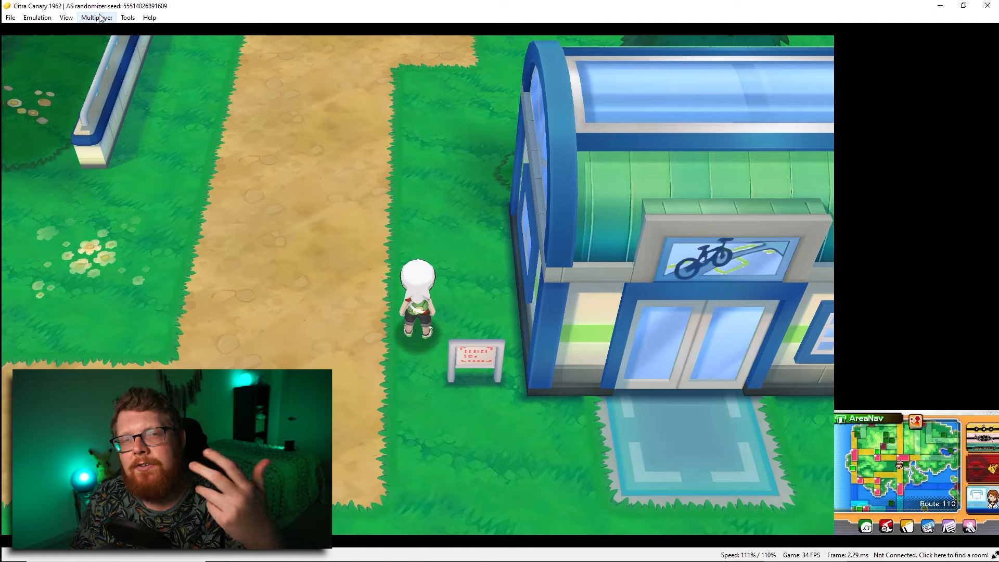
{"action": "left_click", "coordinate": [96, 18]}
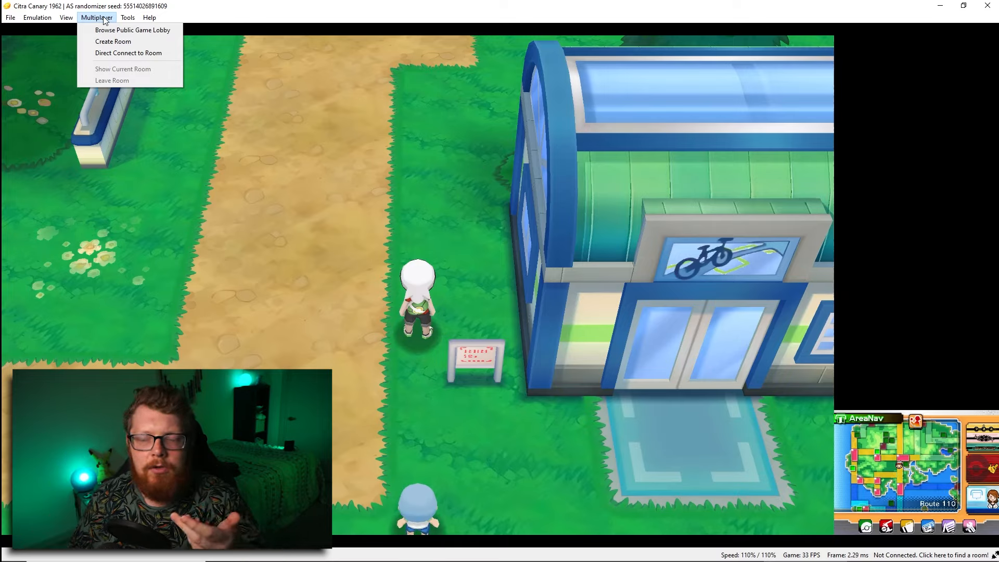
{"action": "left_click", "coordinate": [95, 18]}
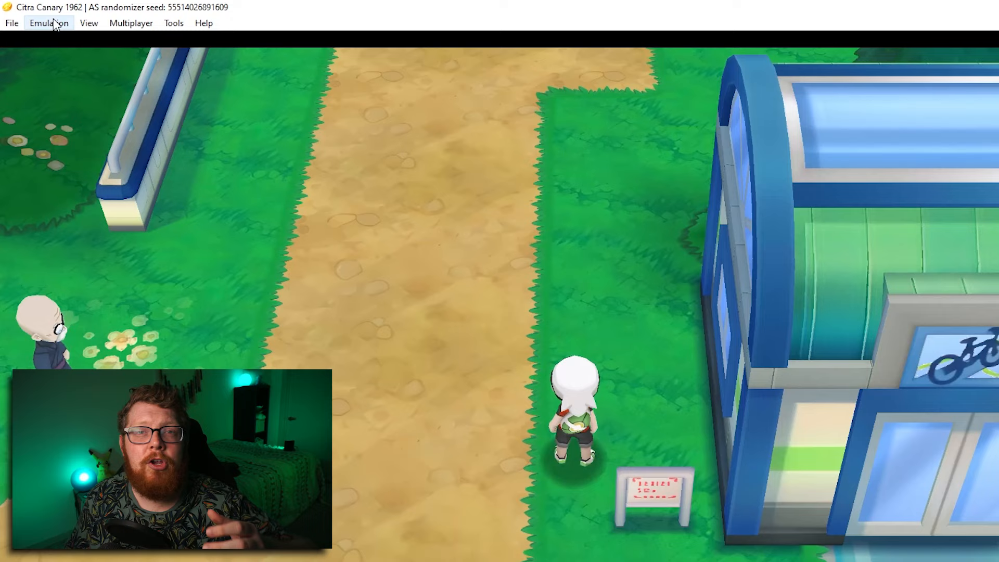
{"action": "left_click", "coordinate": [49, 21]}
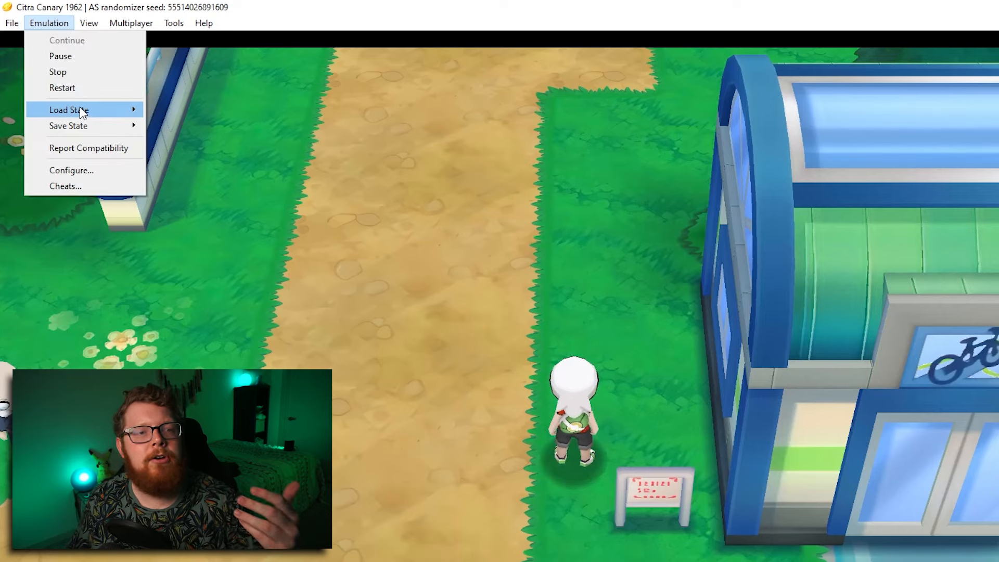
{"action": "mouse_move", "coordinate": [69, 126]}
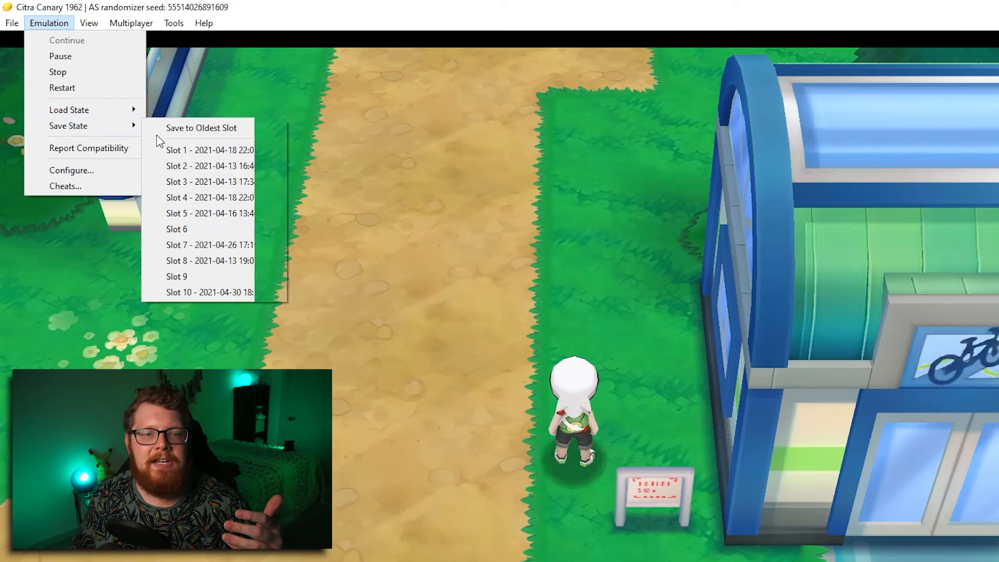
{"action": "mouse_move", "coordinate": [215, 276]}
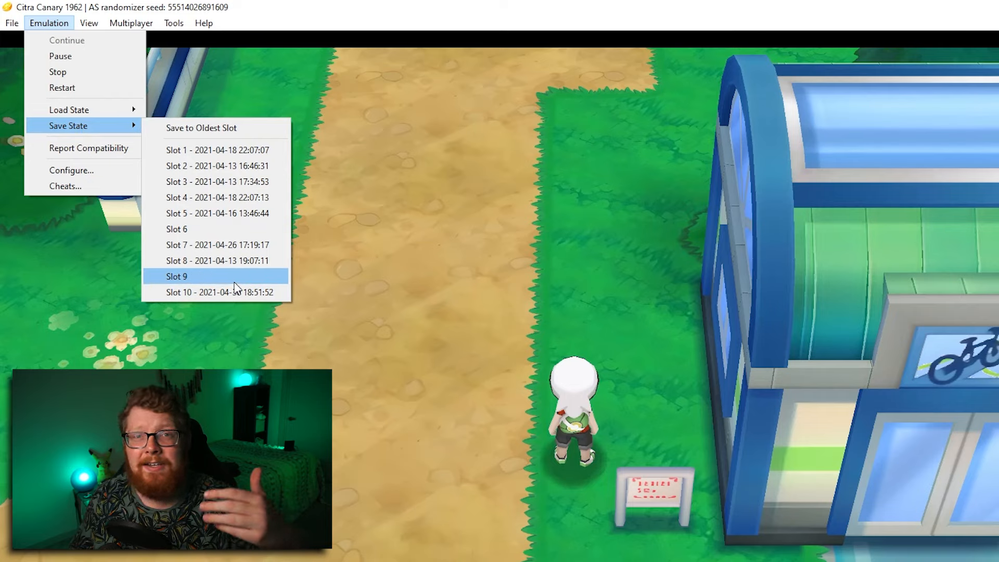
{"action": "mouse_move", "coordinate": [220, 166]}
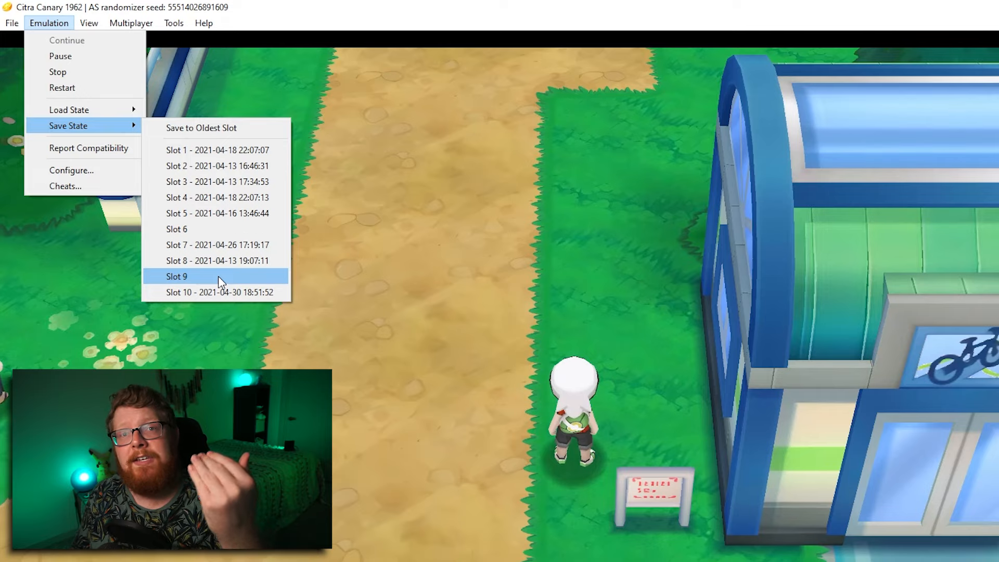
{"action": "left_click", "coordinate": [177, 276]}
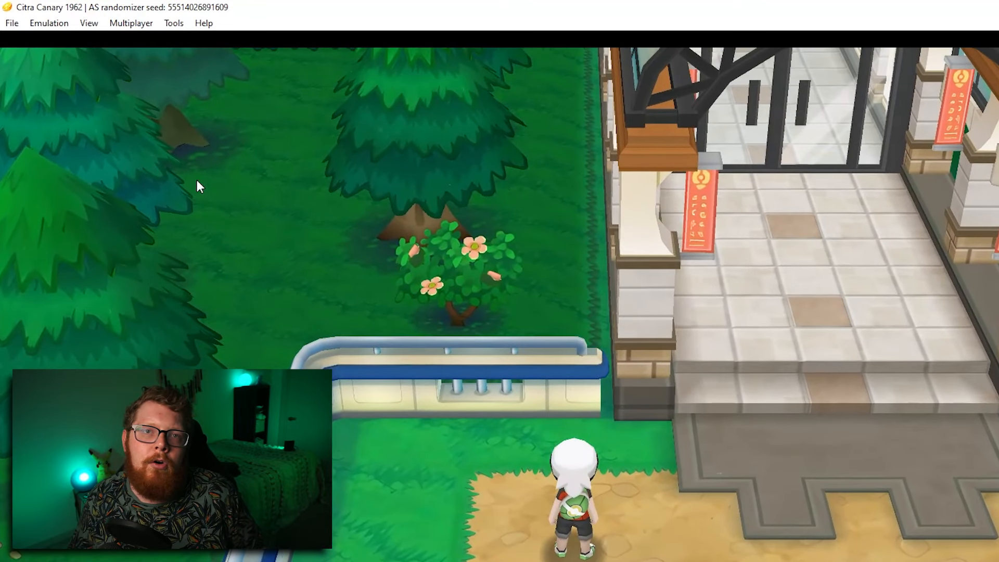
{"action": "left_click", "coordinate": [49, 23]}
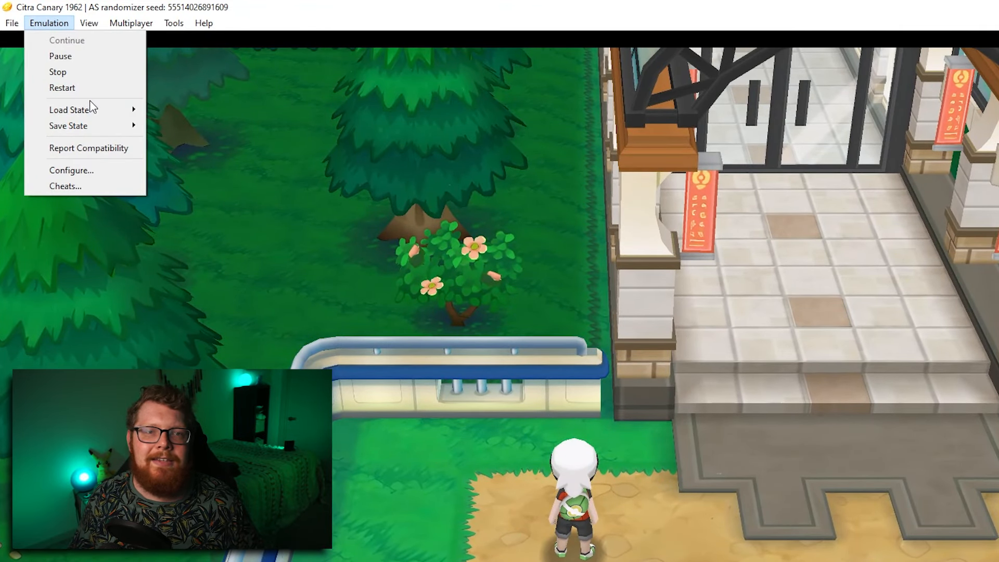
{"action": "left_click", "coordinate": [223, 265]}
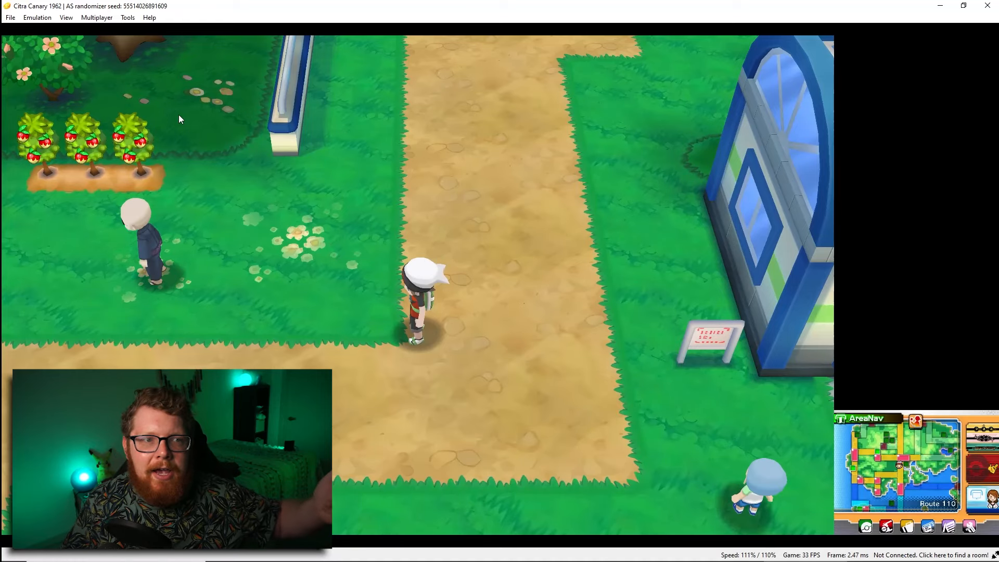
Step: View the cheat list with No Outline enabled and Happiness Checker disabled, then close it
{"action": "left_click", "coordinate": [36, 18]}
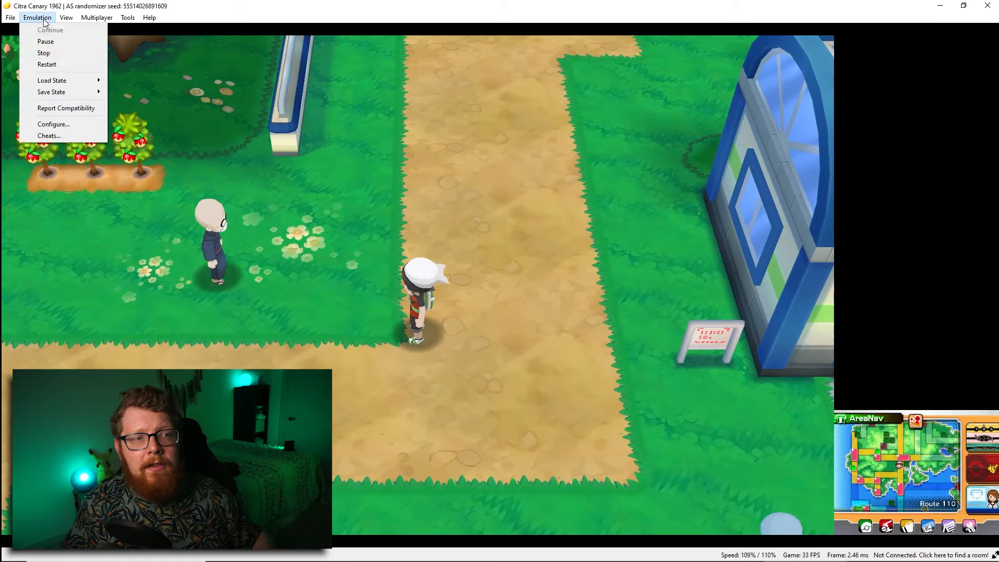
{"action": "mouse_move", "coordinate": [49, 135]}
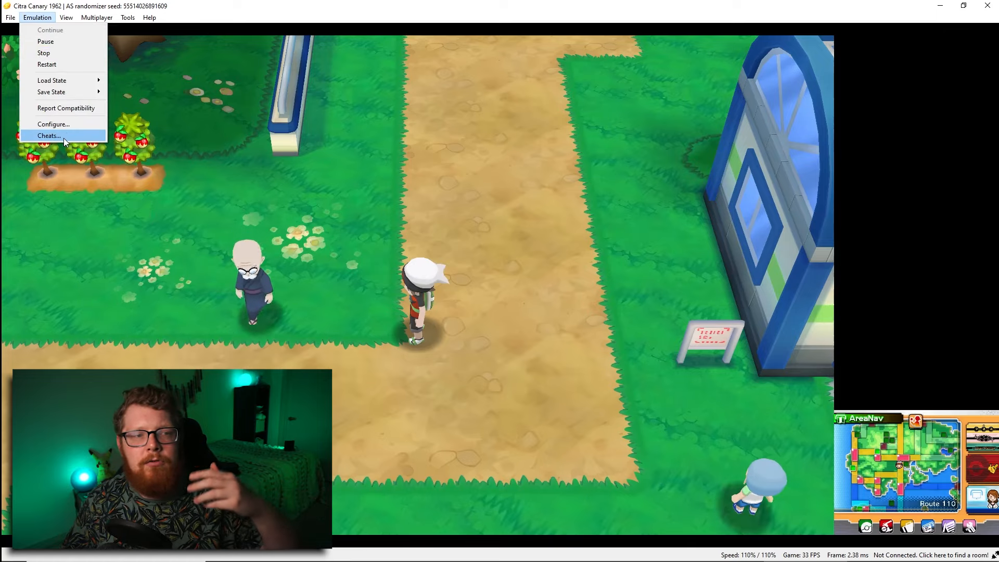
{"action": "left_click", "coordinate": [49, 136]}
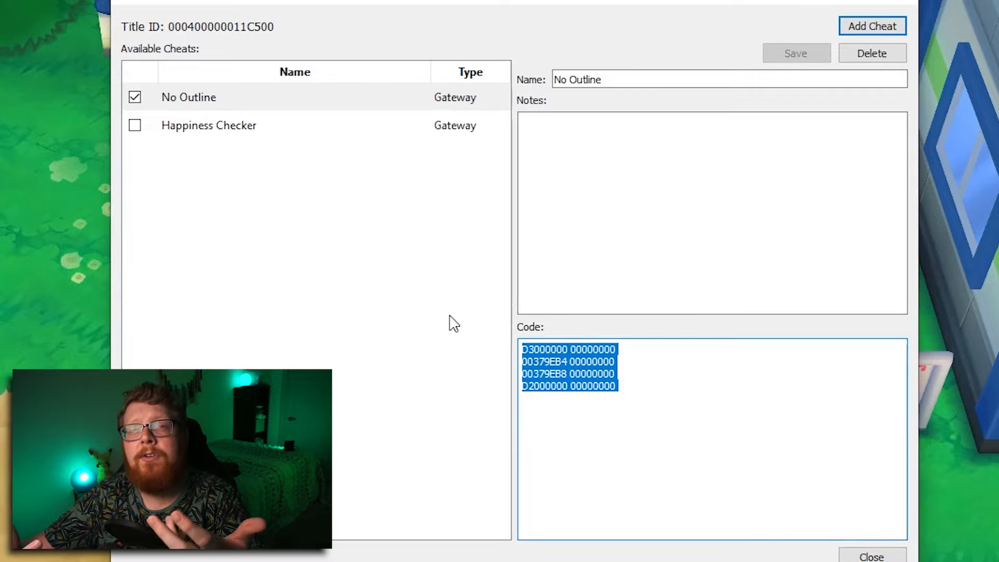
{"action": "left_click", "coordinate": [871, 554]}
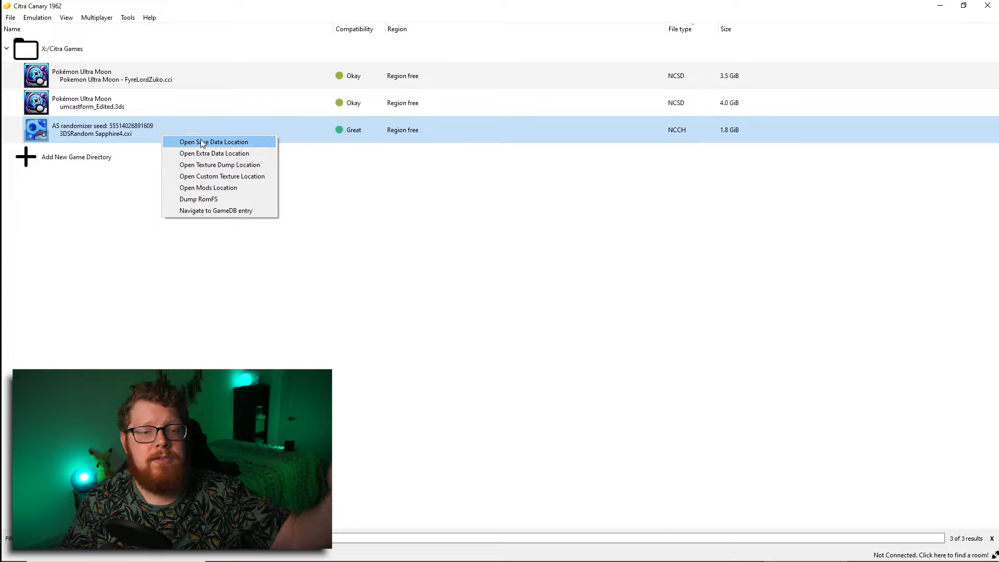
{"action": "mouse_move", "coordinate": [221, 176]}
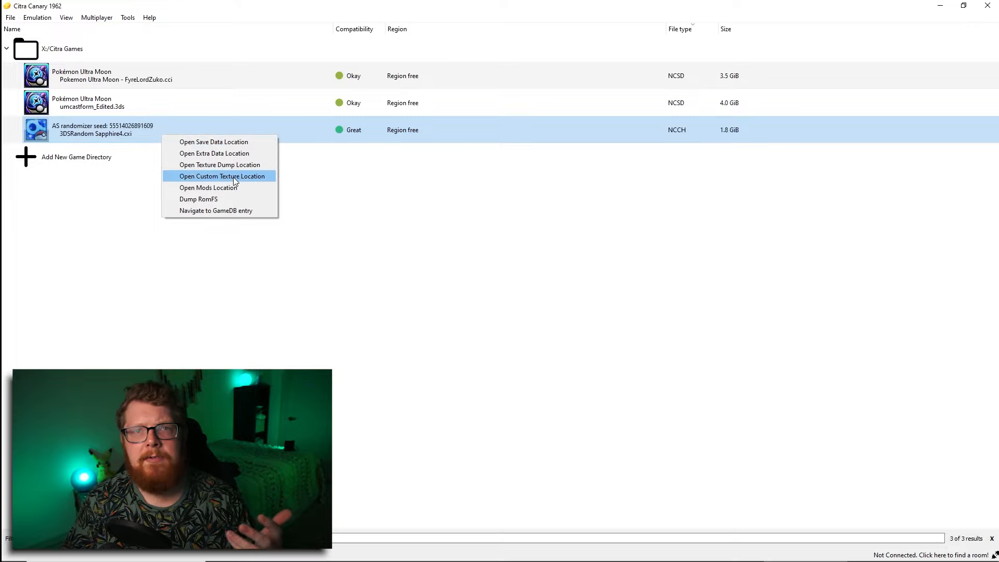
{"action": "left_click", "coordinate": [222, 175]}
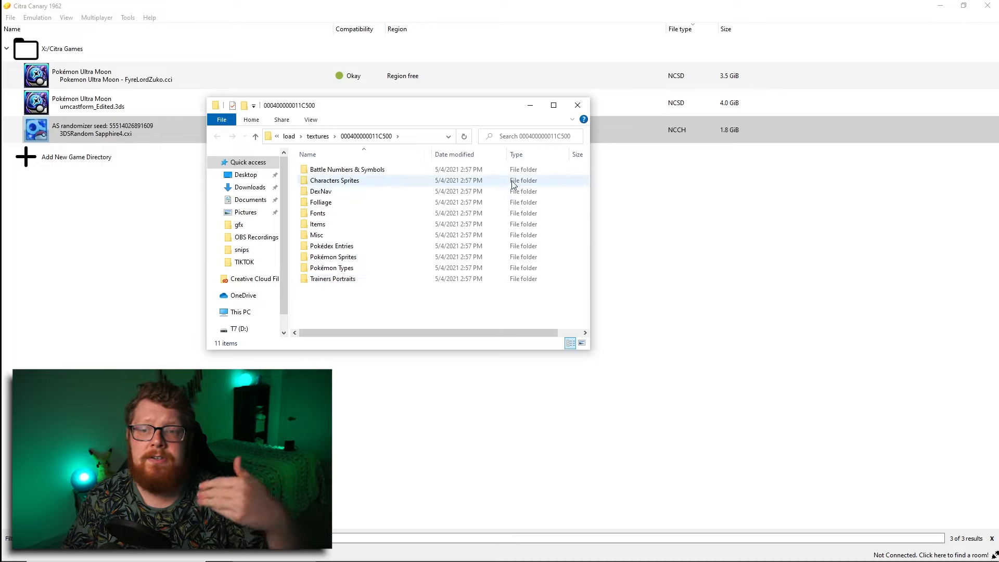
{"action": "right_click", "coordinate": [95, 103]}
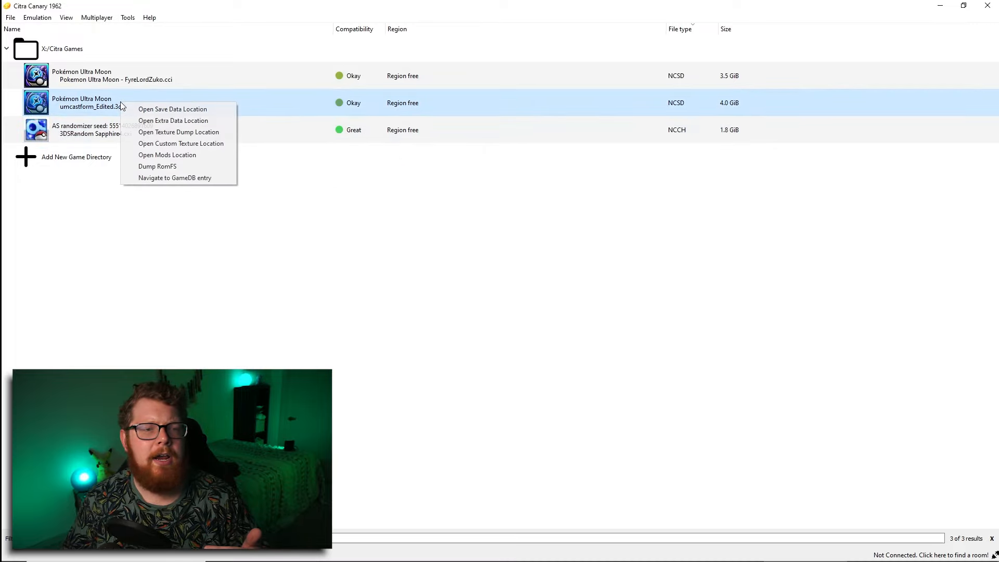
{"action": "mouse_move", "coordinate": [206, 146]}
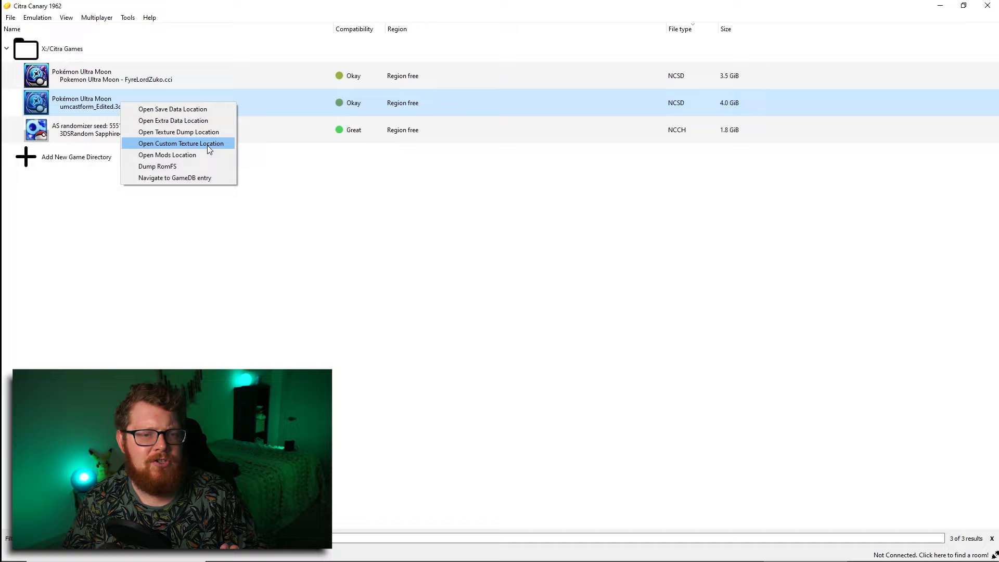
{"action": "left_click", "coordinate": [180, 142]}
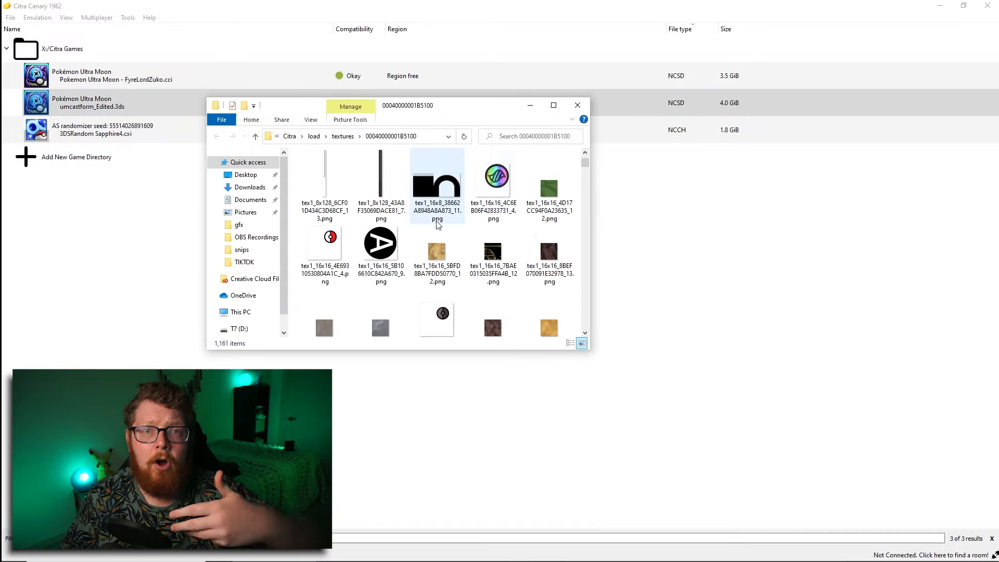
{"action": "left_click", "coordinate": [577, 104]}
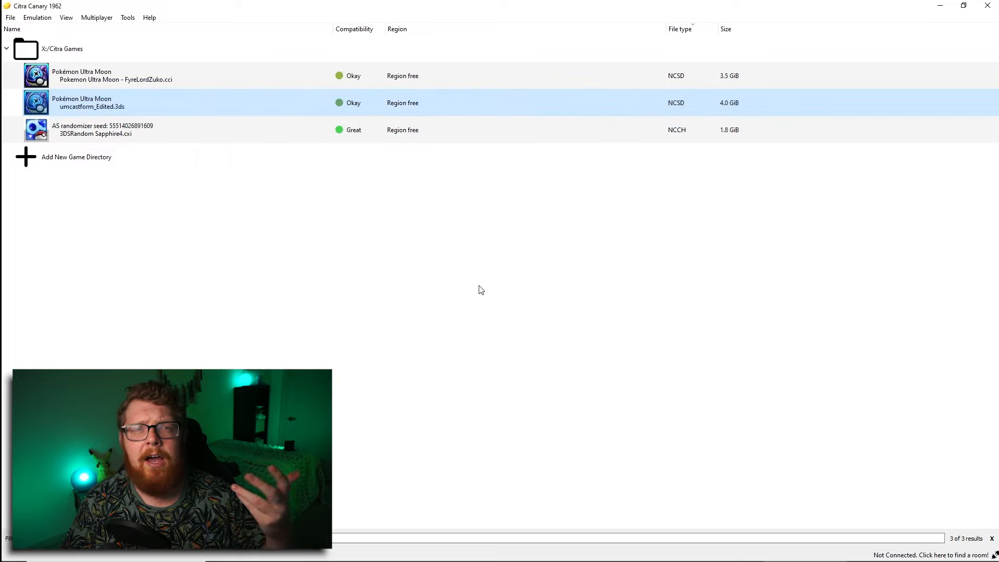
{"action": "mouse_move", "coordinate": [348, 291]}
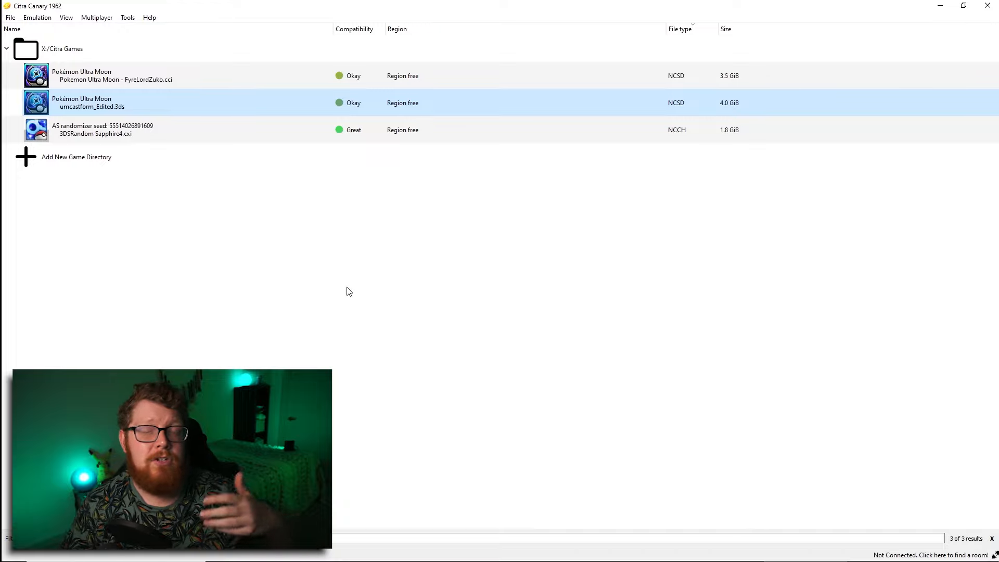
{"action": "mouse_move", "coordinate": [331, 305]}
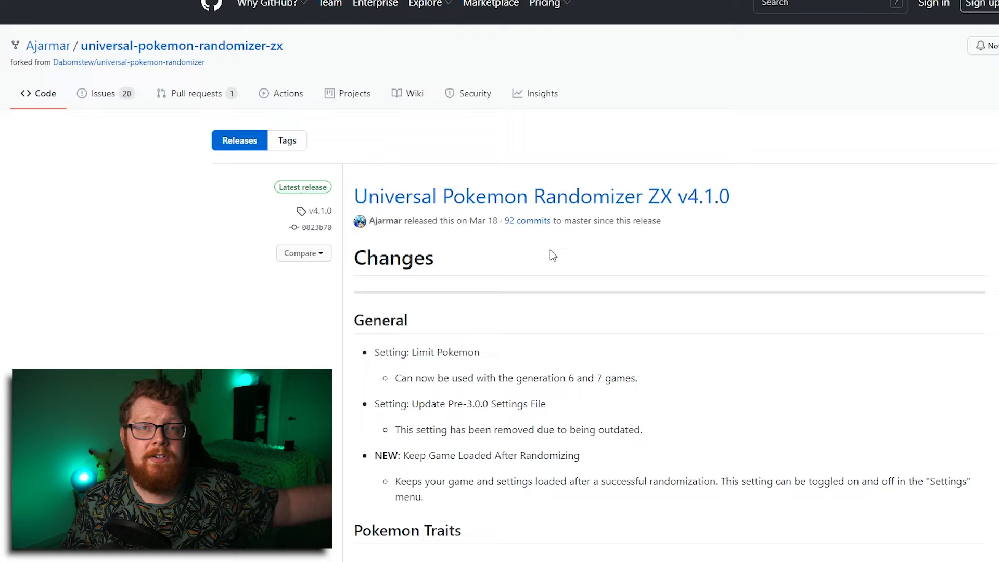
{"action": "mouse_move", "coordinate": [541, 245]}
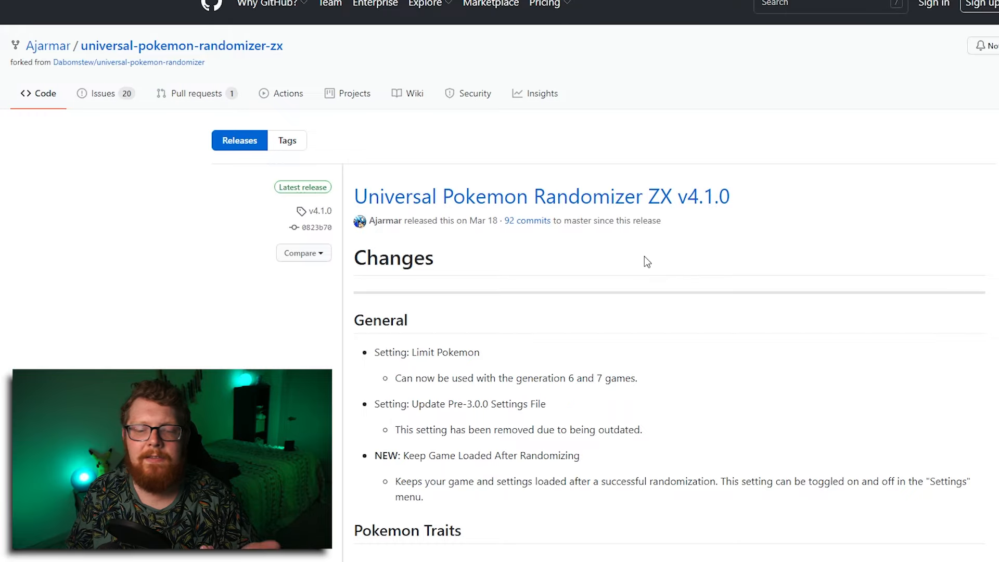
Step: Scroll through the v4.1.0 release changes on the GitHub Releases page
{"action": "scroll", "scroll_direction": "down", "scroll_amount": 3}
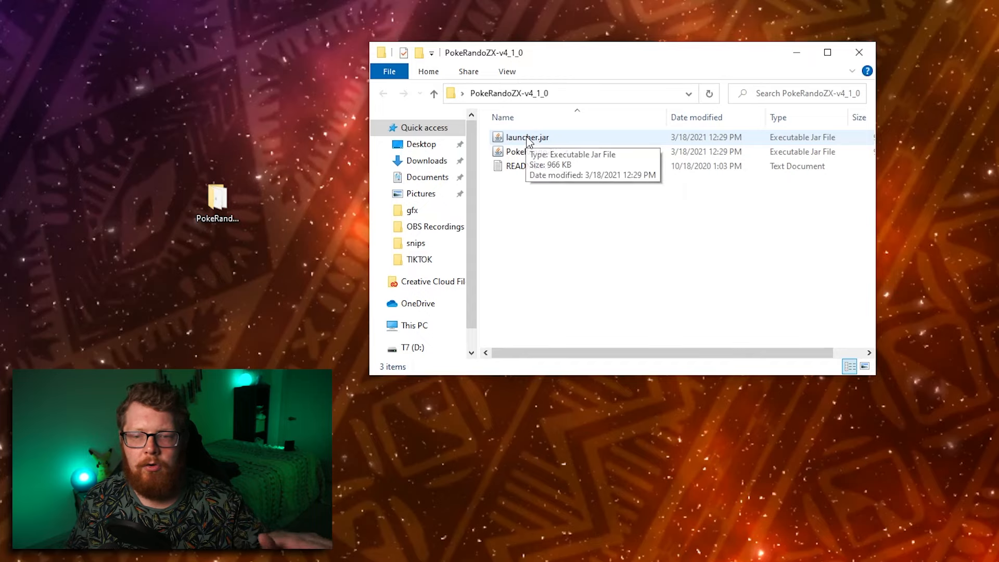
Step: Run launcher.jar from the extracted PokeRandoZX folder to start the randomizer
{"action": "left_click", "coordinate": [526, 137]}
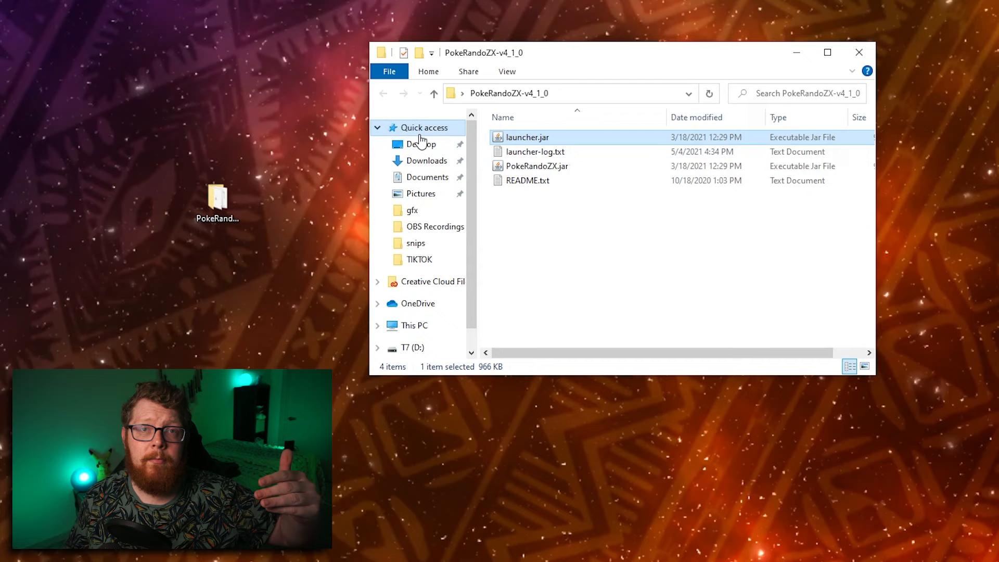
{"action": "double_click", "coordinate": [526, 137]}
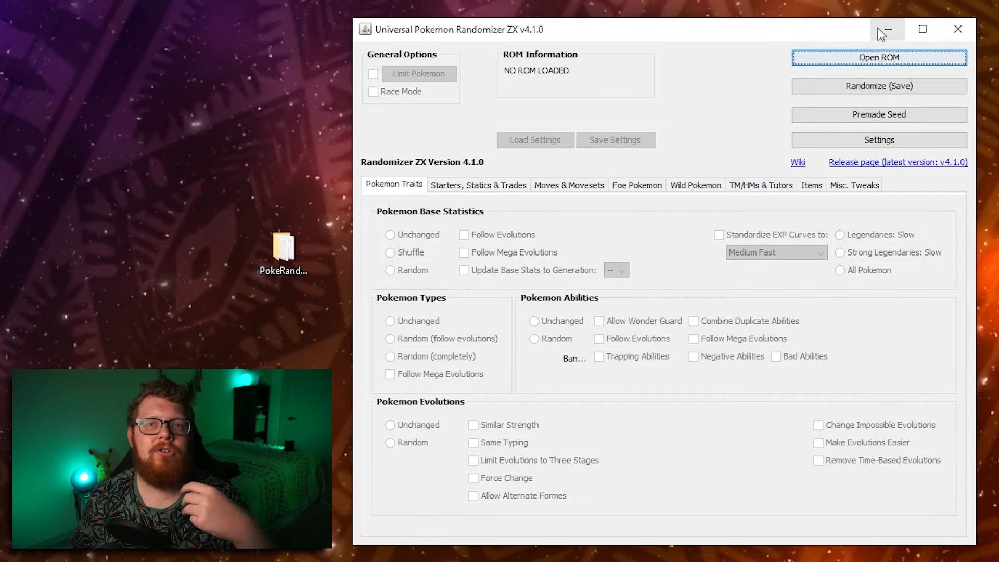
Step: Load the Ultra Moon ROM, set base stats to Shuffle and tick Standardize EXP Curves
{"action": "left_click", "coordinate": [878, 57]}
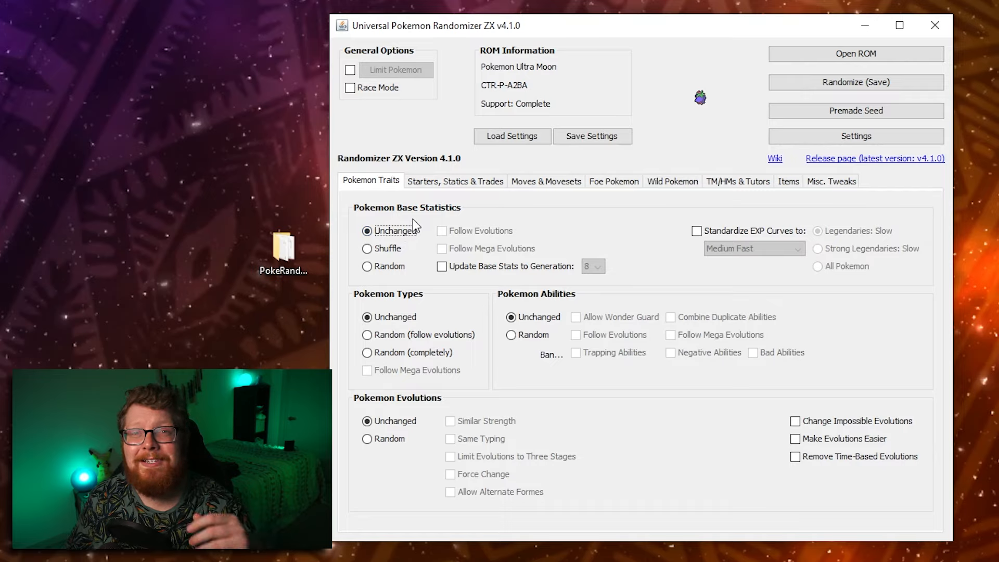
{"action": "mouse_move", "coordinate": [405, 228]}
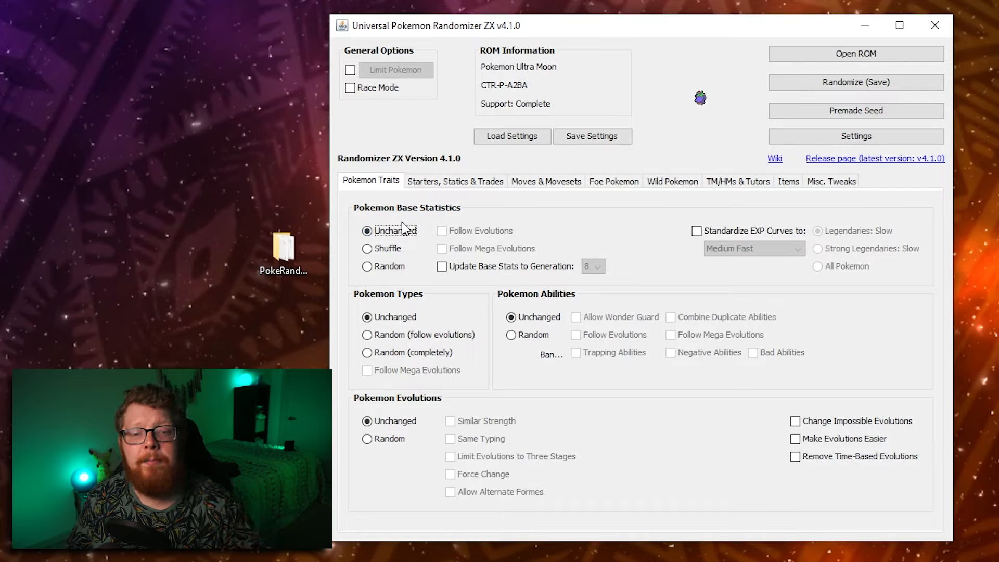
{"action": "left_click", "coordinate": [367, 265]}
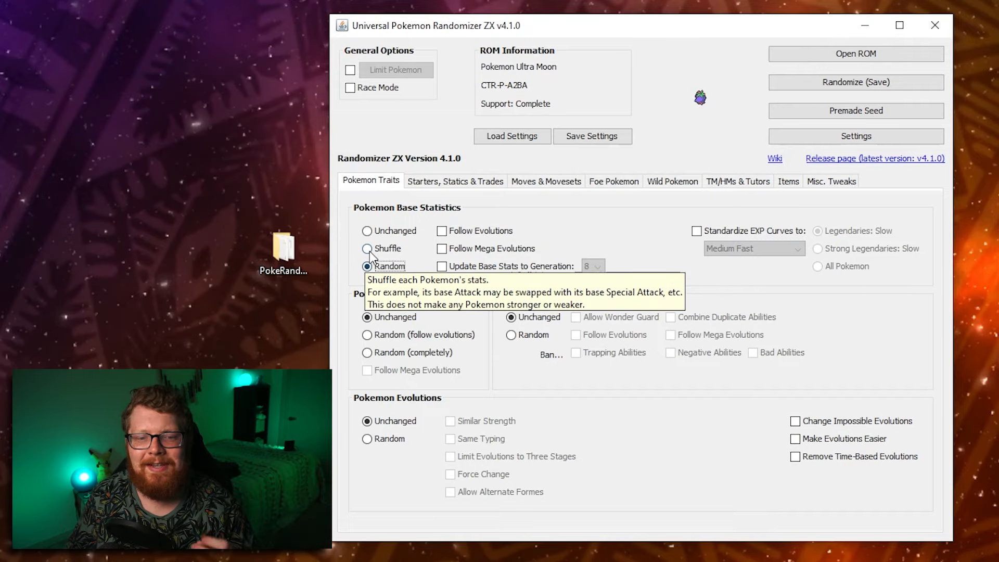
{"action": "left_click", "coordinate": [367, 249]}
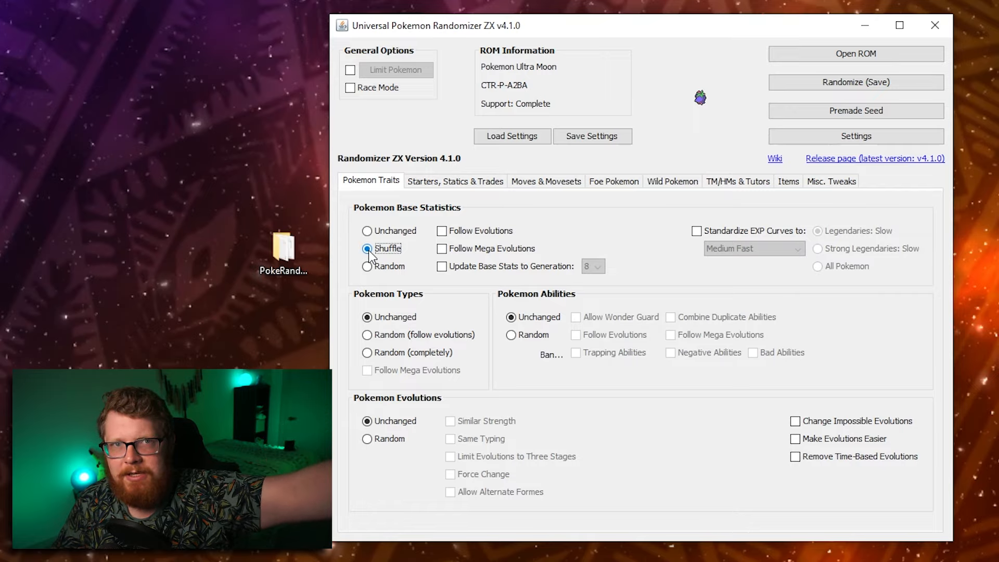
{"action": "mouse_move", "coordinate": [469, 255]}
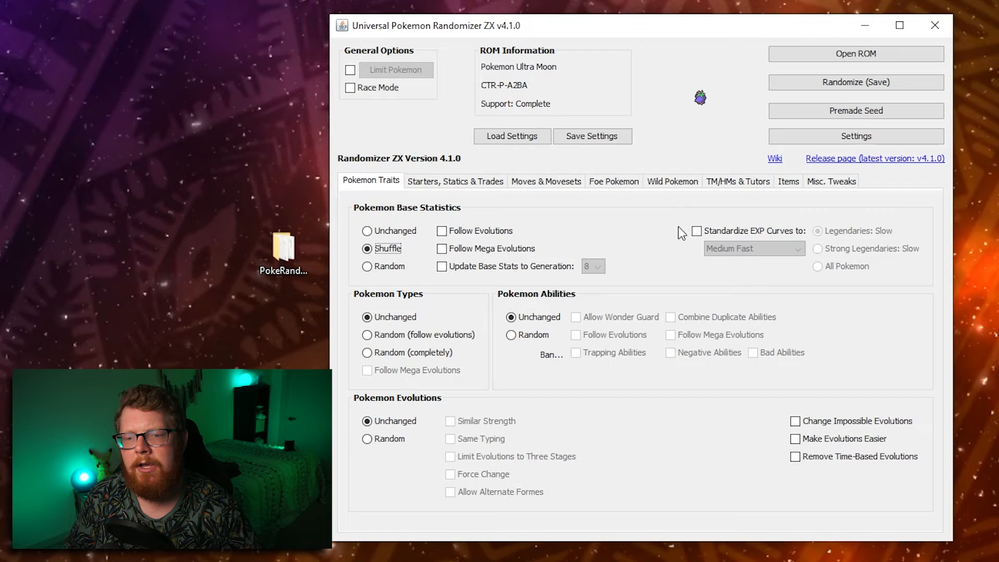
{"action": "left_click", "coordinate": [696, 231]}
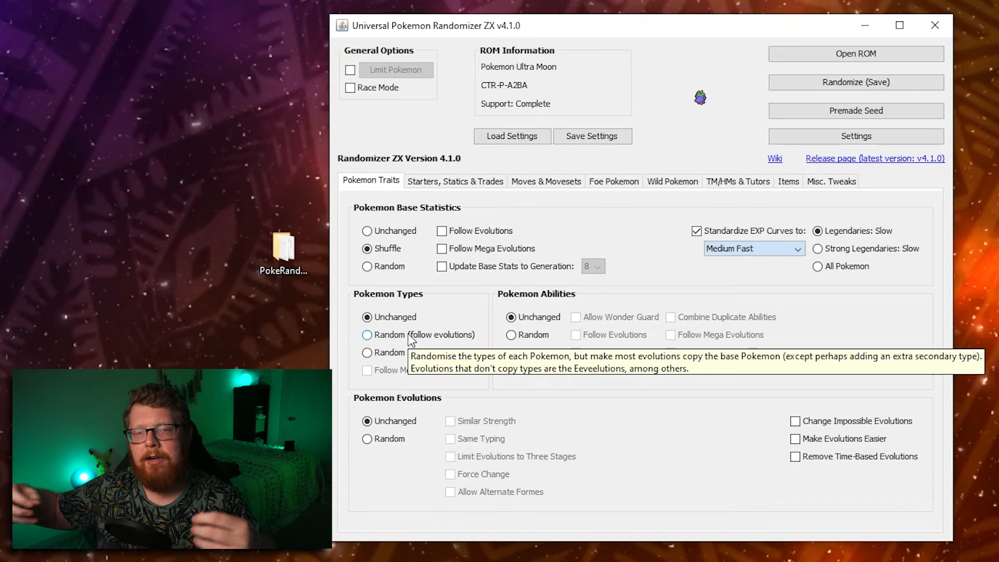
{"action": "mouse_move", "coordinate": [419, 344]}
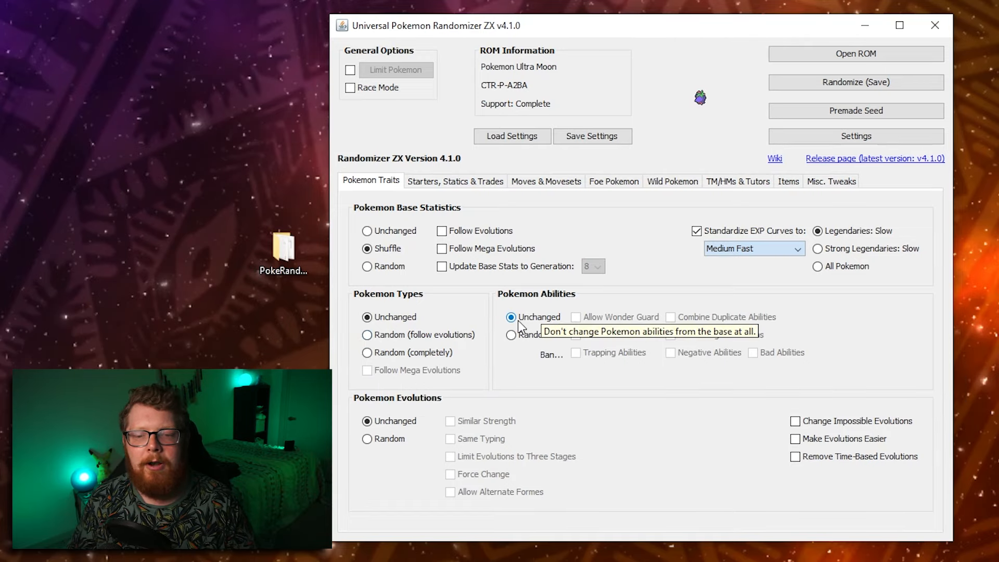
Step: Set Pokemon Abilities to Random on the Pokemon Traits tab
{"action": "left_click", "coordinate": [510, 334]}
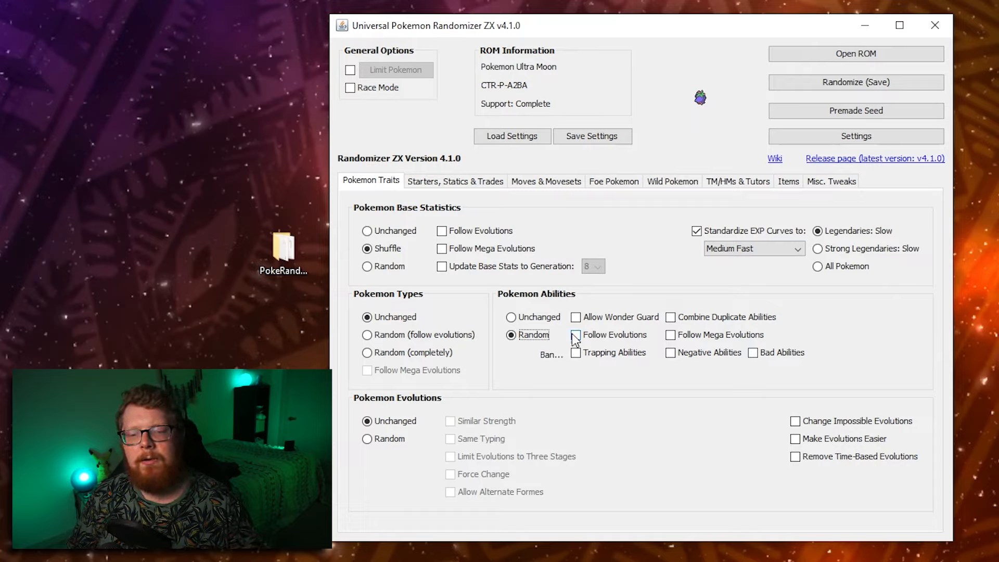
{"action": "mouse_move", "coordinate": [599, 328]}
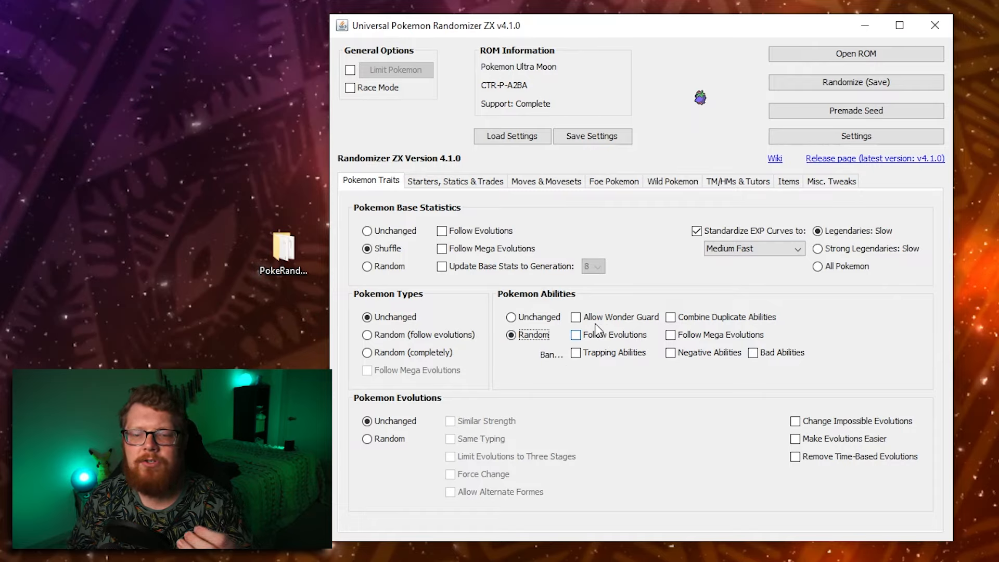
{"action": "mouse_move", "coordinate": [595, 324]}
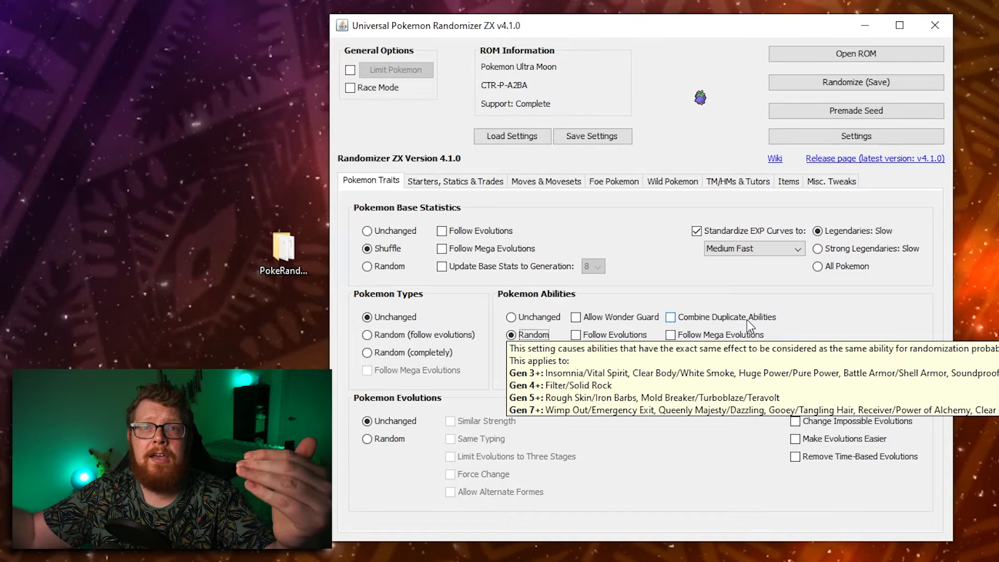
{"action": "mouse_move", "coordinate": [821, 312]}
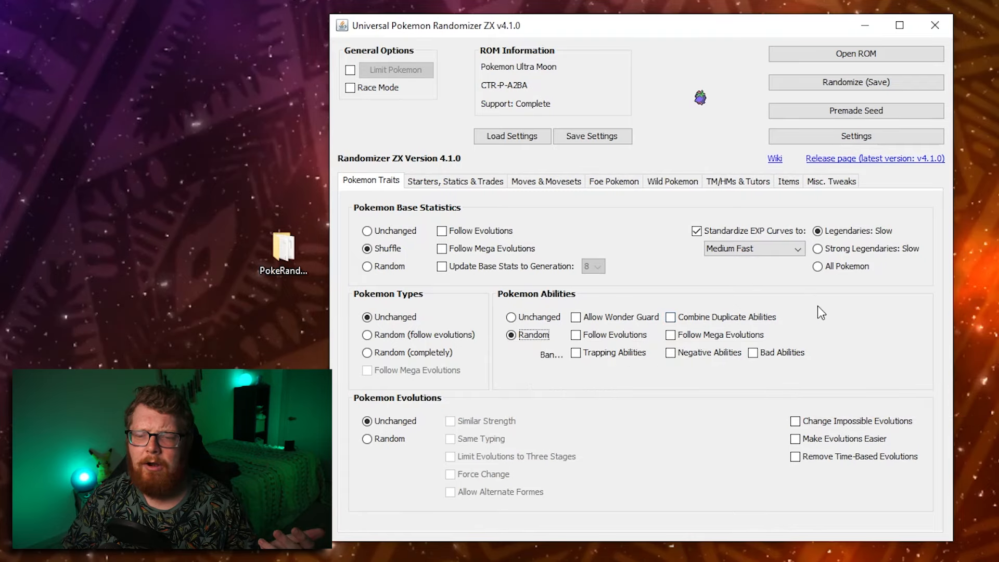
{"action": "mouse_move", "coordinate": [783, 325]}
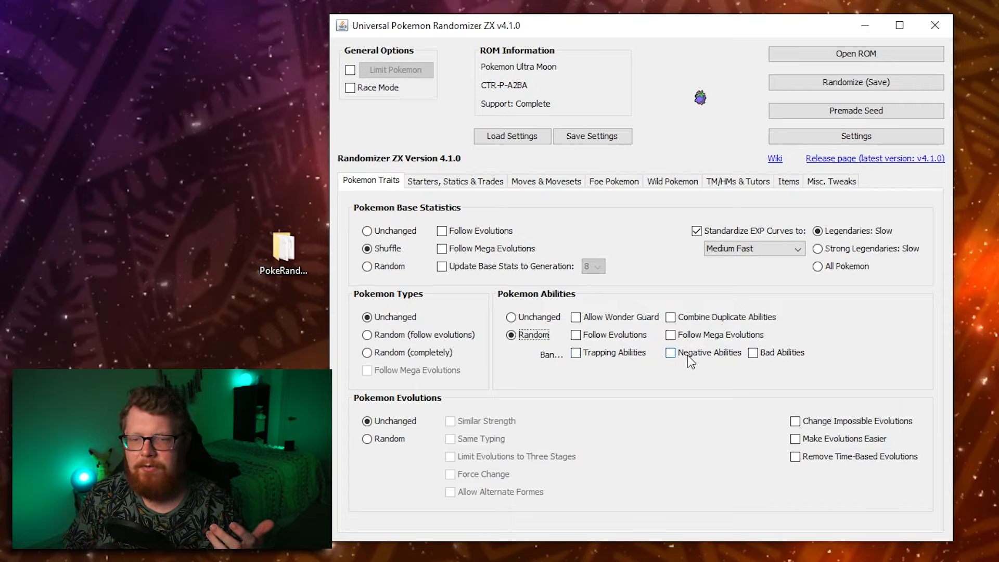
{"action": "mouse_move", "coordinate": [671, 352]}
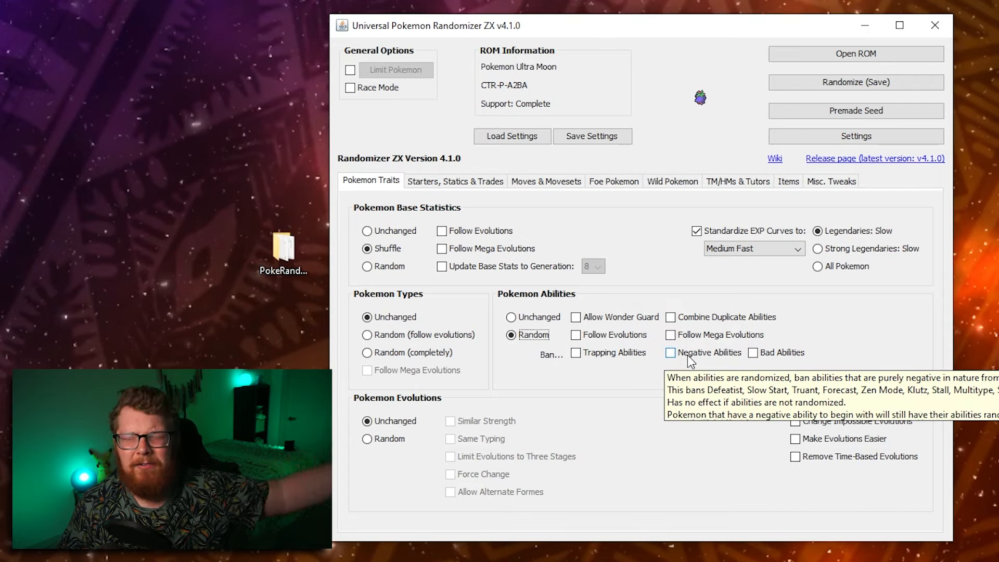
{"action": "mouse_move", "coordinate": [773, 352]}
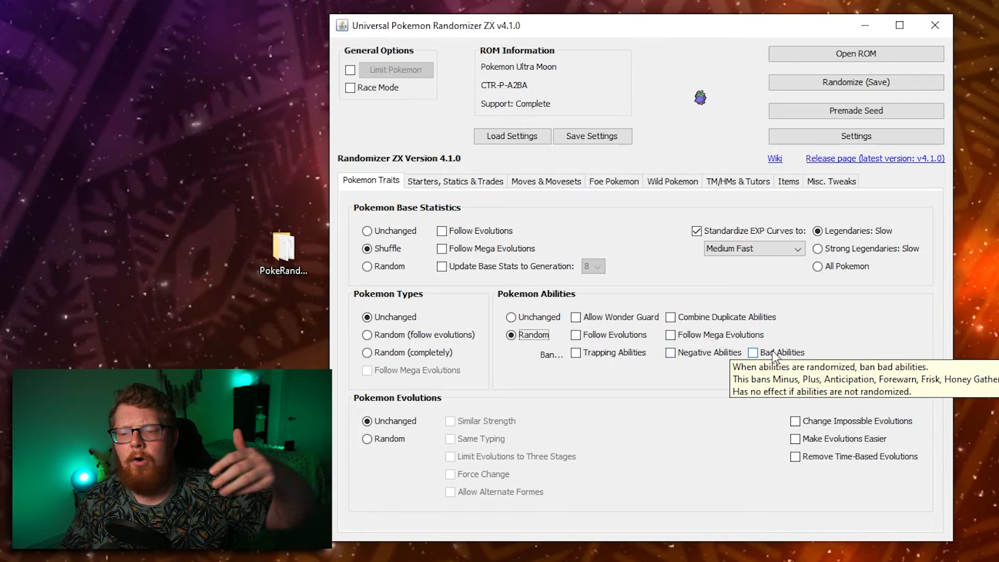
{"action": "mouse_move", "coordinate": [793, 358]}
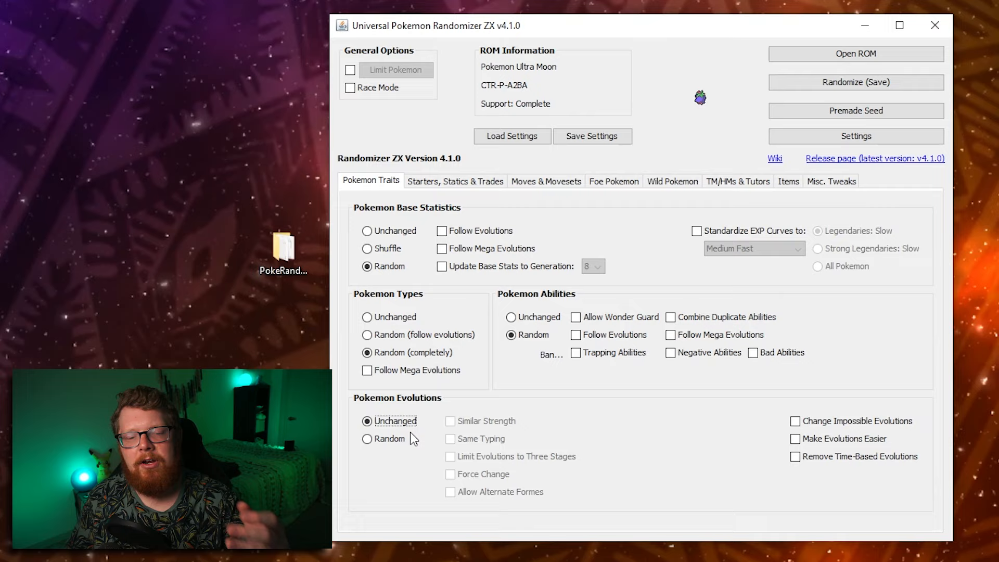
{"action": "mouse_move", "coordinate": [367, 438]}
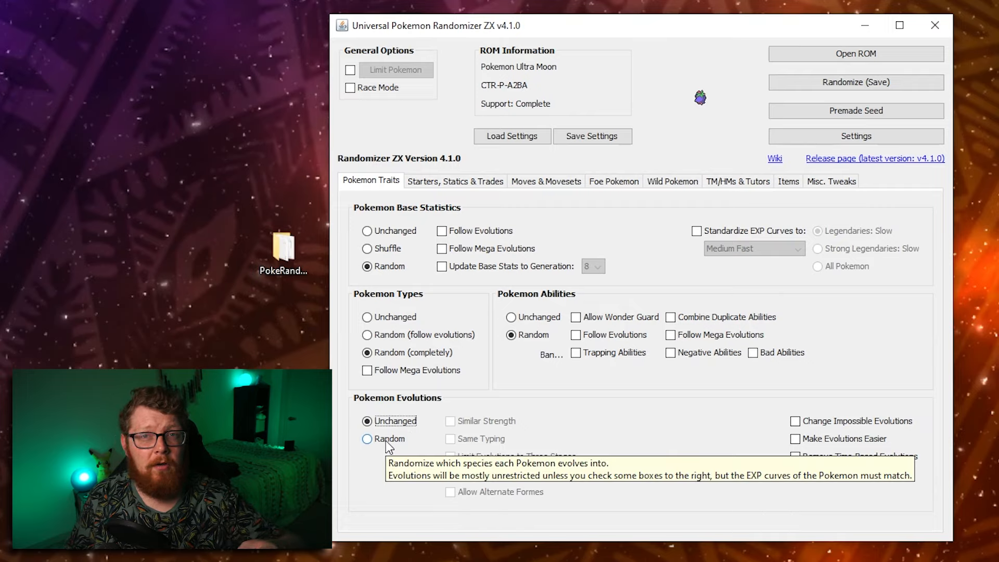
Step: Set Pokemon Evolutions to Random, leaving the extra evolution checkboxes unticked
{"action": "left_click", "coordinate": [367, 438]}
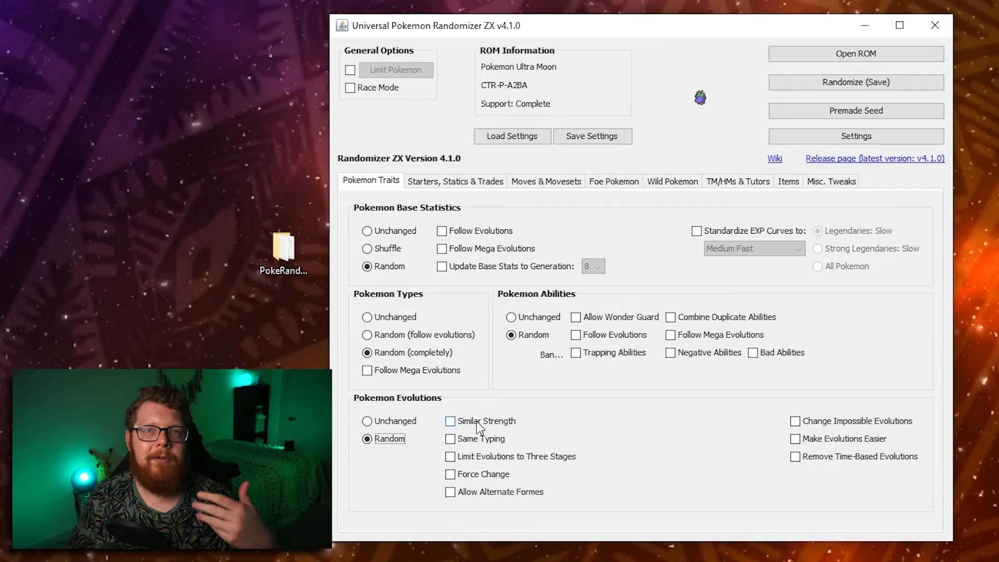
{"action": "mouse_move", "coordinate": [585, 421]}
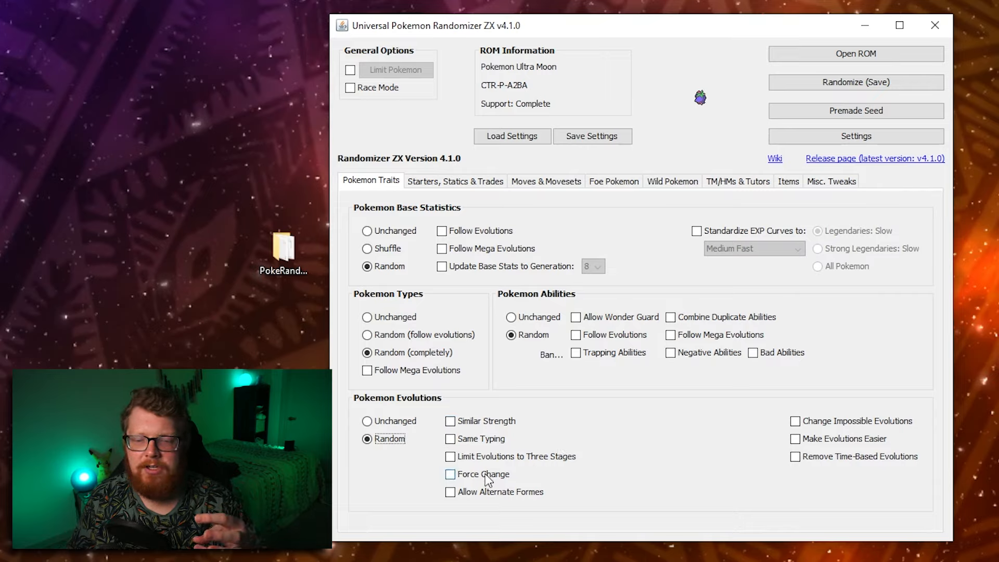
{"action": "mouse_move", "coordinate": [497, 502]}
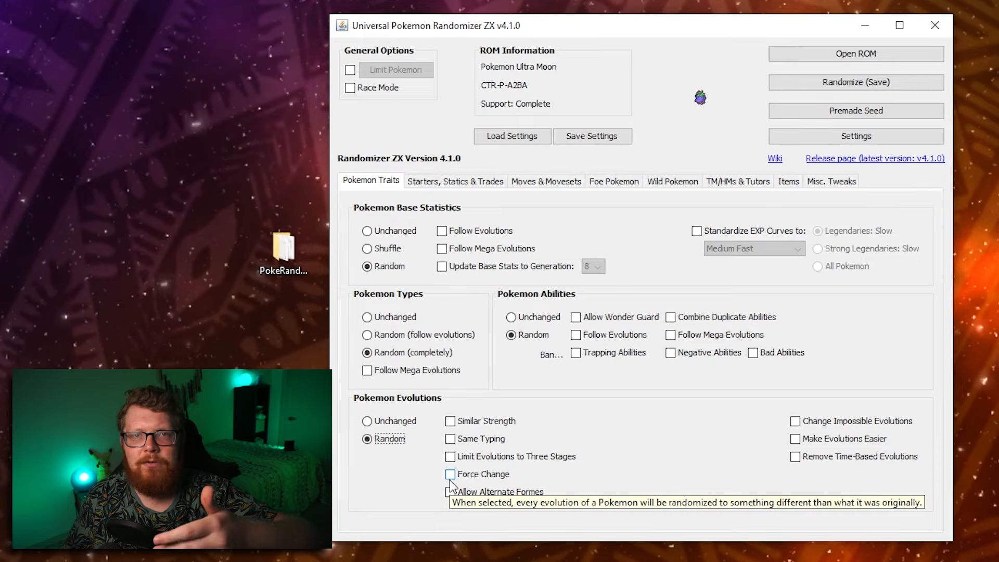
{"action": "mouse_move", "coordinate": [744, 423]}
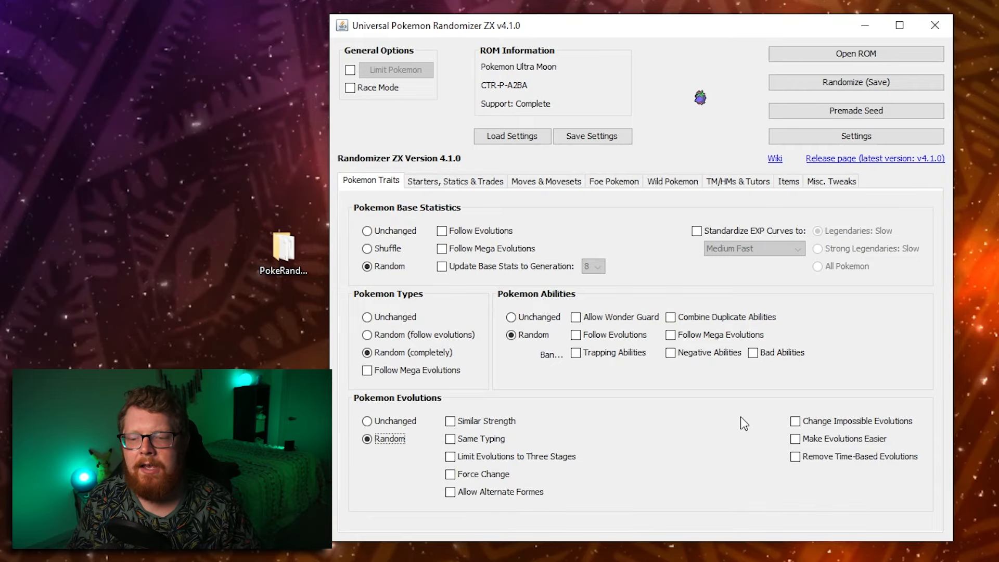
{"action": "left_click", "coordinate": [794, 421]}
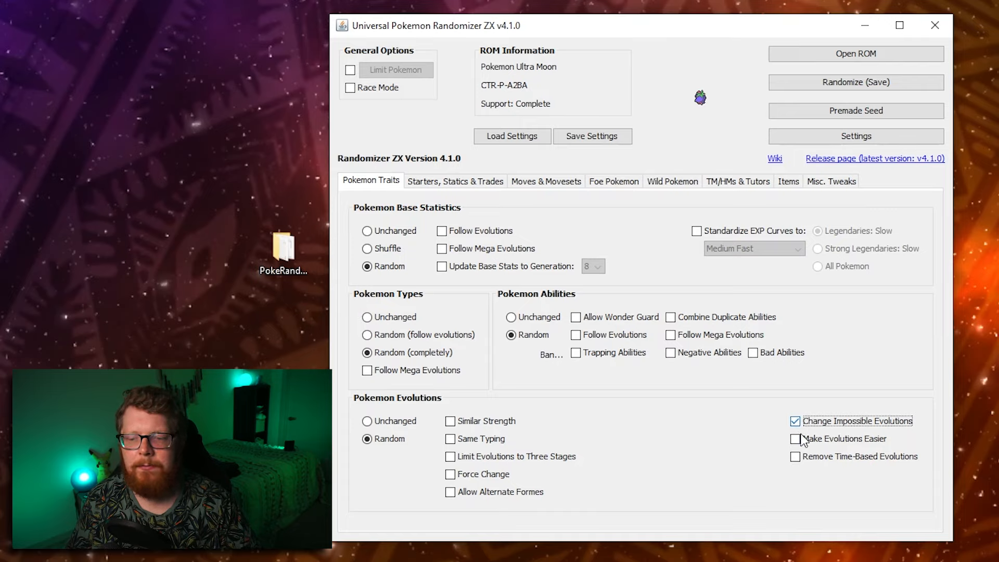
{"action": "mouse_move", "coordinate": [794, 439]}
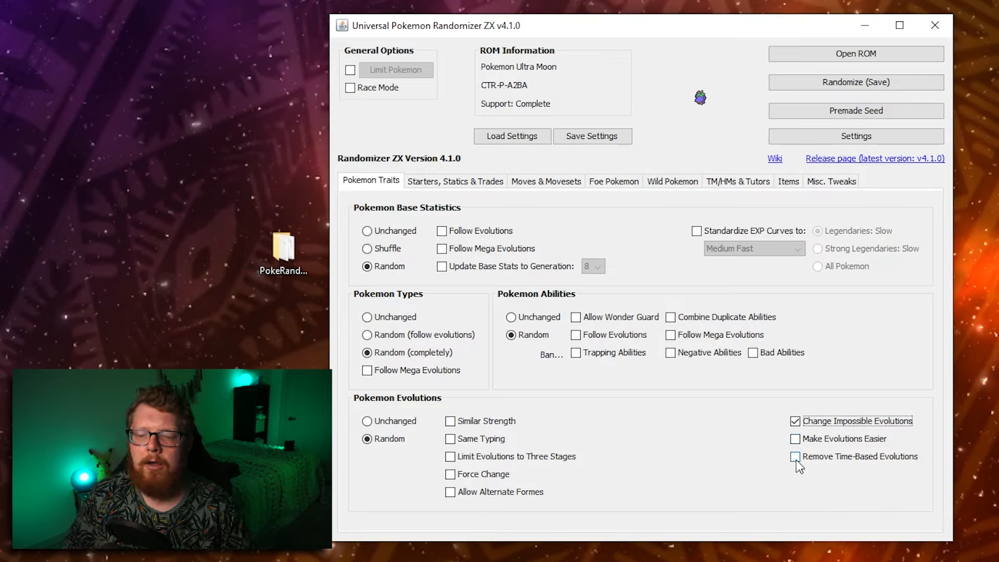
{"action": "left_click", "coordinate": [794, 420]}
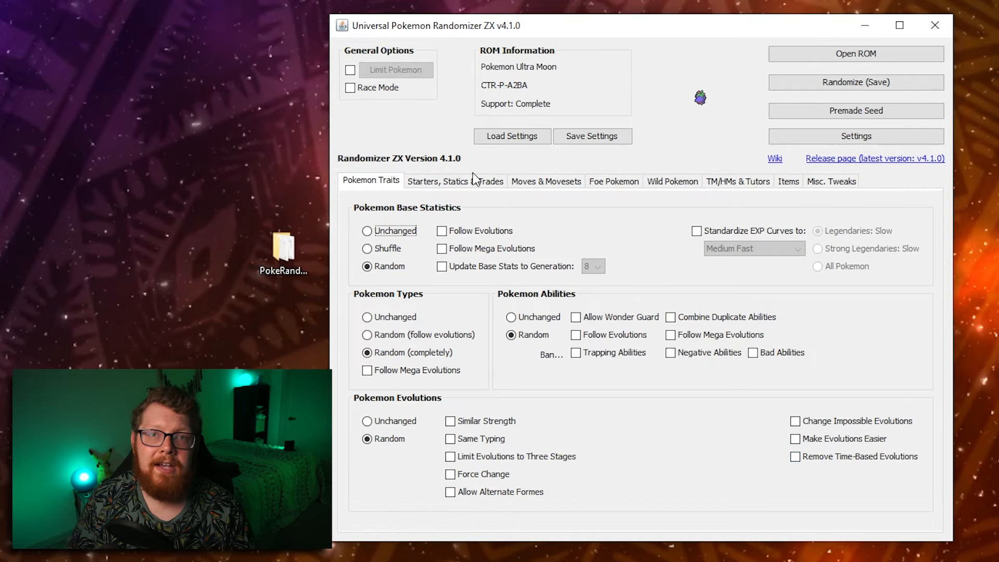
{"action": "left_click", "coordinate": [454, 181]}
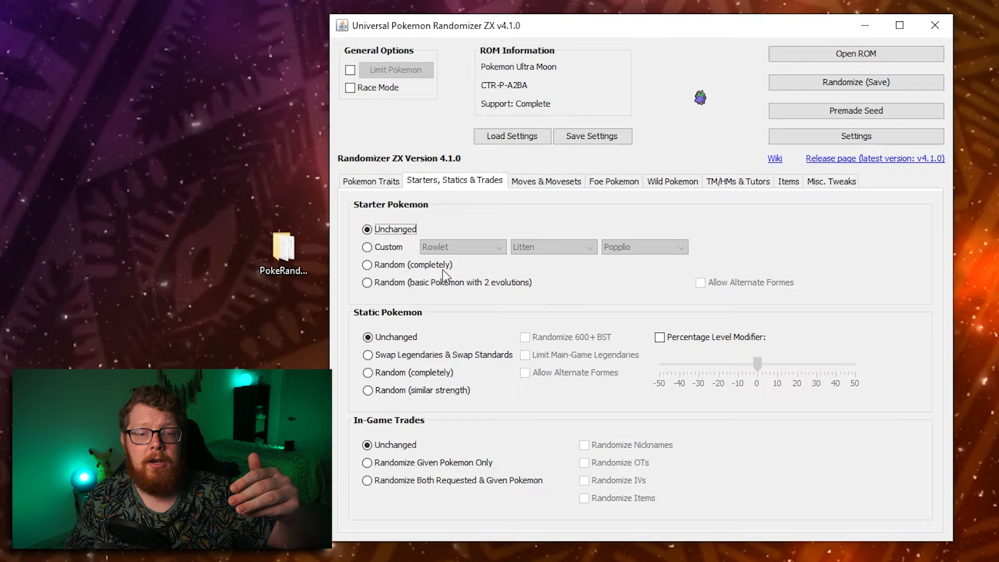
{"action": "mouse_move", "coordinate": [615, 248]}
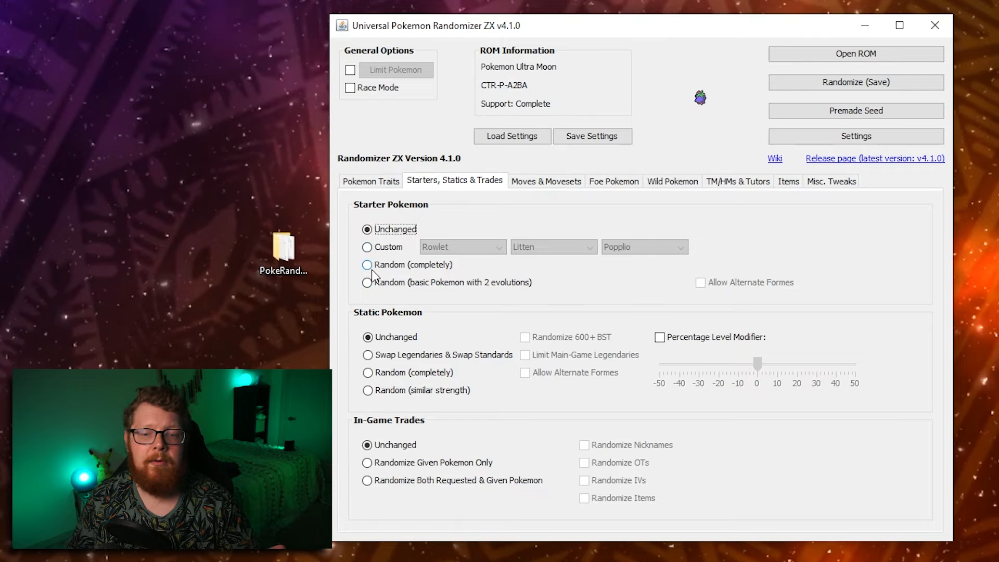
{"action": "mouse_move", "coordinate": [375, 282]}
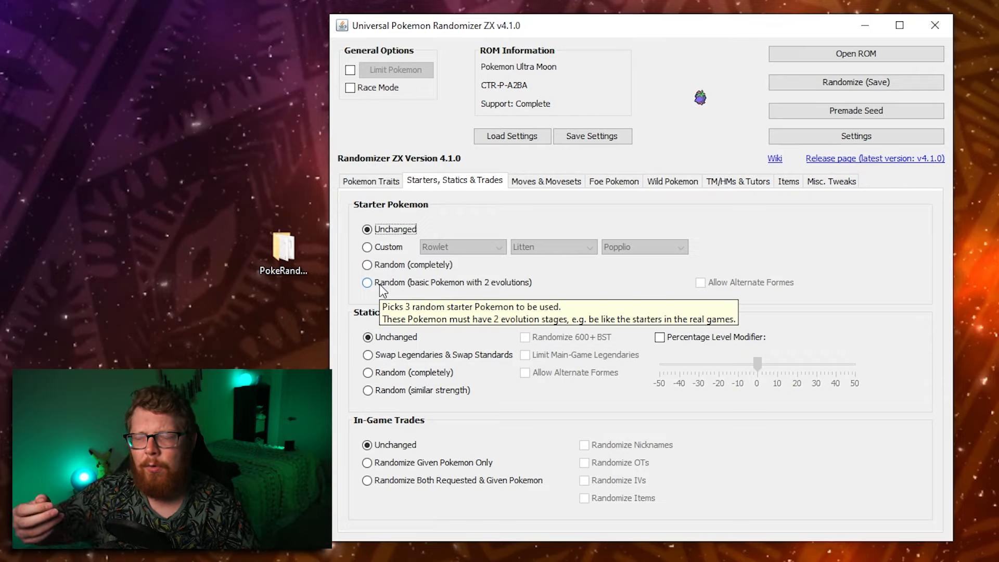
{"action": "mouse_move", "coordinate": [544, 279]}
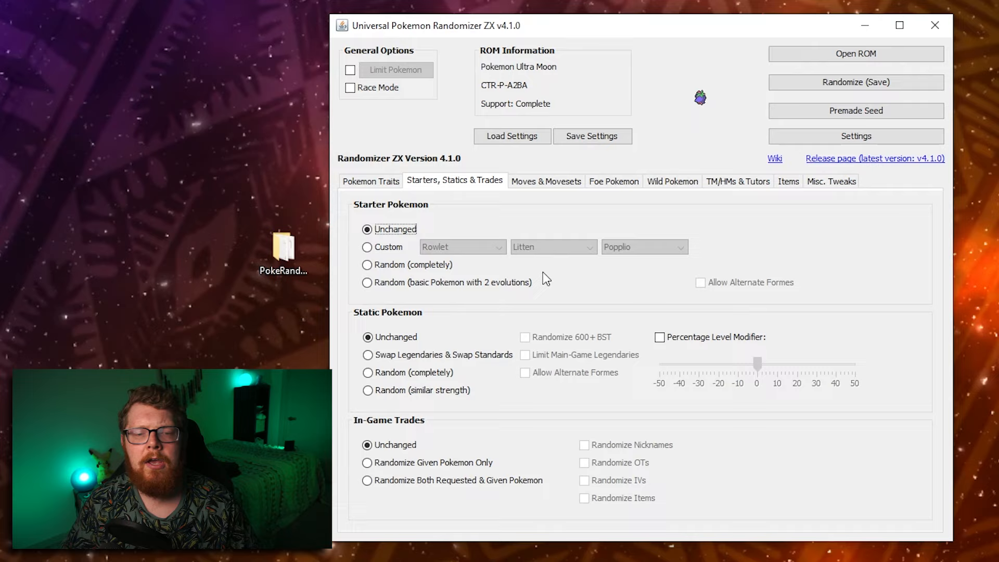
{"action": "mouse_move", "coordinate": [367, 372]}
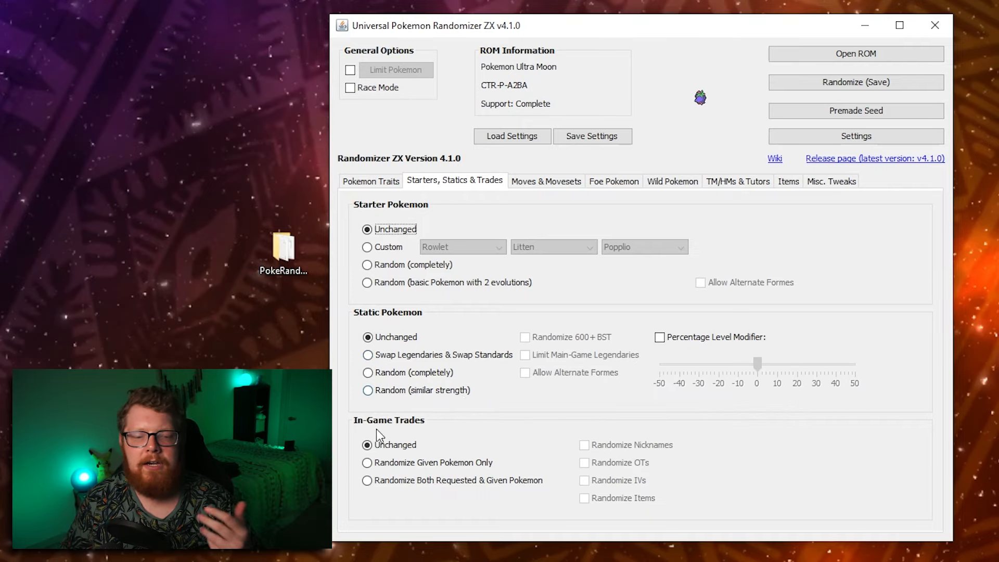
{"action": "mouse_move", "coordinate": [367, 462]}
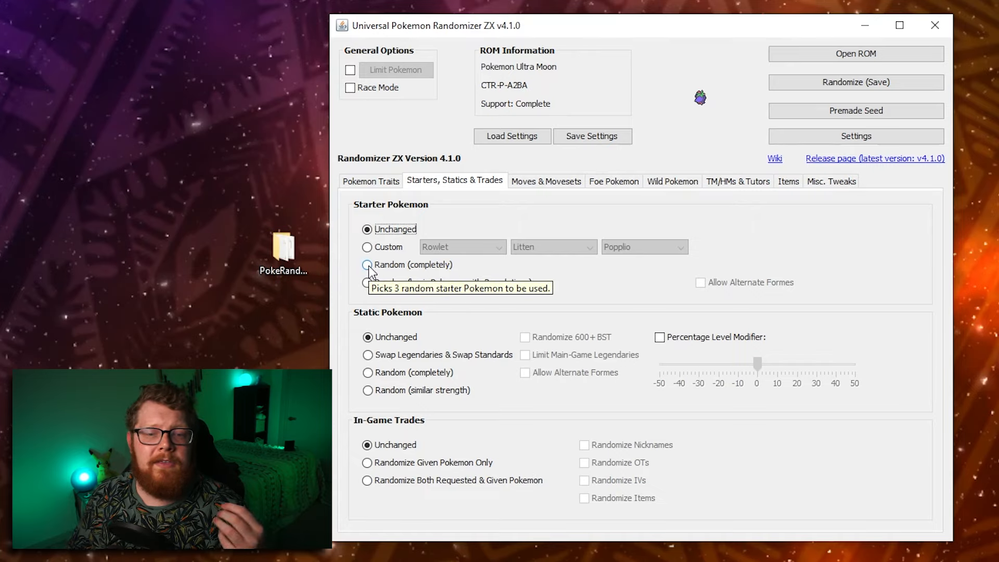
Step: Choose Swap Legendaries & Standards for statics, randomize both trade Pokemon, and enable +50% static levels
{"action": "left_click", "coordinate": [367, 264]}
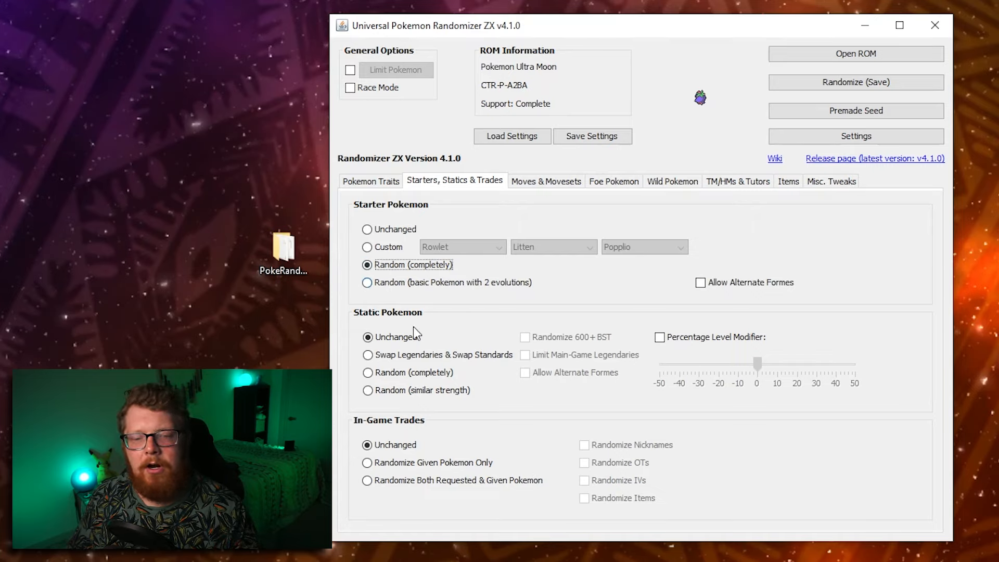
{"action": "left_click", "coordinate": [367, 354]}
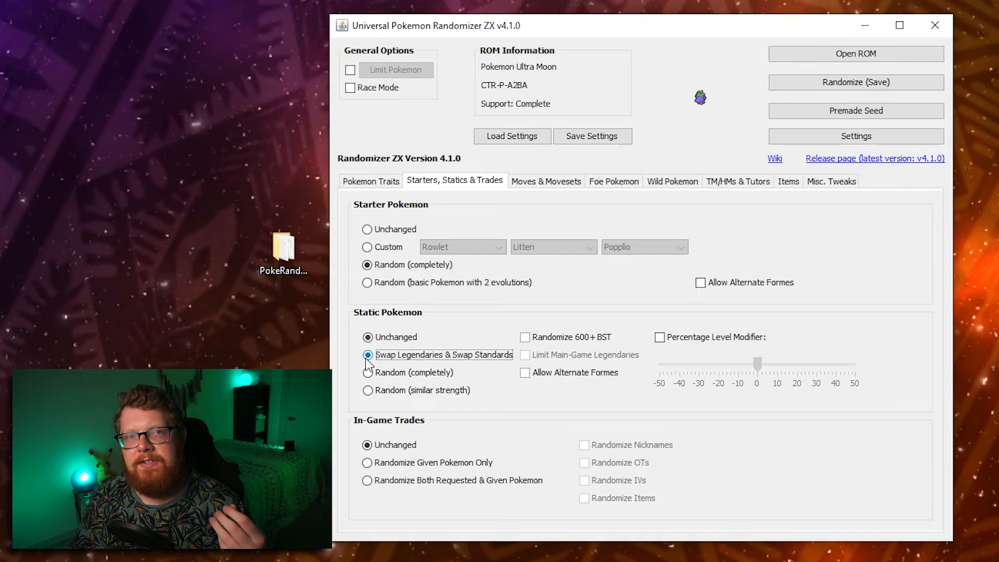
{"action": "mouse_move", "coordinate": [414, 355]}
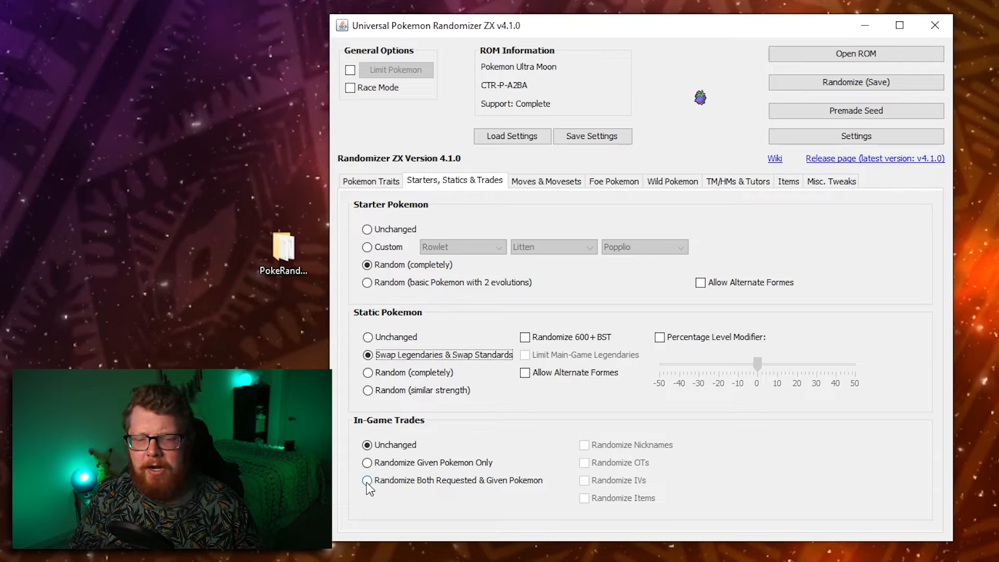
{"action": "left_click", "coordinate": [367, 480]}
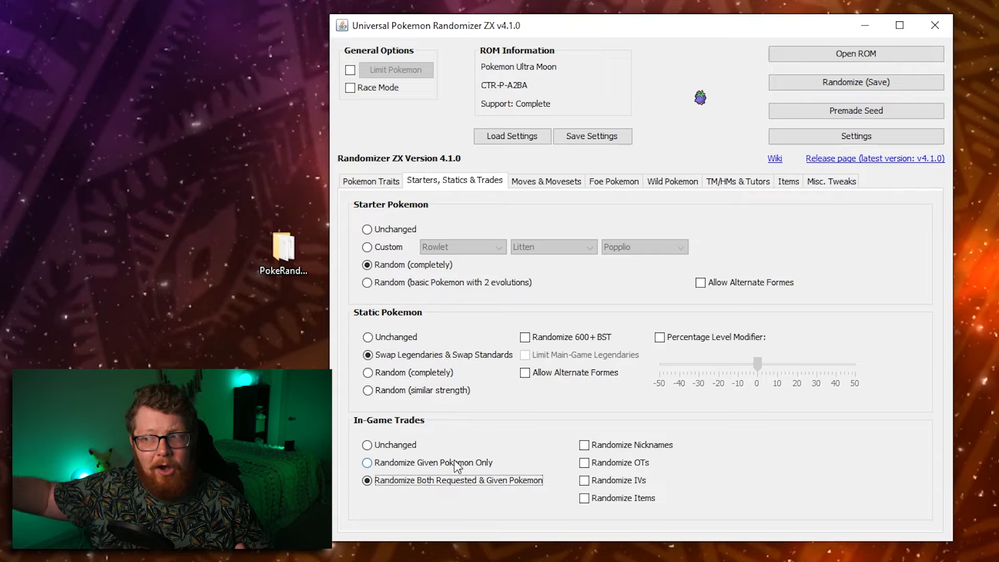
{"action": "mouse_move", "coordinate": [456, 479]}
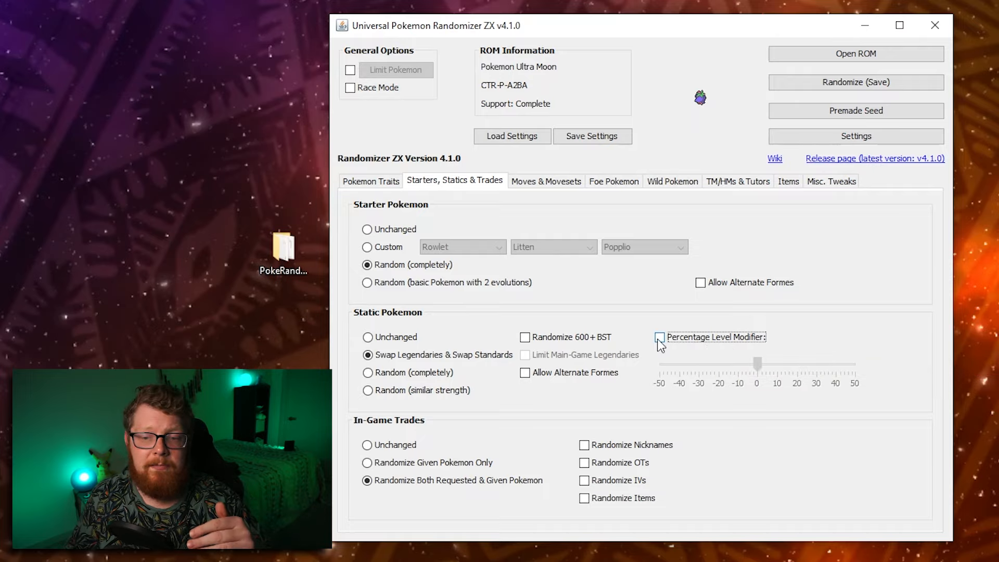
{"action": "left_click", "coordinate": [658, 336]}
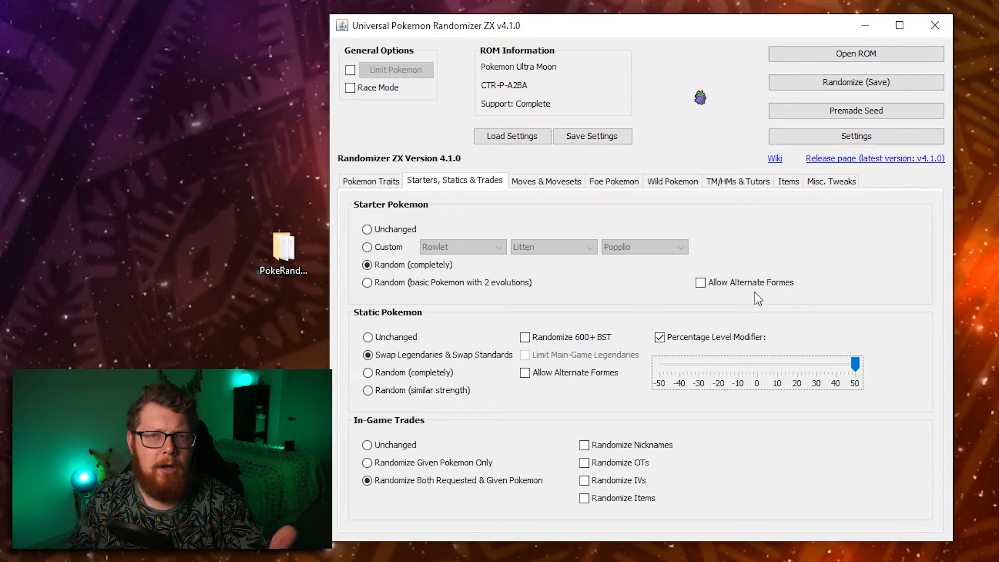
{"action": "left_click", "coordinate": [545, 181]}
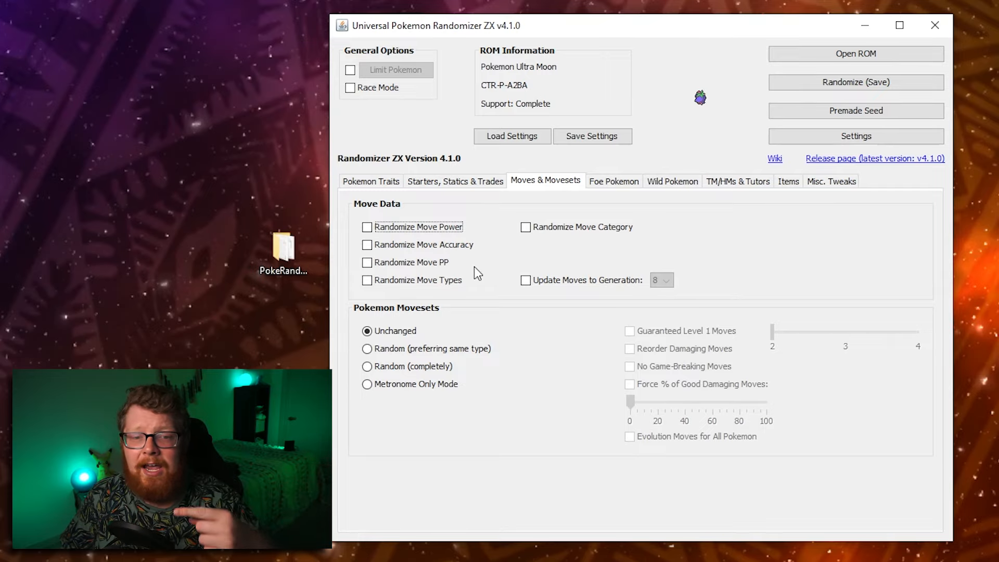
{"action": "mouse_move", "coordinate": [479, 294]}
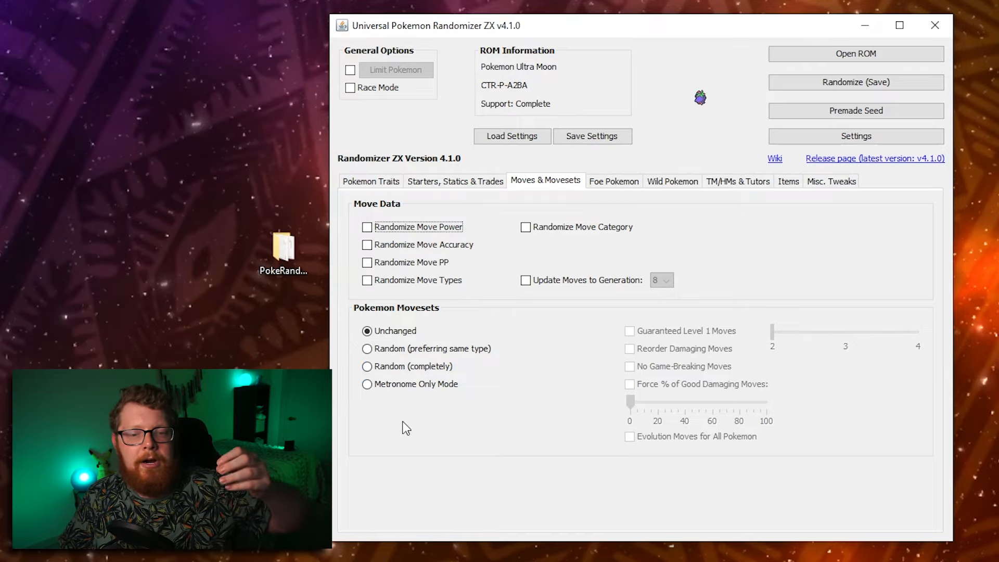
{"action": "mouse_move", "coordinate": [401, 360]}
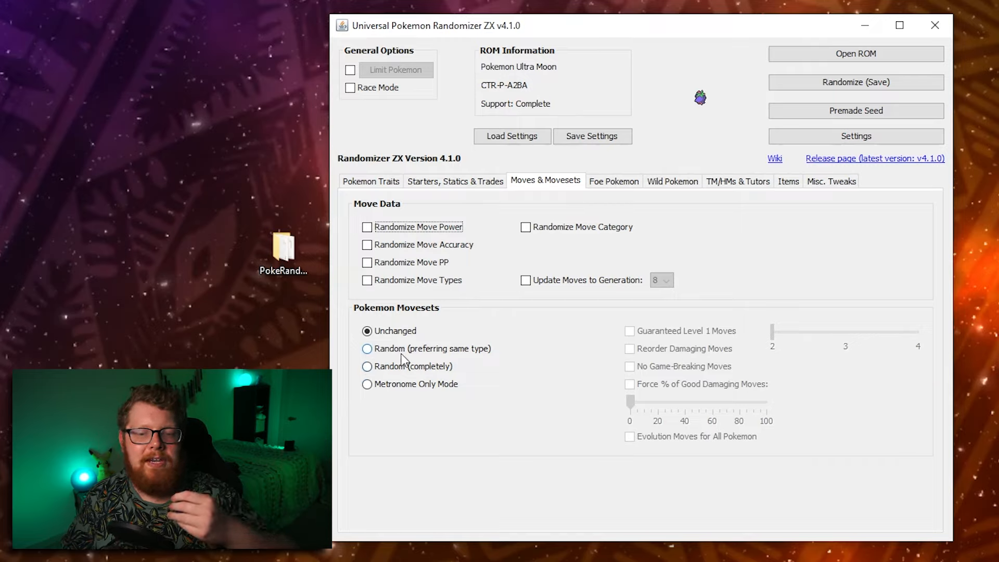
{"action": "mouse_move", "coordinate": [412, 355]}
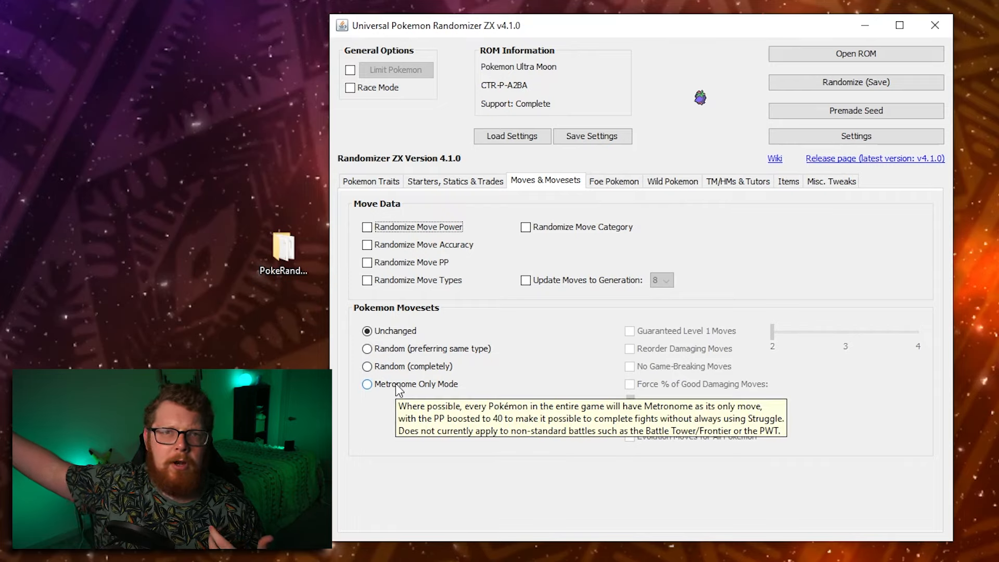
Step: Set movesets to Random (completely) with 4 guaranteed level-1 moves, reordered damaging moves and forced good damaging moves
{"action": "left_click", "coordinate": [368, 365]}
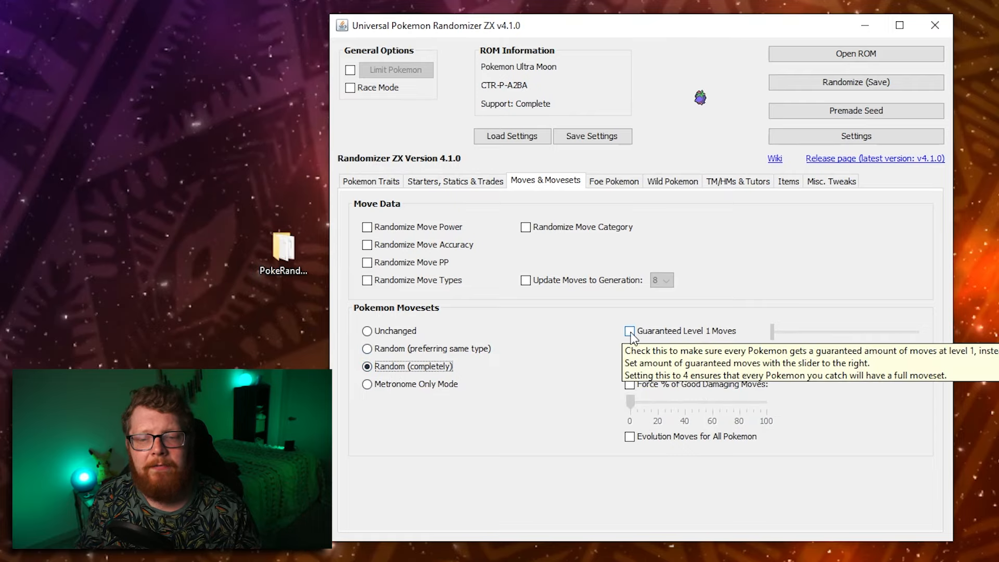
{"action": "left_click", "coordinate": [629, 331]}
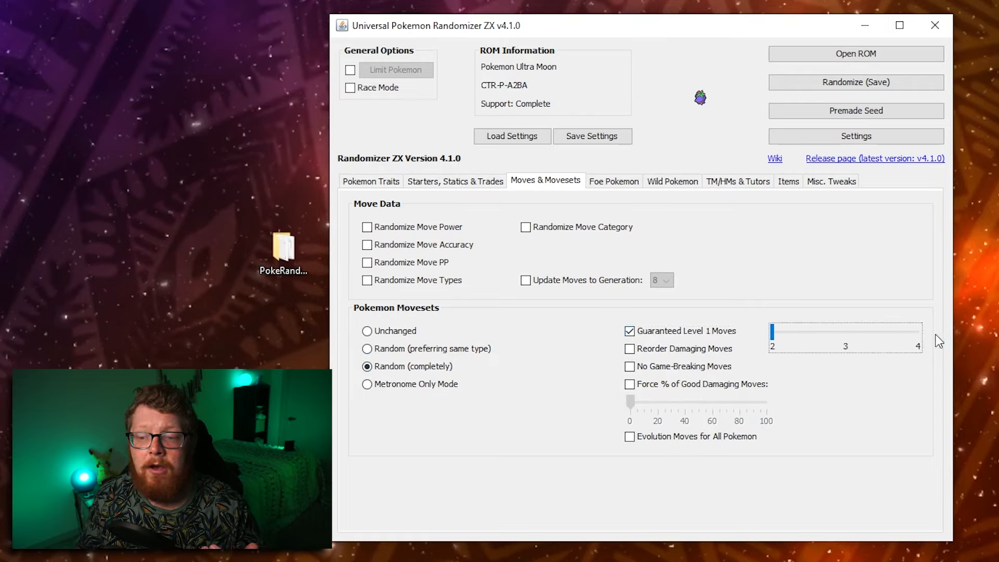
{"action": "left_click_drag", "start_coordinate": [770, 334], "coordinate": [918, 334]}
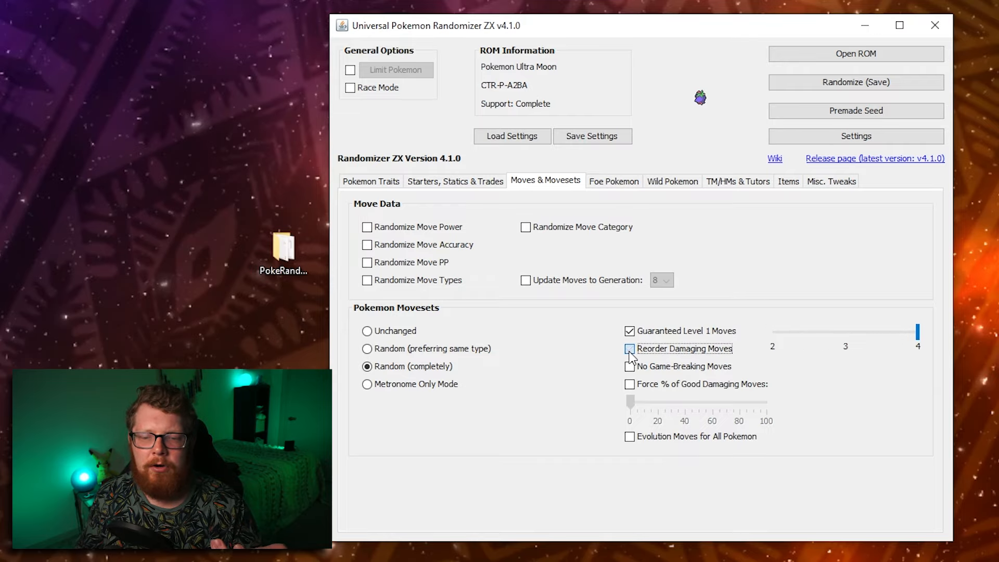
{"action": "left_click", "coordinate": [629, 349]}
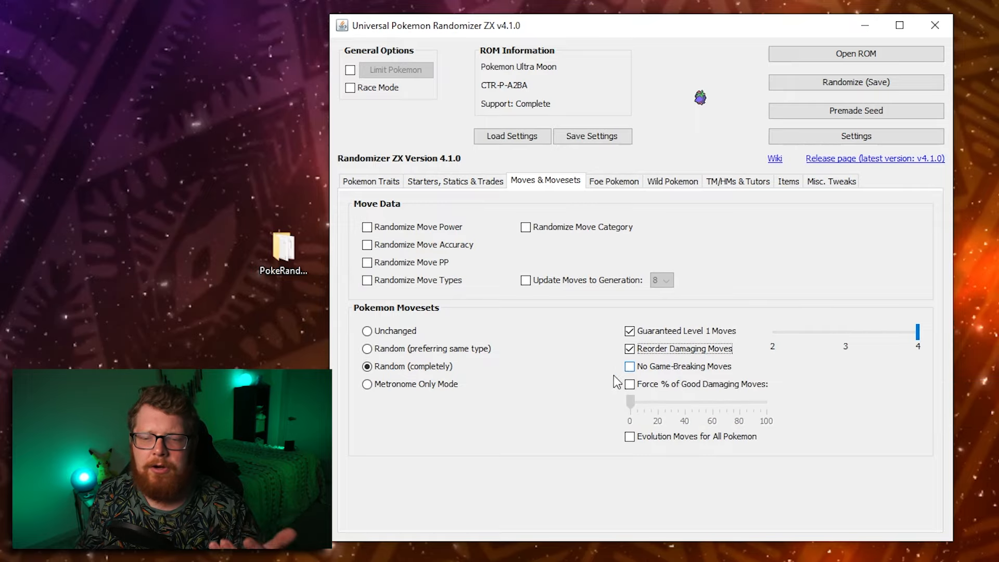
{"action": "left_click", "coordinate": [630, 384]}
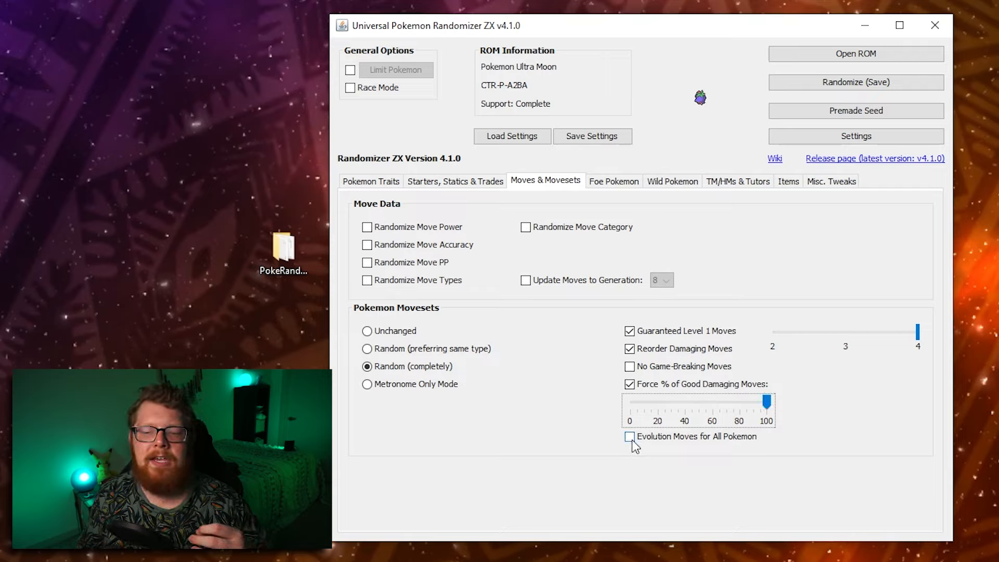
{"action": "mouse_move", "coordinate": [630, 436]}
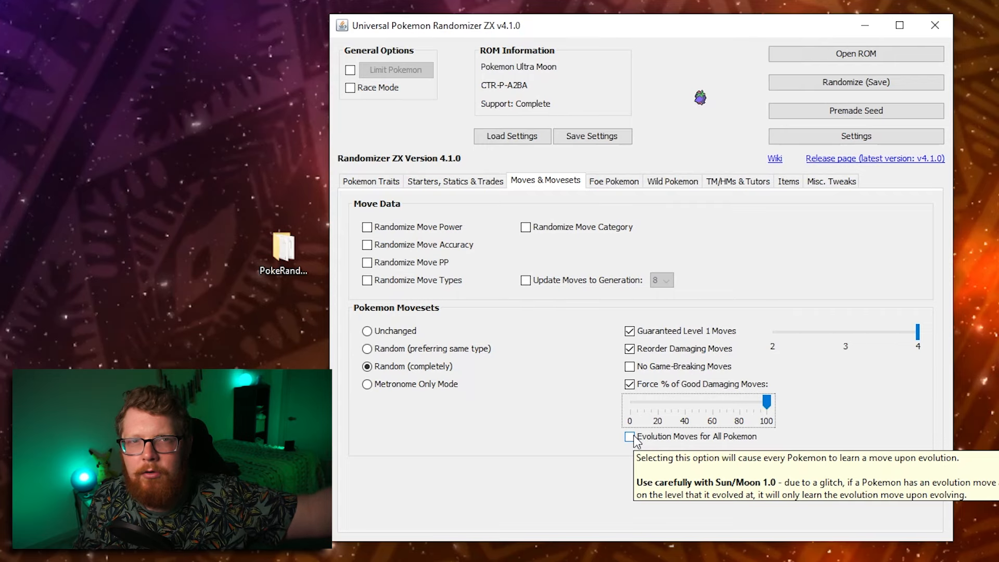
Step: Set Trainer Pokemon to Random with randomized trainer and class names and Rival Carries Starter
{"action": "left_click", "coordinate": [613, 180]}
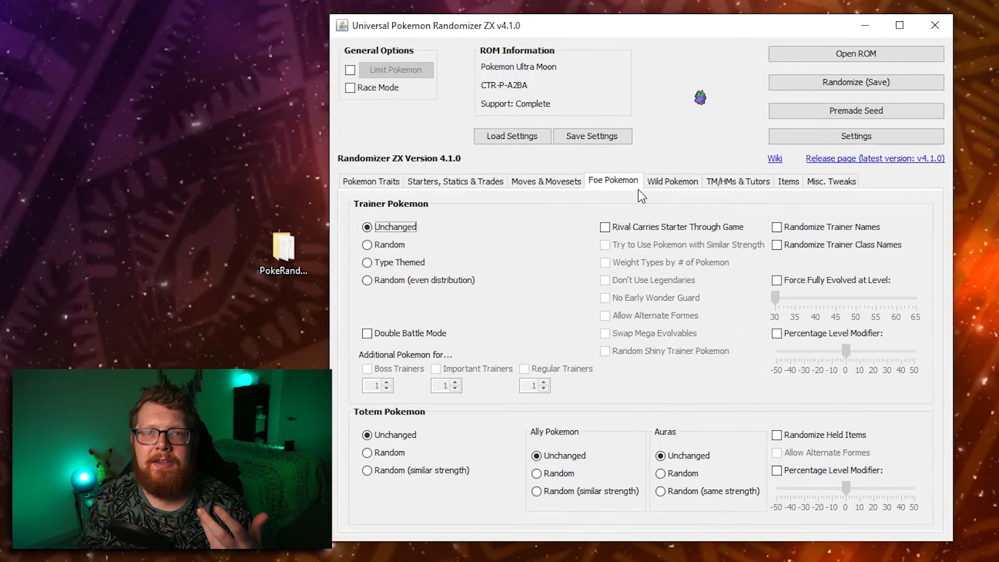
{"action": "left_click", "coordinate": [366, 245]}
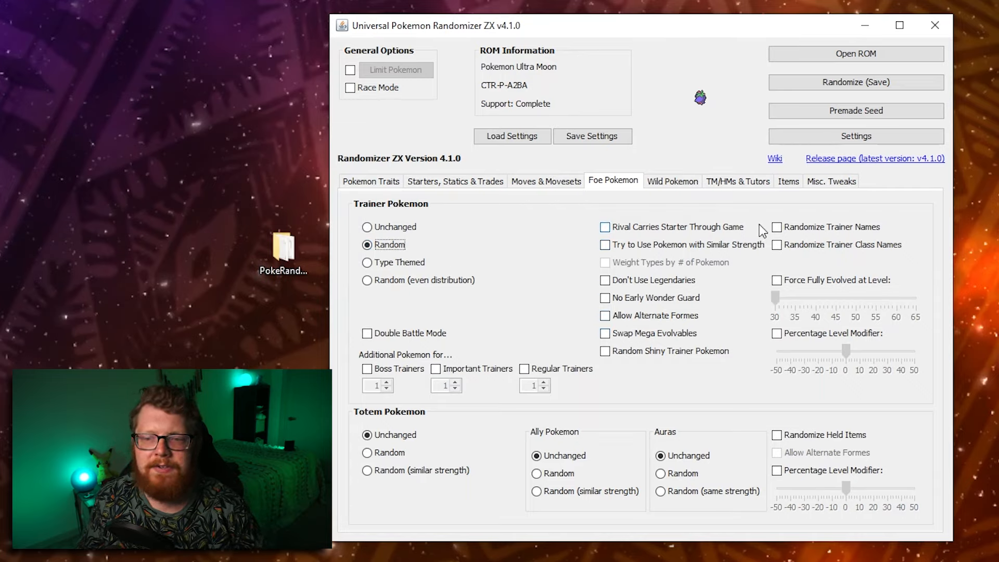
{"action": "left_click", "coordinate": [777, 244]}
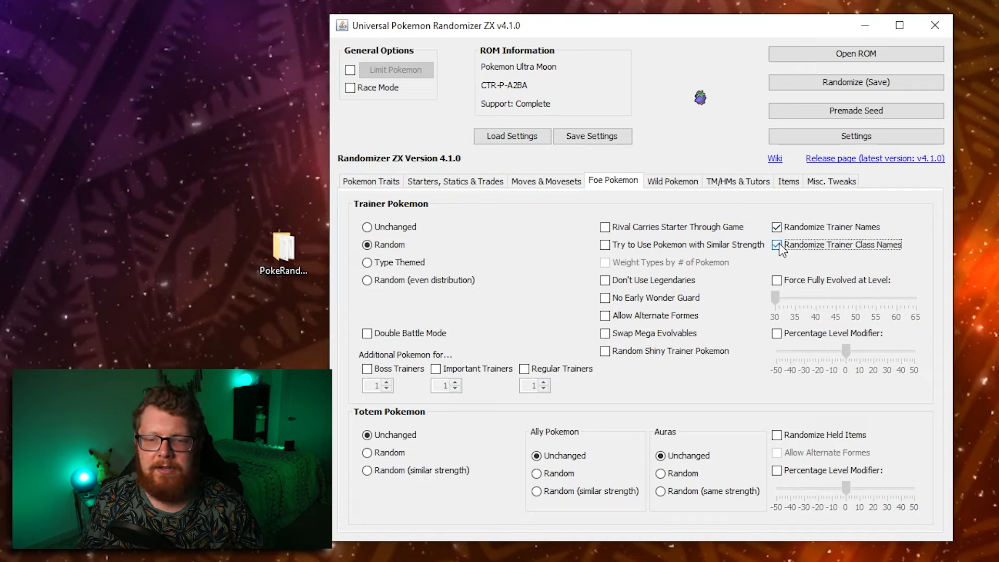
{"action": "mouse_move", "coordinate": [606, 227]}
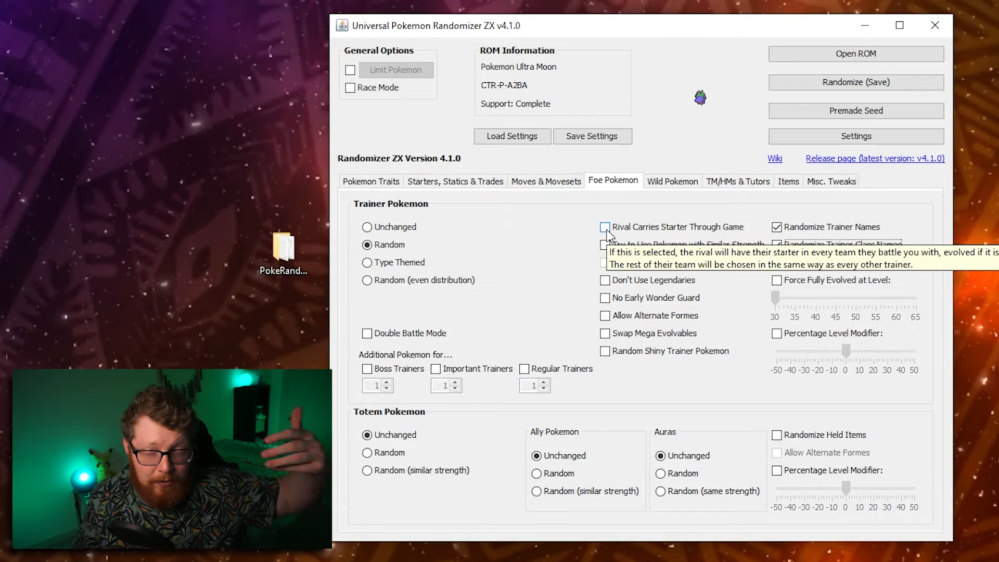
{"action": "left_click", "coordinate": [604, 227]}
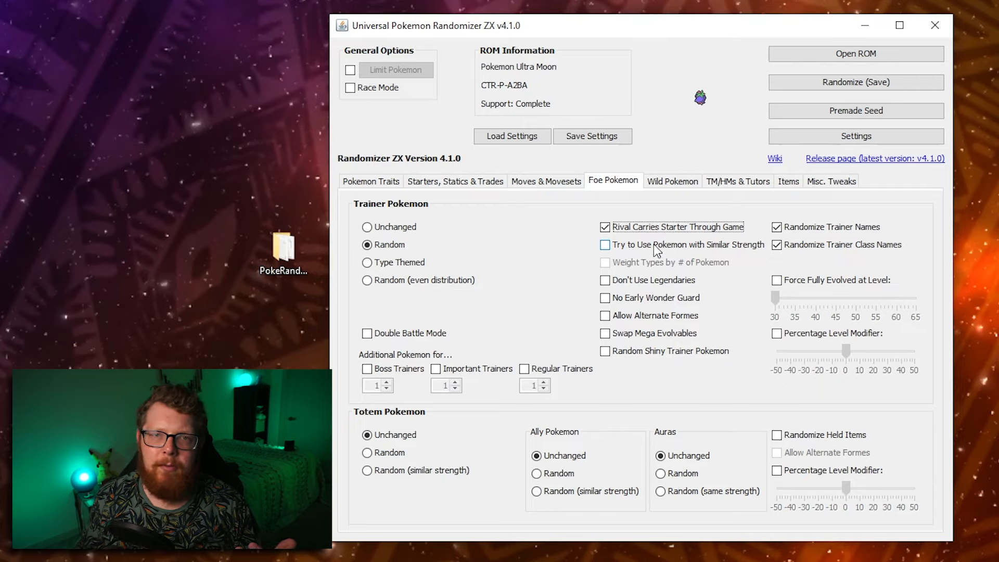
{"action": "mouse_move", "coordinate": [656, 244]}
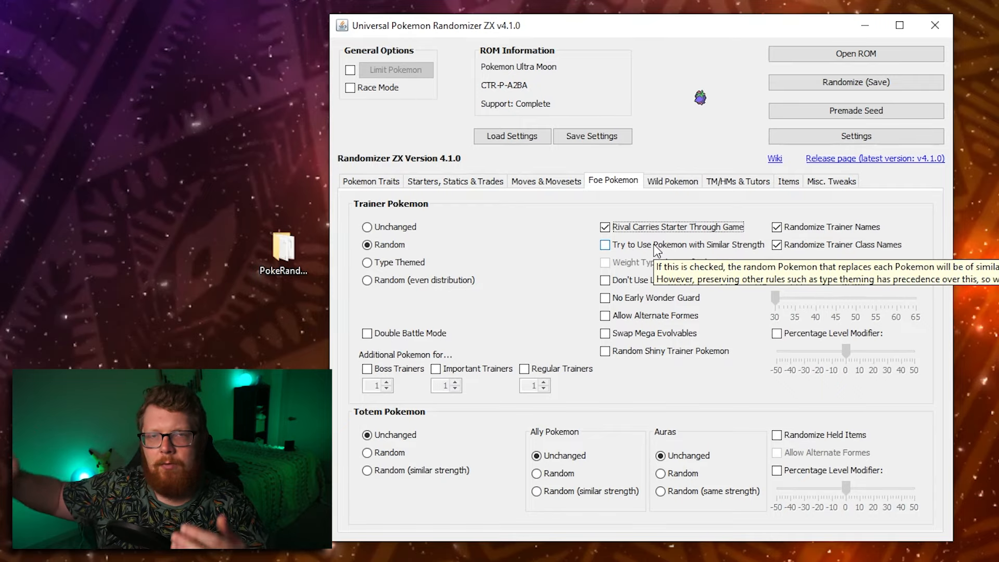
{"action": "mouse_move", "coordinate": [649, 249]}
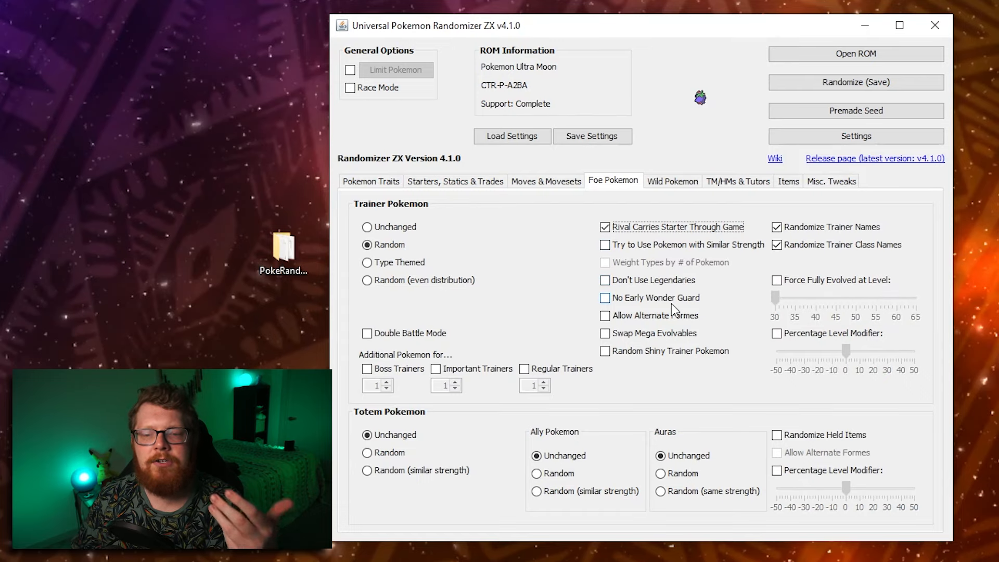
{"action": "mouse_move", "coordinate": [654, 297]}
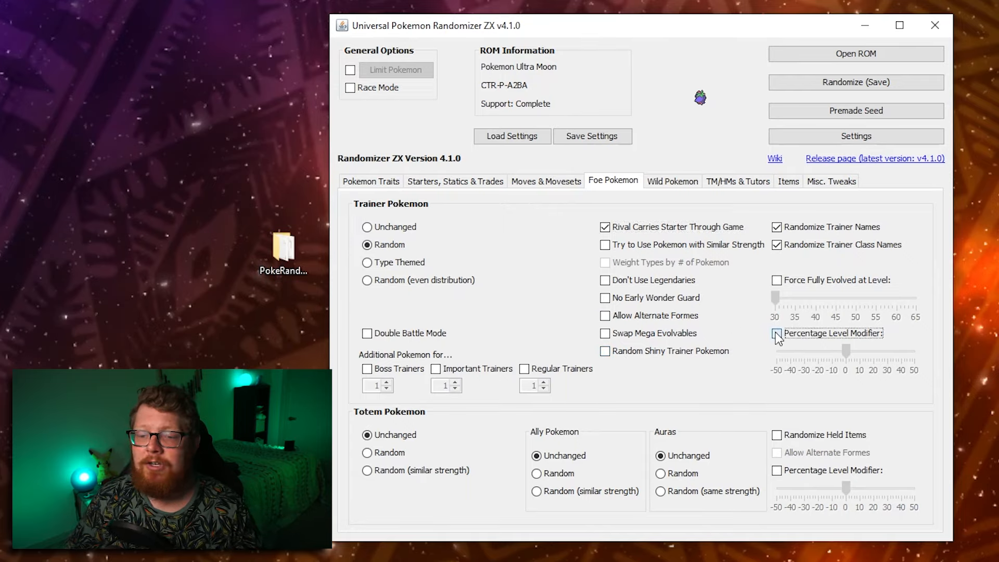
Step: Give trainer Pokemon a +50% level modifier and force fully evolved Pokemon
{"action": "left_click", "coordinate": [776, 333]}
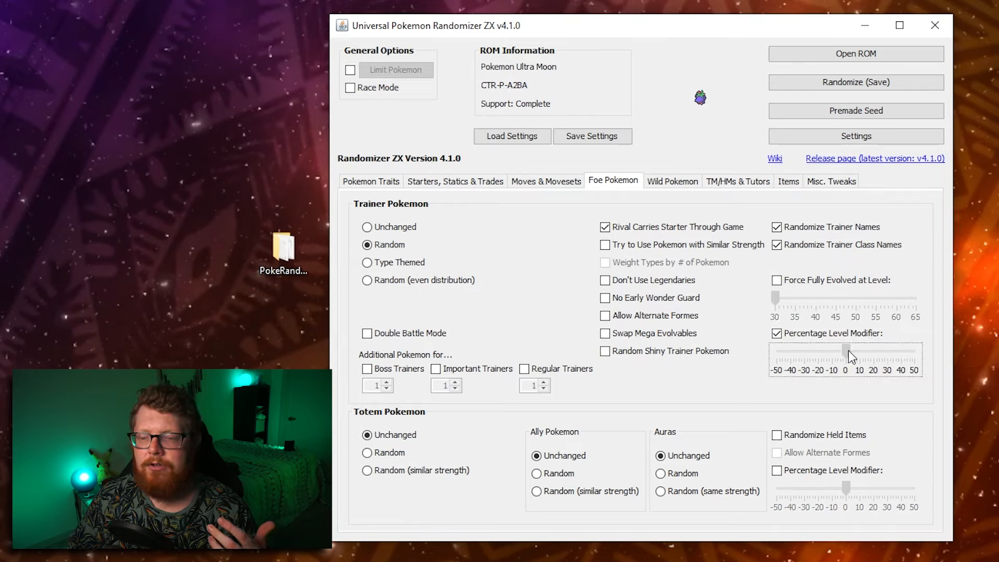
{"action": "left_click_drag", "start_coordinate": [850, 356], "coordinate": [917, 356]}
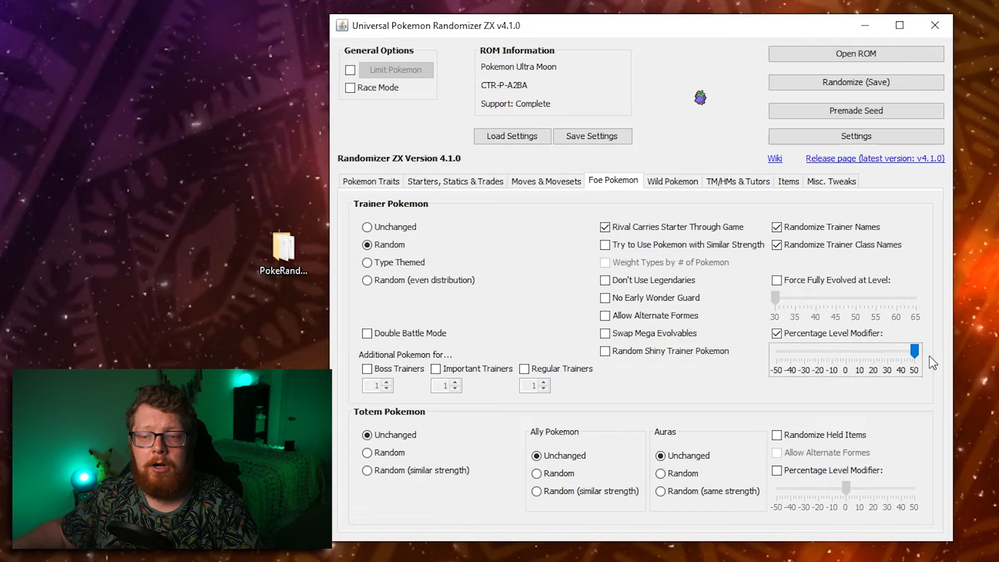
{"action": "left_click", "coordinate": [776, 279]}
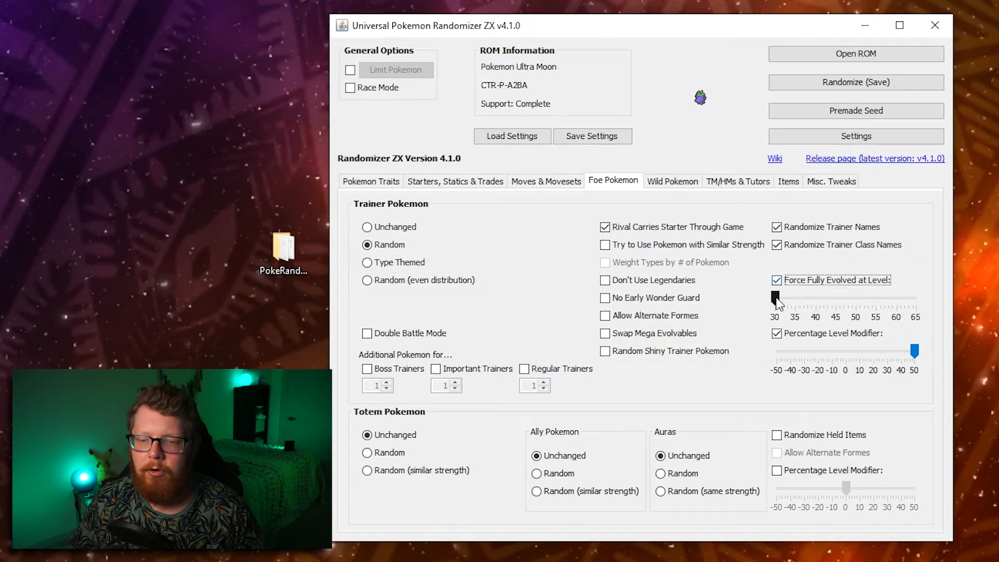
{"action": "left_click_drag", "start_coordinate": [774, 300], "coordinate": [816, 300]}
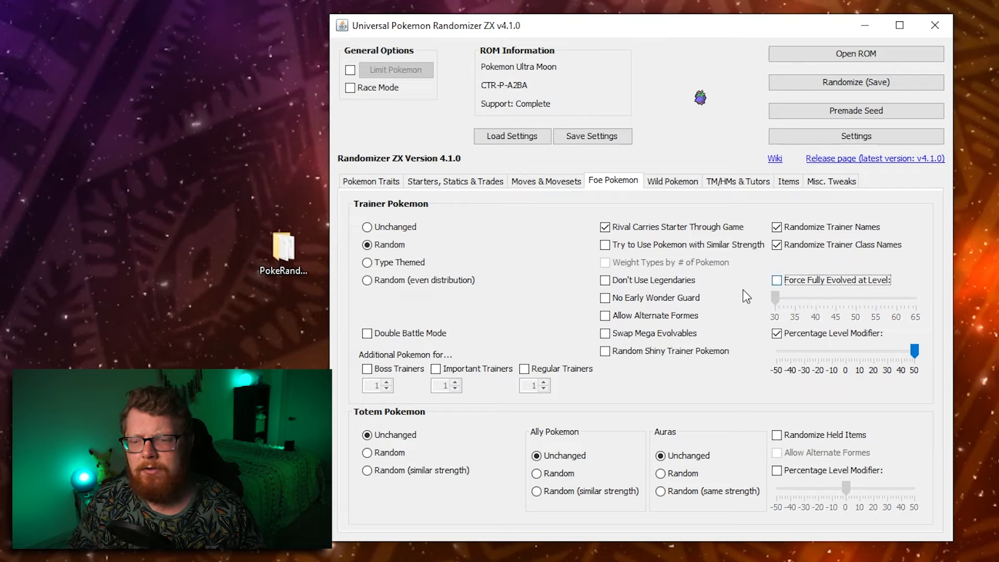
{"action": "mouse_move", "coordinate": [738, 297]}
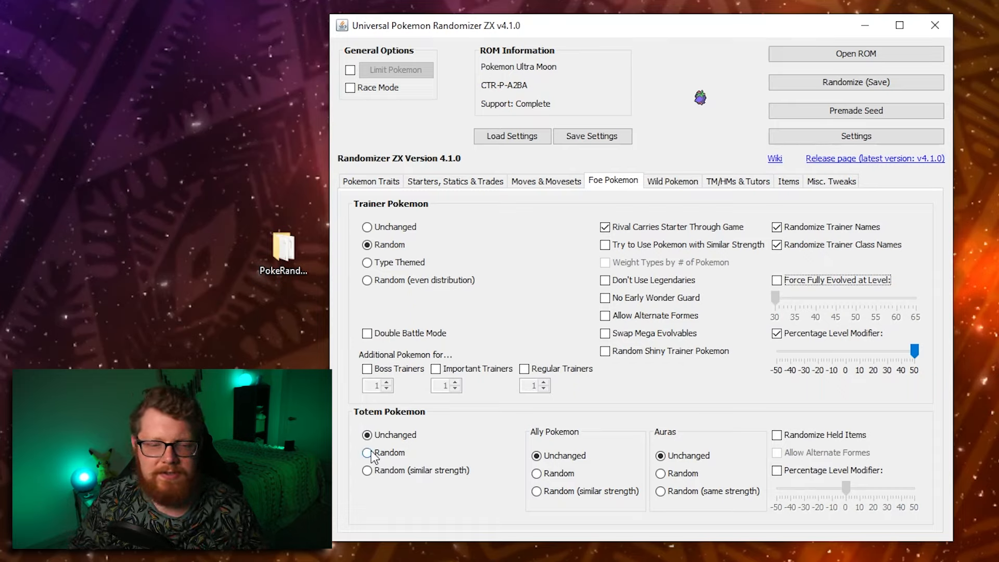
Step: Set Totem Pokemon, their Ally Pokemon and Auras all to Random
{"action": "left_click", "coordinate": [368, 453]}
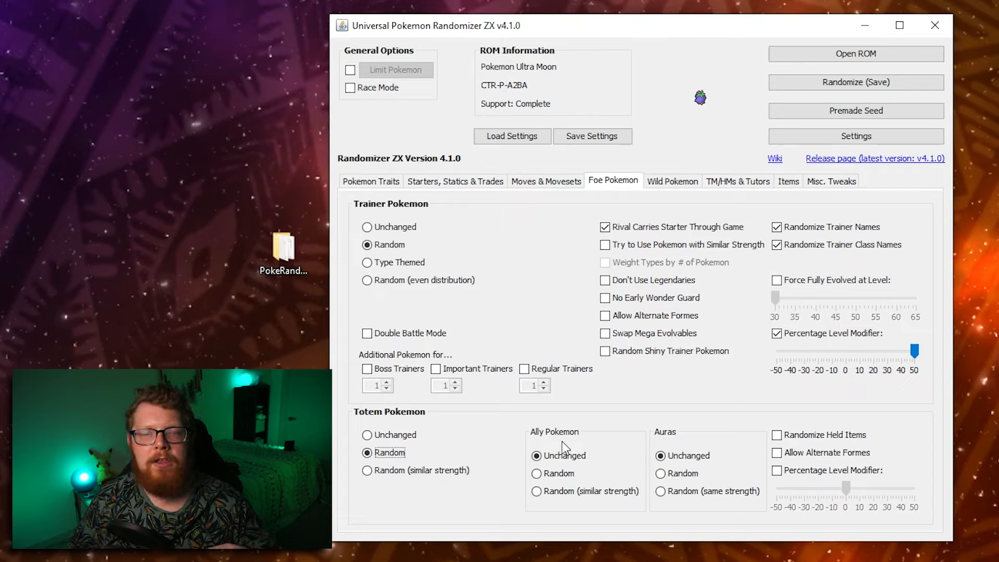
{"action": "left_click", "coordinate": [536, 472]}
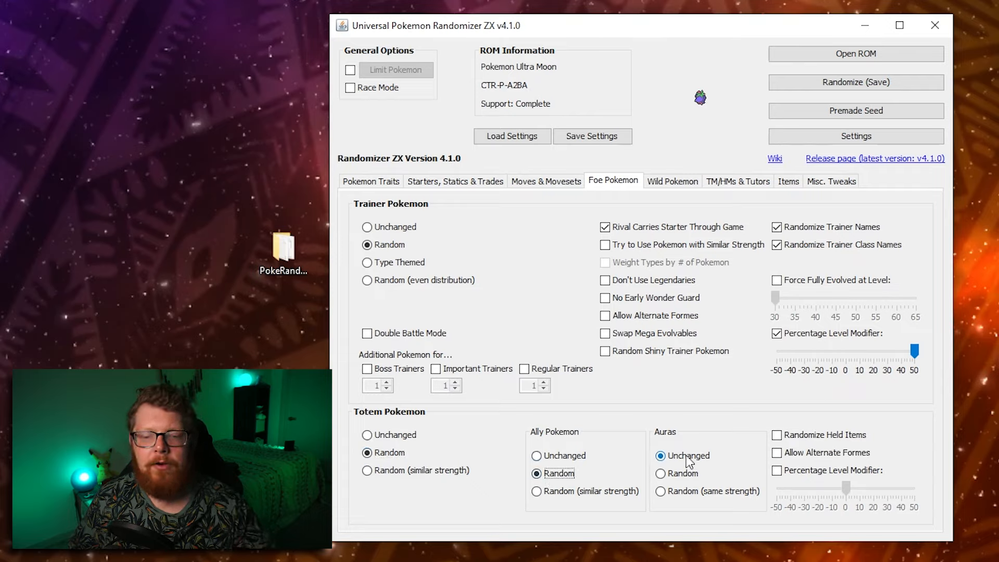
{"action": "left_click", "coordinate": [662, 474]}
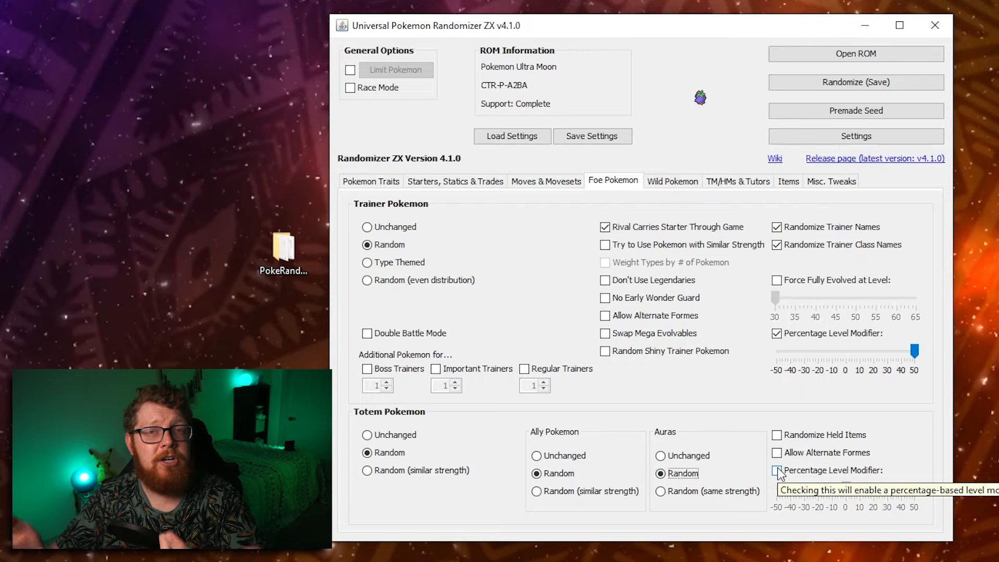
{"action": "left_click", "coordinate": [670, 181]}
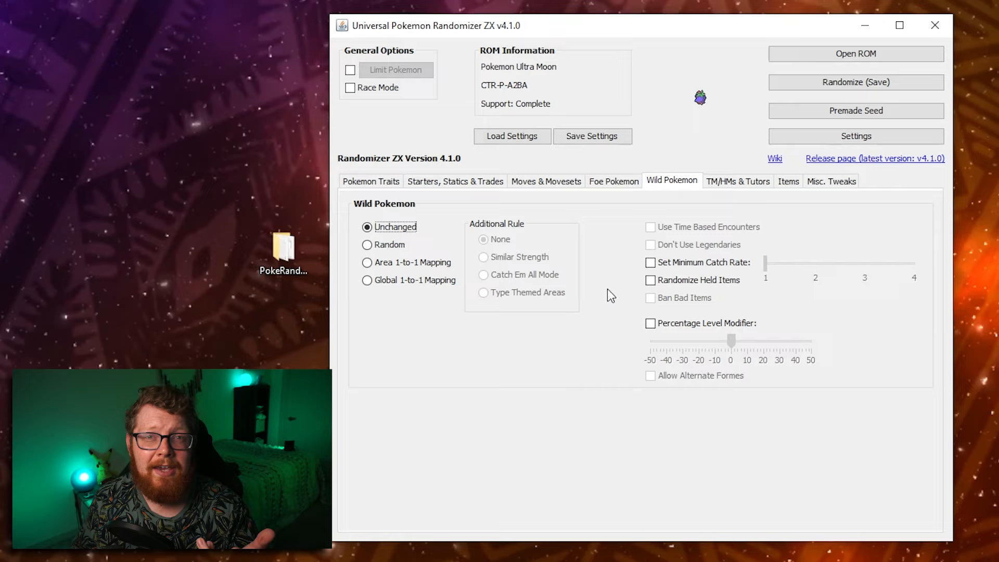
{"action": "mouse_move", "coordinate": [368, 245]}
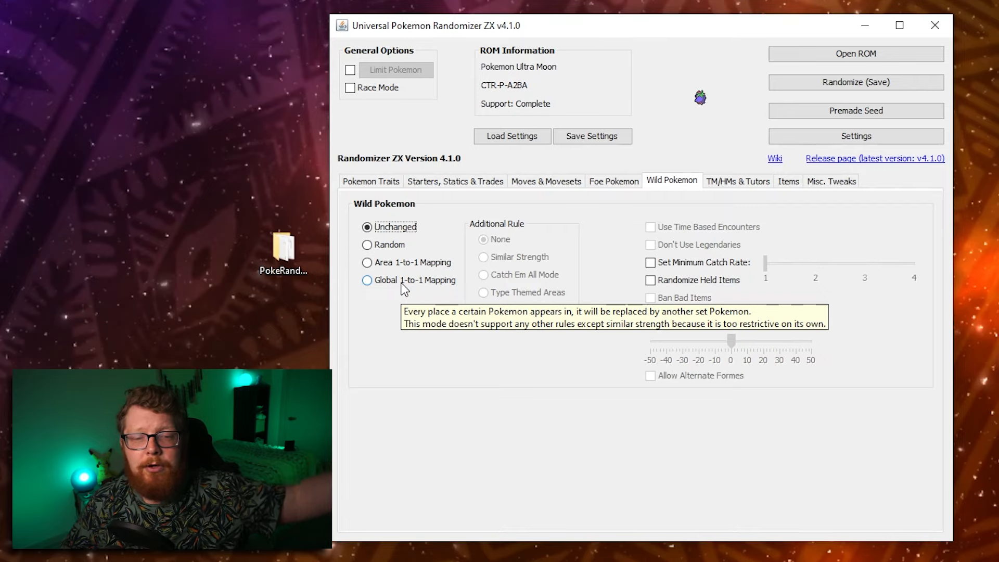
Step: Set Wild Pokemon to Area 1-to-1 Mapping with no additional rule
{"action": "left_click", "coordinate": [367, 263]}
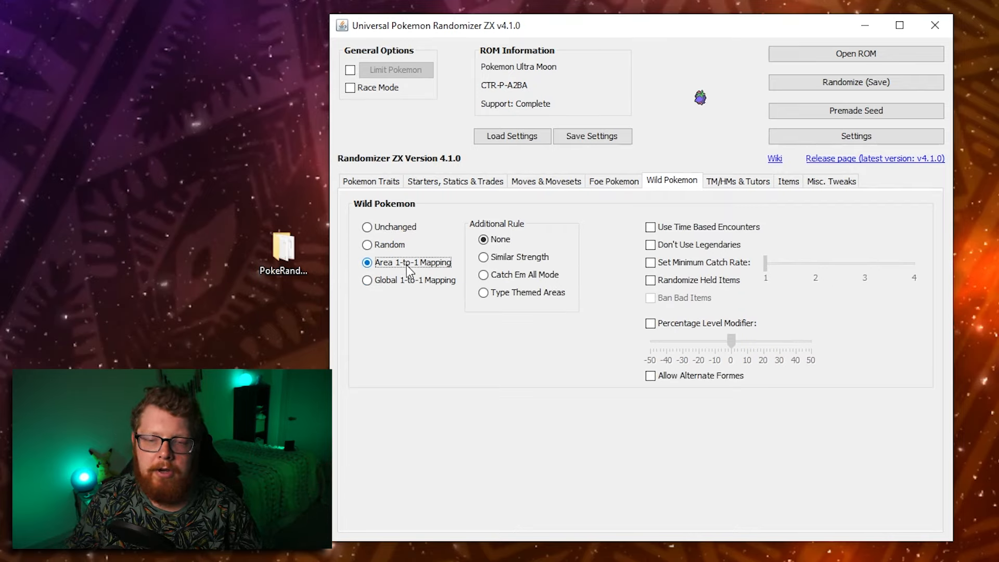
{"action": "mouse_move", "coordinate": [507, 261]}
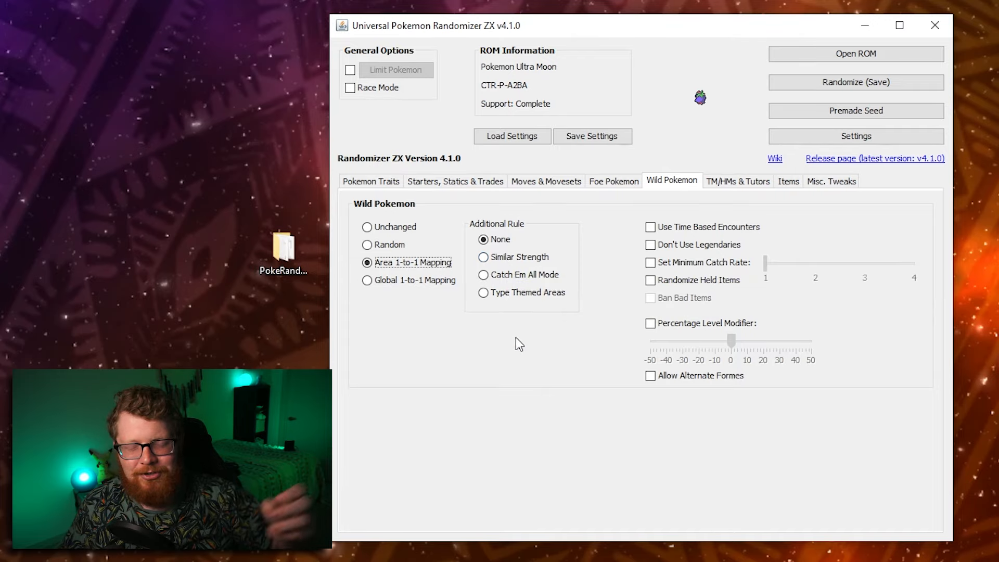
{"action": "mouse_move", "coordinate": [508, 279]}
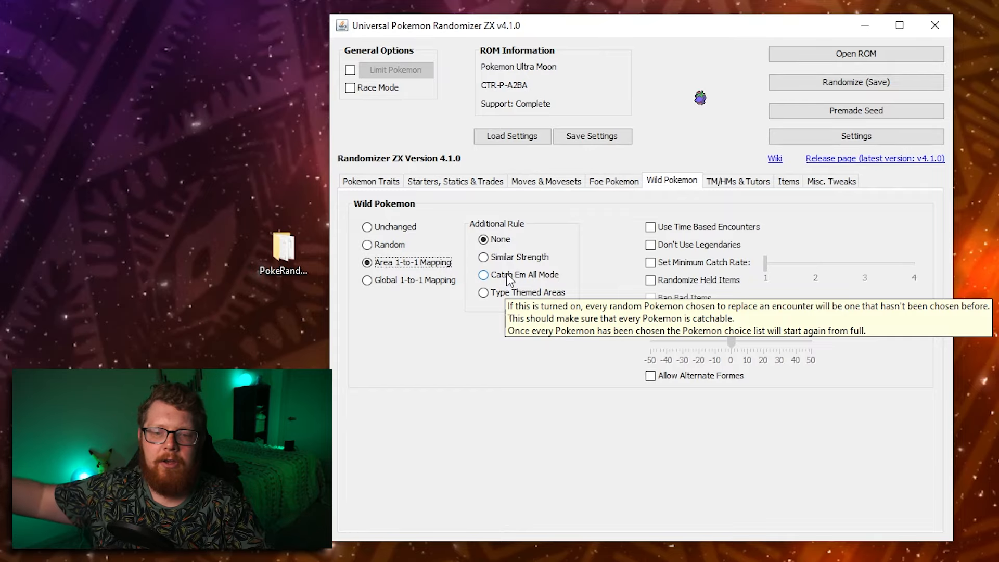
{"action": "mouse_move", "coordinate": [510, 297]}
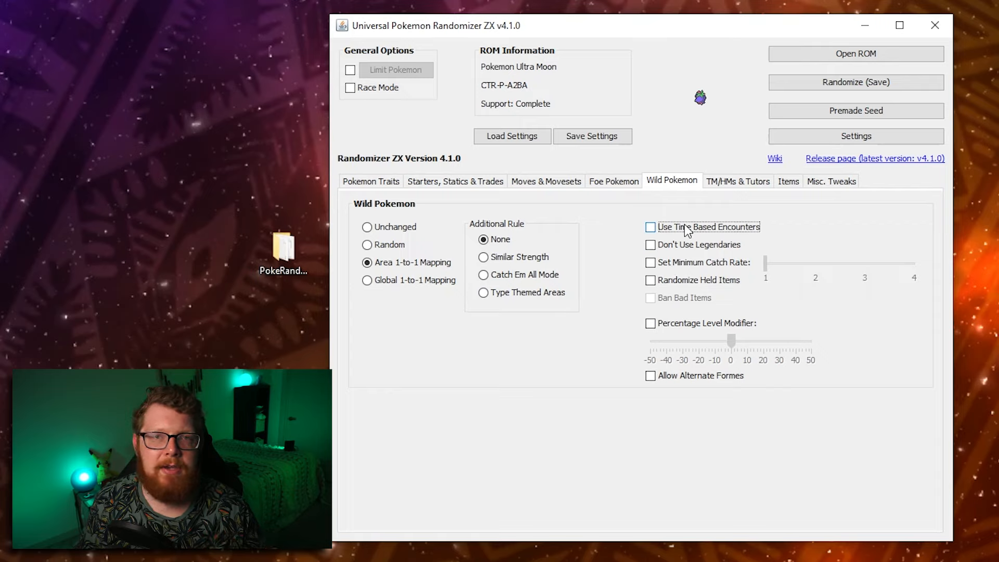
{"action": "mouse_move", "coordinate": [709, 226]}
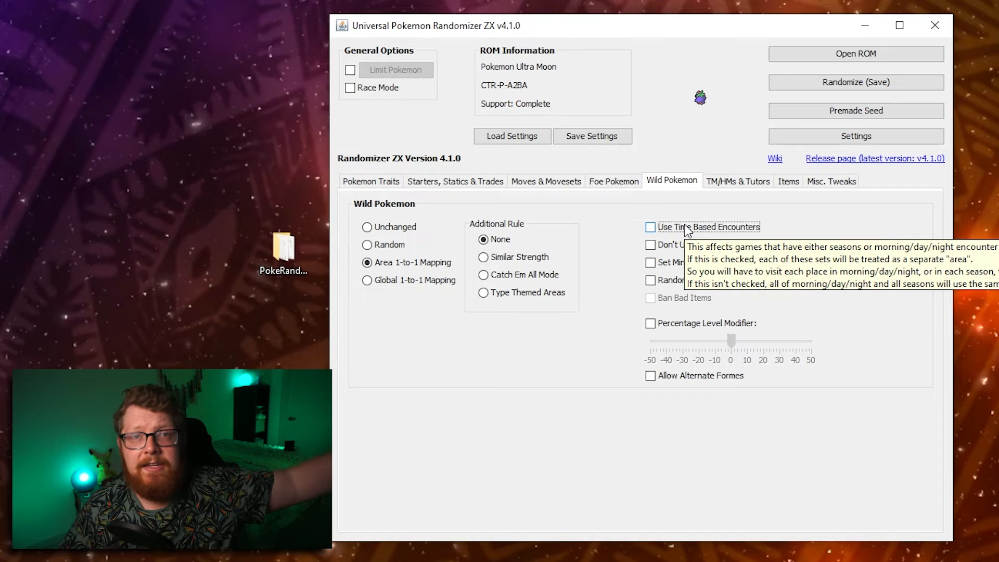
{"action": "mouse_move", "coordinate": [634, 231]}
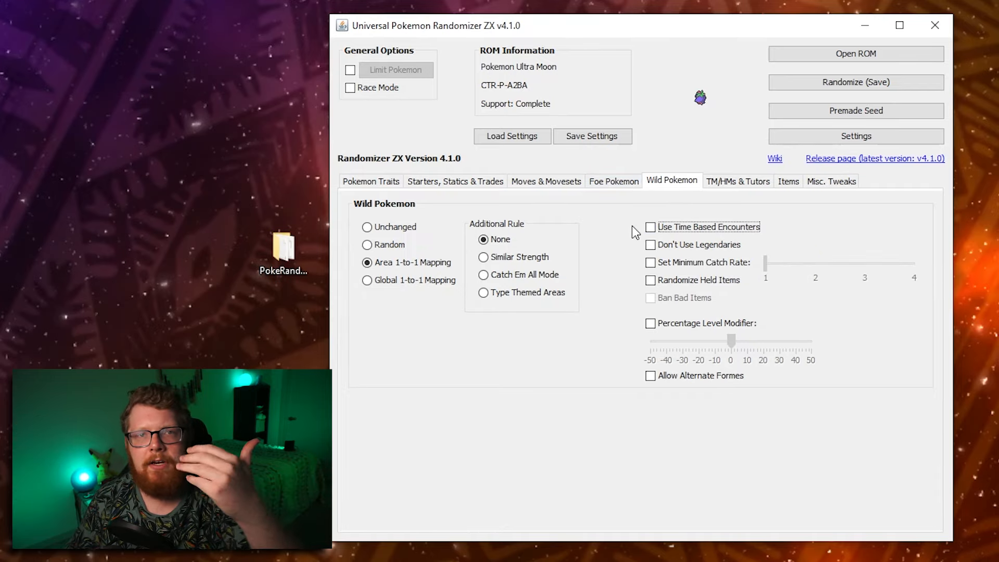
Step: Enable time-based encounters, minimum catch rate 1 and randomized held items for wild Pokemon
{"action": "left_click", "coordinate": [649, 227]}
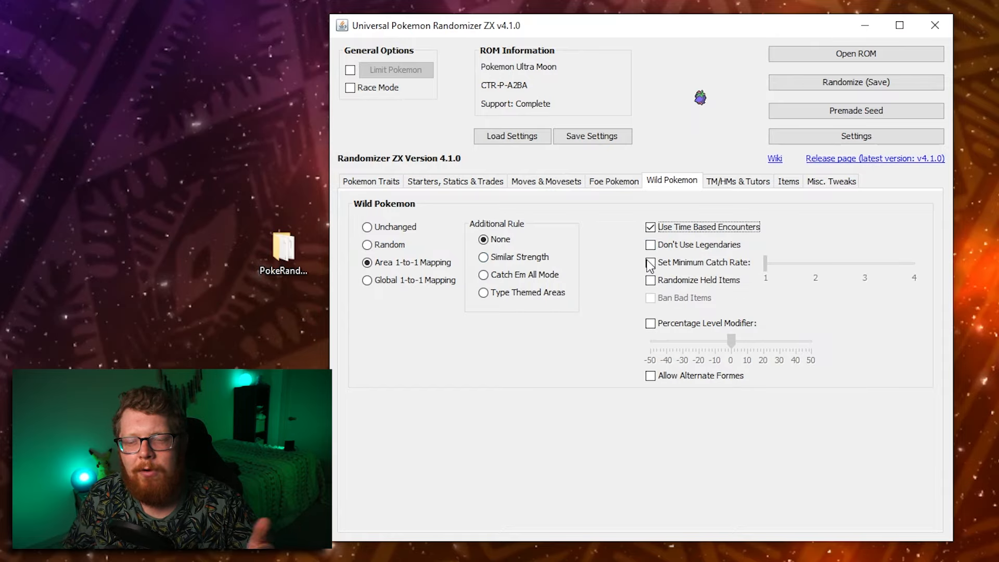
{"action": "mouse_move", "coordinate": [639, 273]}
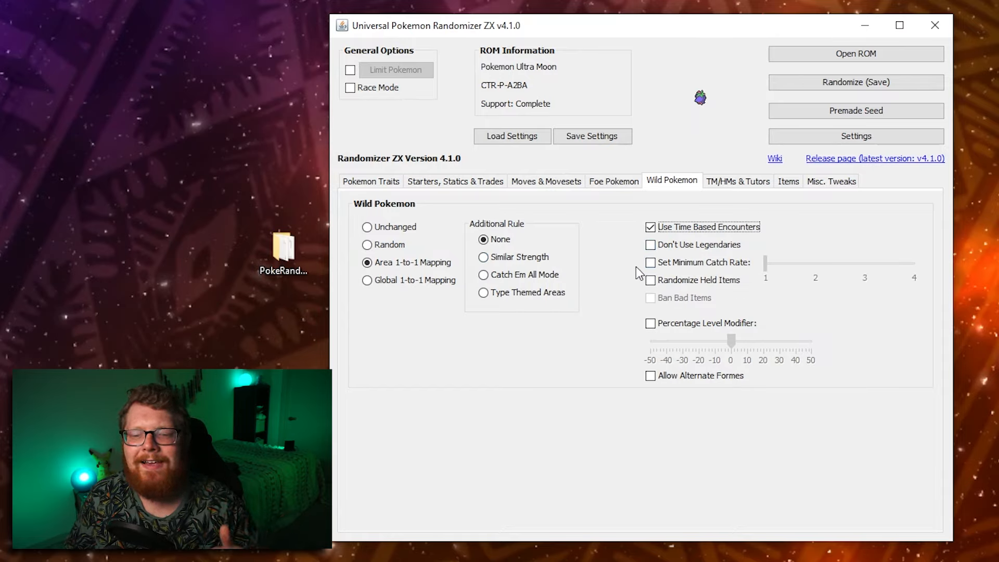
{"action": "left_click", "coordinate": [650, 262]}
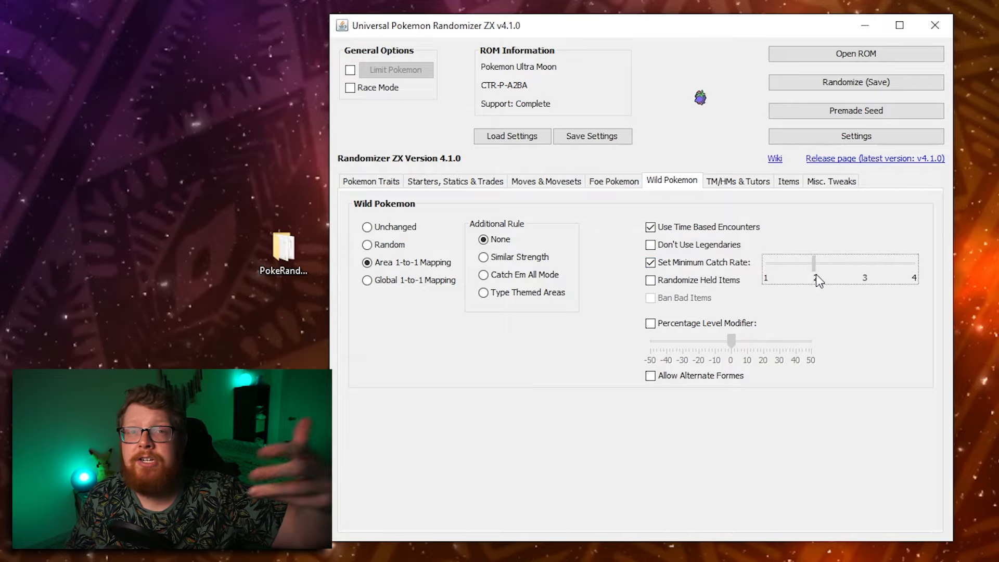
{"action": "left_click_drag", "start_coordinate": [818, 262], "coordinate": [898, 262]}
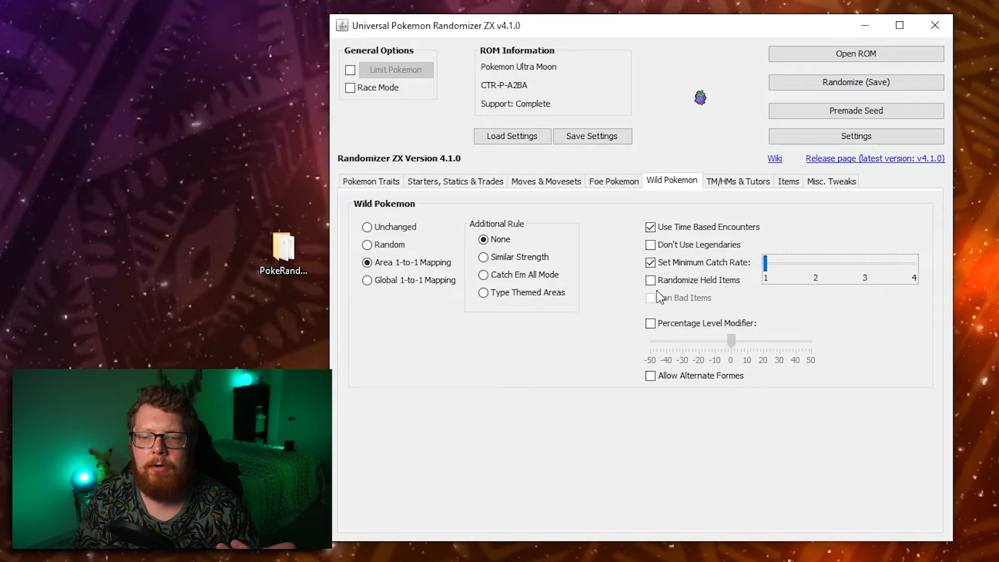
{"action": "left_click", "coordinate": [649, 280]}
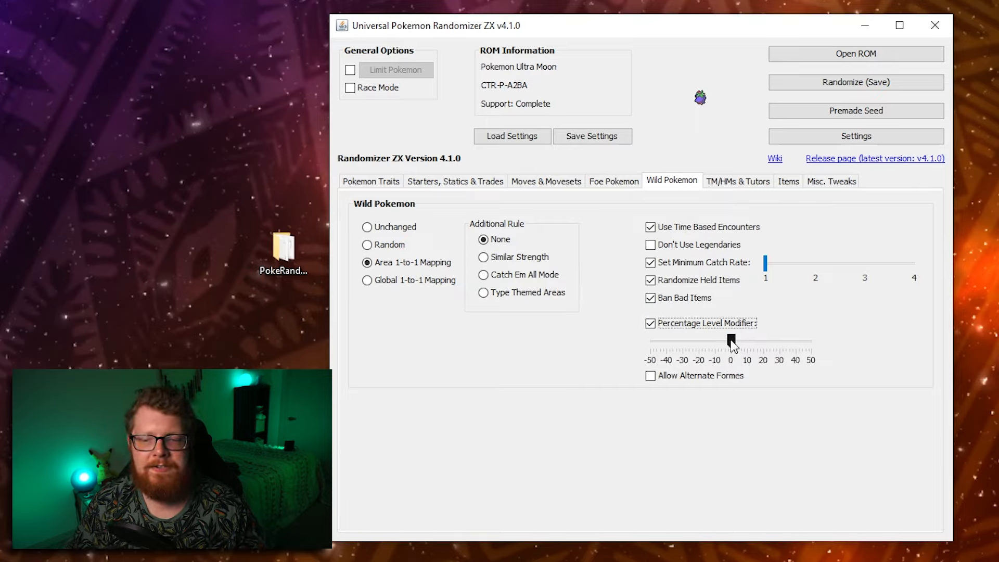
Step: Raise wild Pokemon levels by 50% and allow alternate formes
{"action": "left_click_drag", "start_coordinate": [730, 342], "coordinate": [810, 342]}
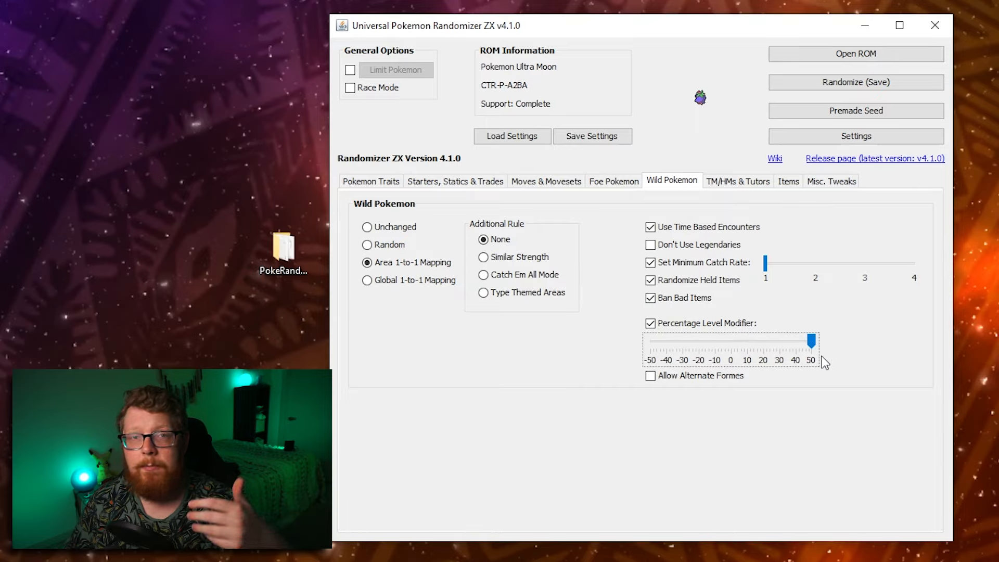
{"action": "left_click", "coordinate": [649, 375]}
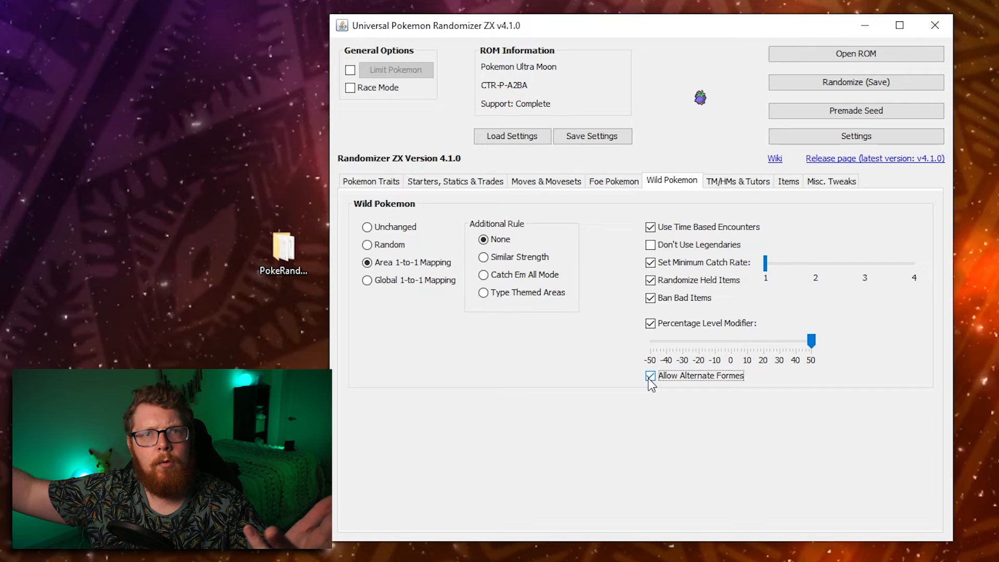
{"action": "left_click", "coordinate": [736, 181]}
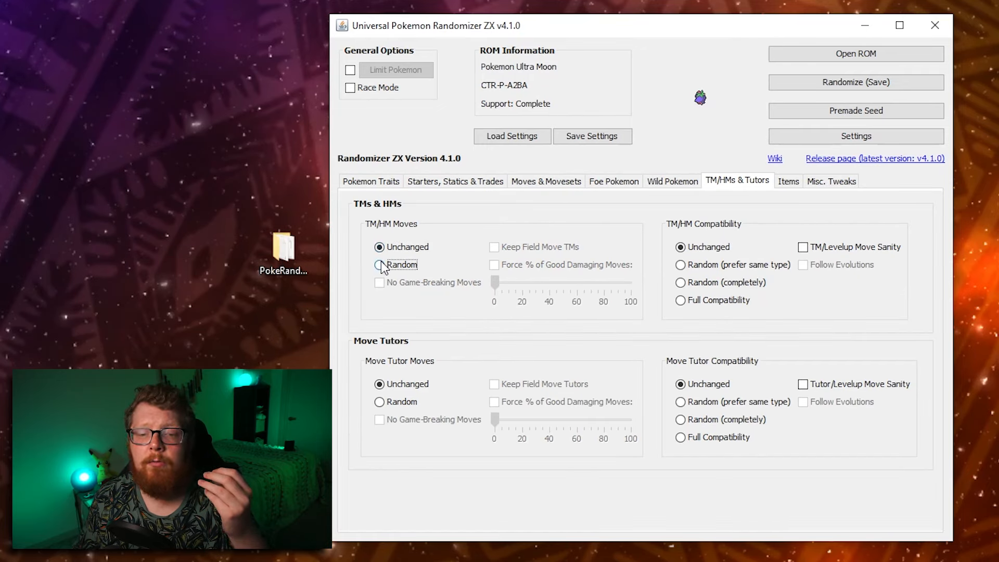
Step: Make TM/HM moves random with 50% good damaging moves forced, leaving compatibility unchanged
{"action": "left_click", "coordinate": [379, 265]}
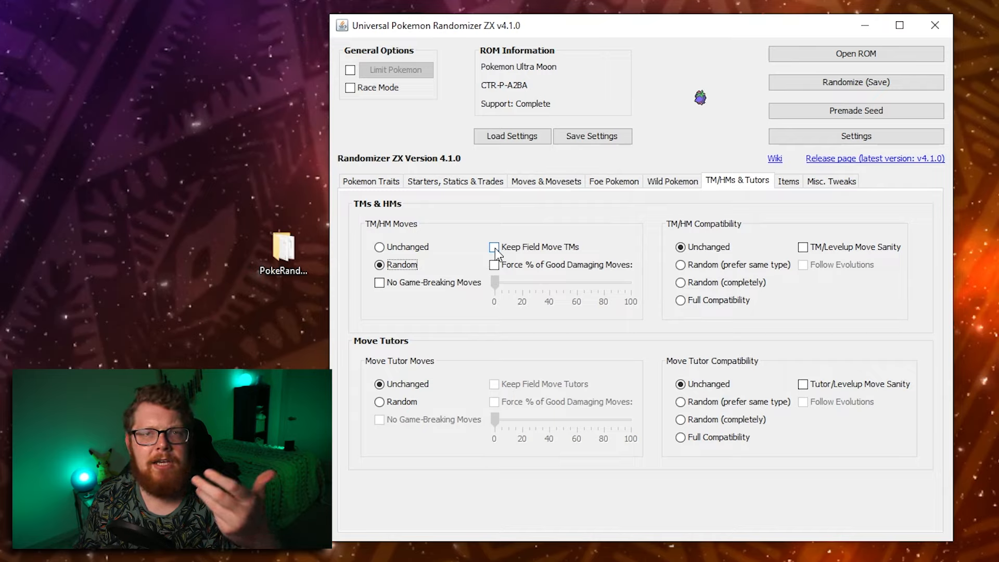
{"action": "mouse_move", "coordinate": [494, 247]}
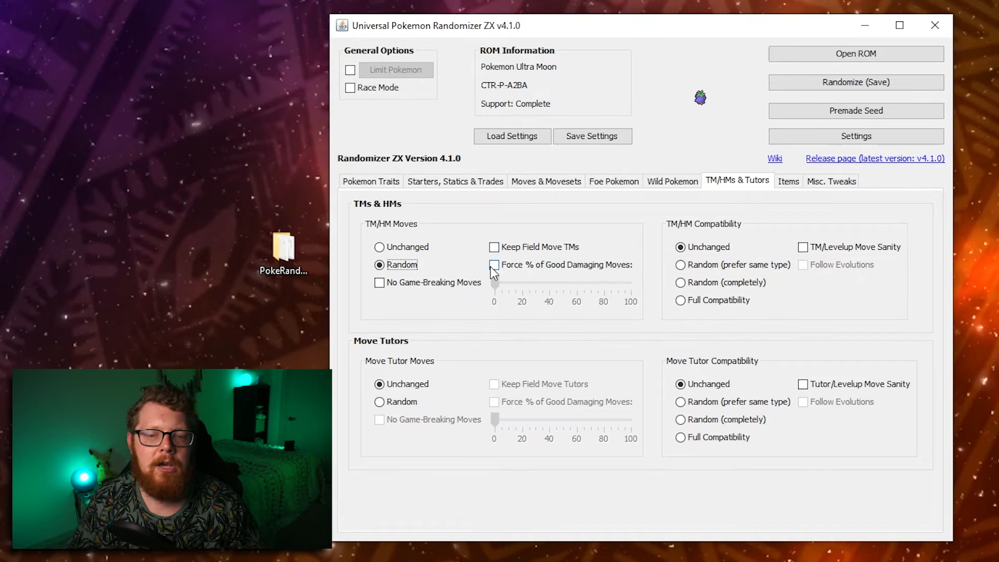
{"action": "left_click", "coordinate": [493, 264]}
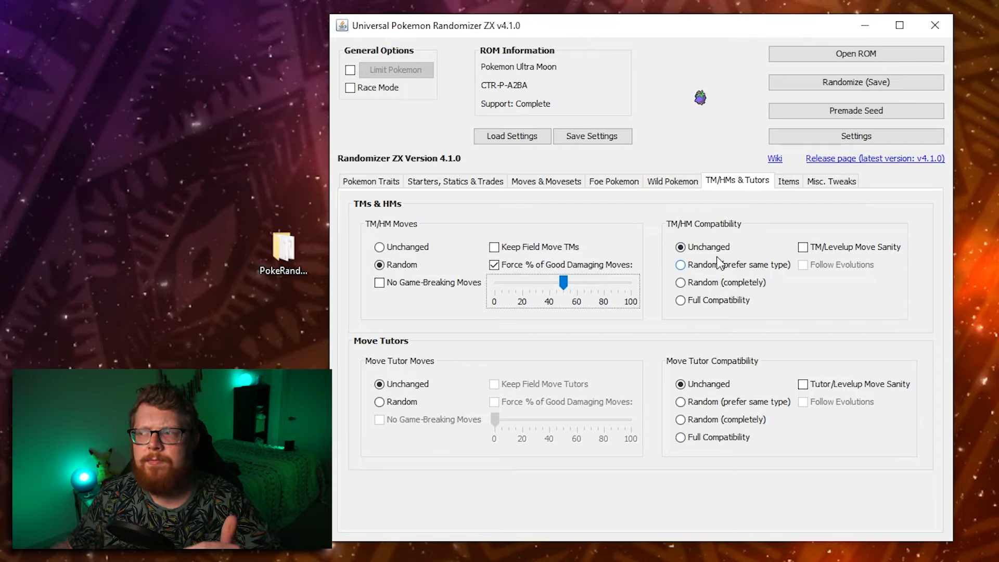
{"action": "mouse_move", "coordinate": [716, 262]}
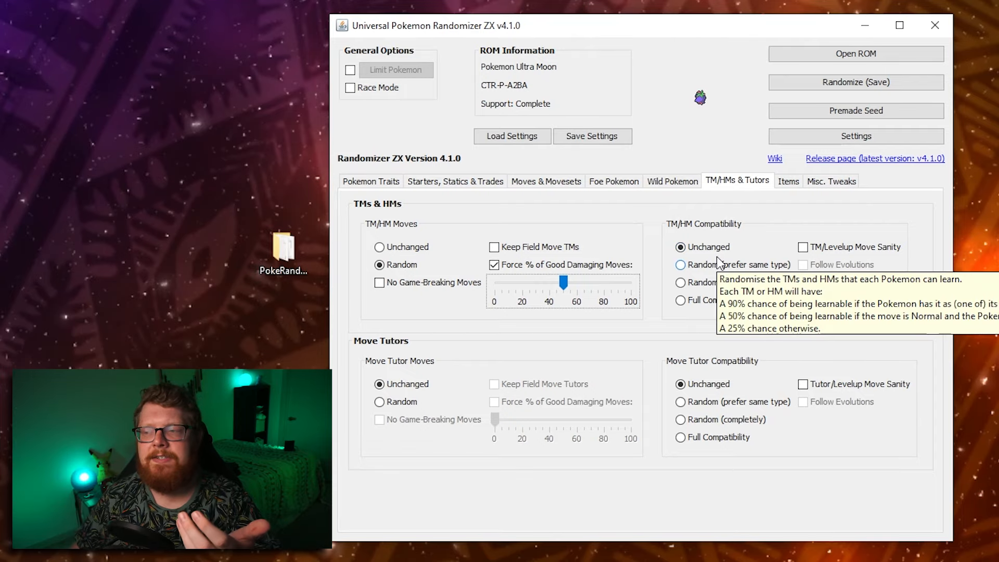
{"action": "mouse_move", "coordinate": [759, 236]}
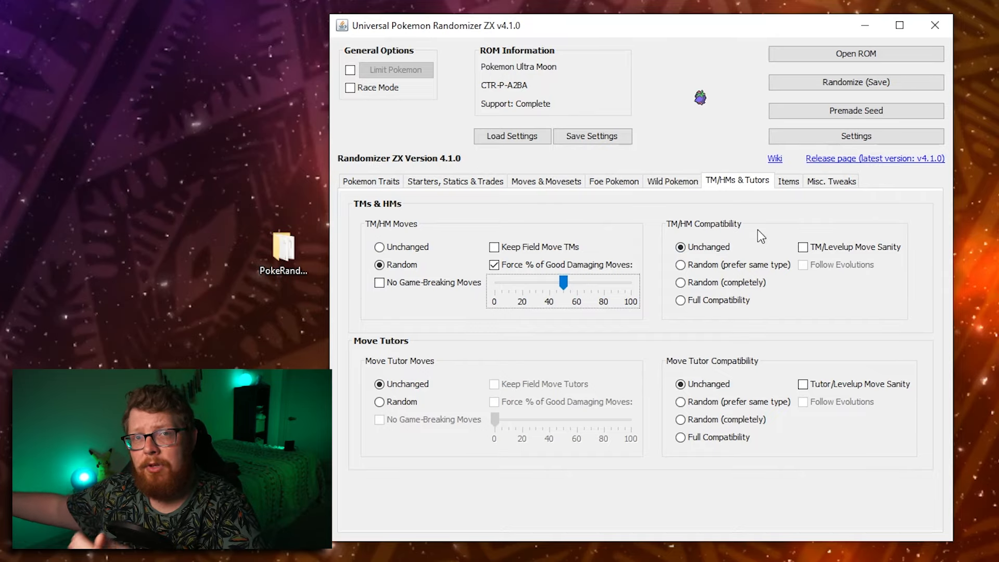
{"action": "mouse_move", "coordinate": [717, 272]}
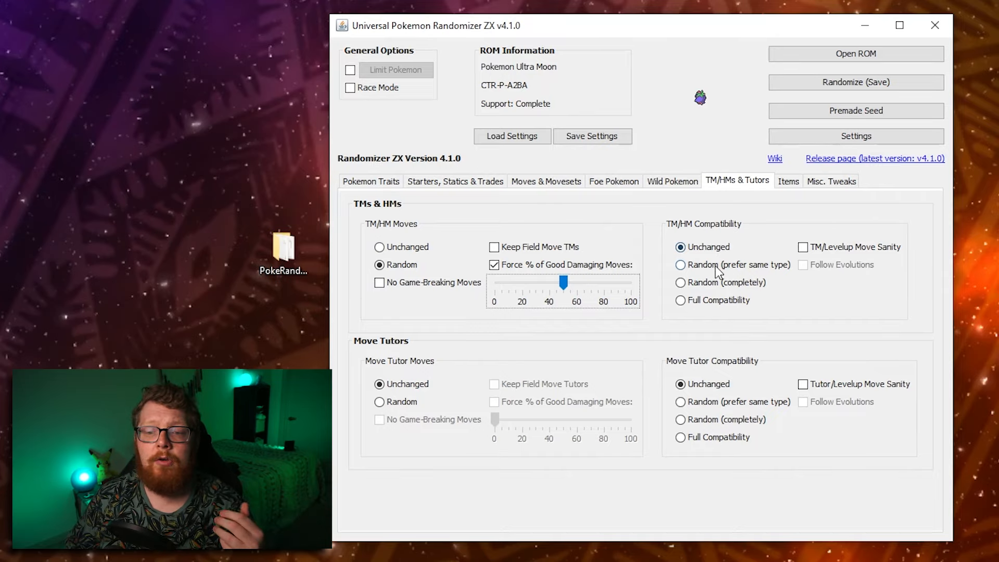
{"action": "mouse_move", "coordinate": [718, 267]}
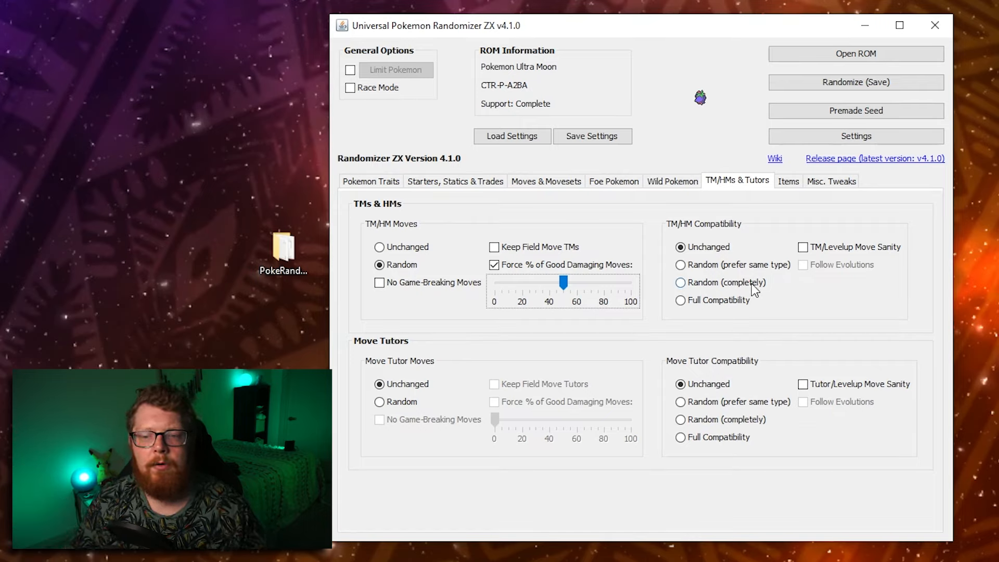
{"action": "mouse_move", "coordinate": [755, 283]}
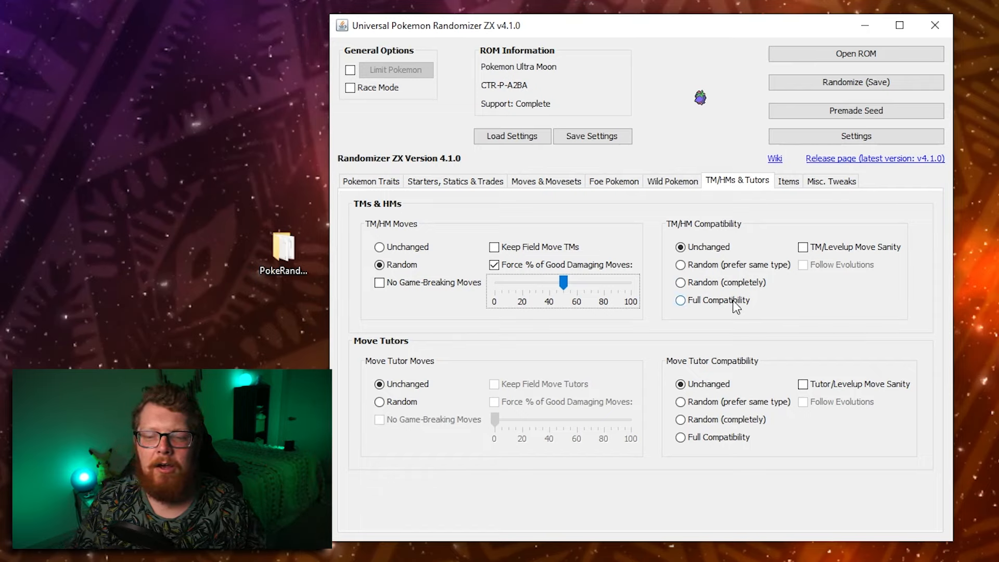
{"action": "mouse_move", "coordinate": [830, 300]}
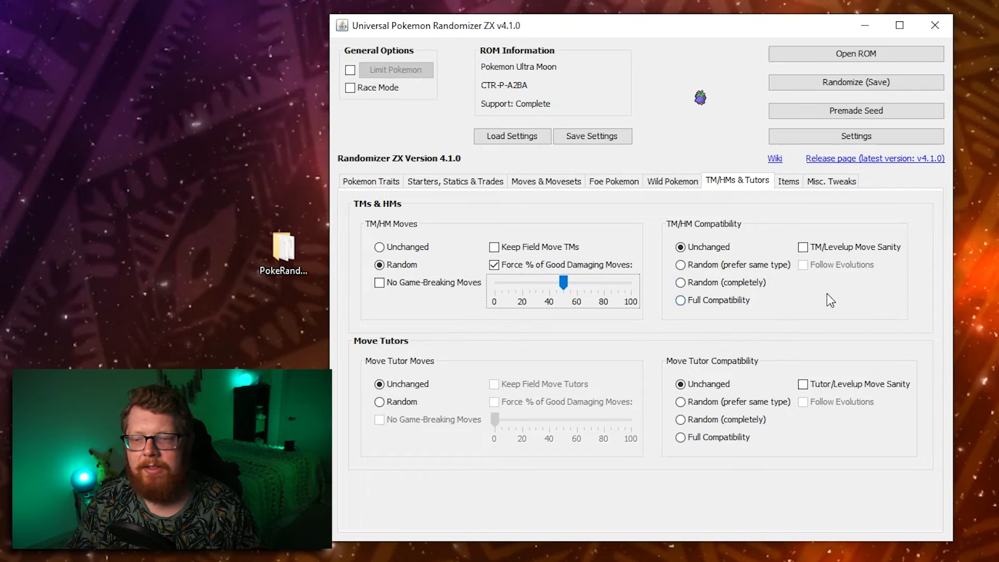
{"action": "mouse_move", "coordinate": [859, 329]}
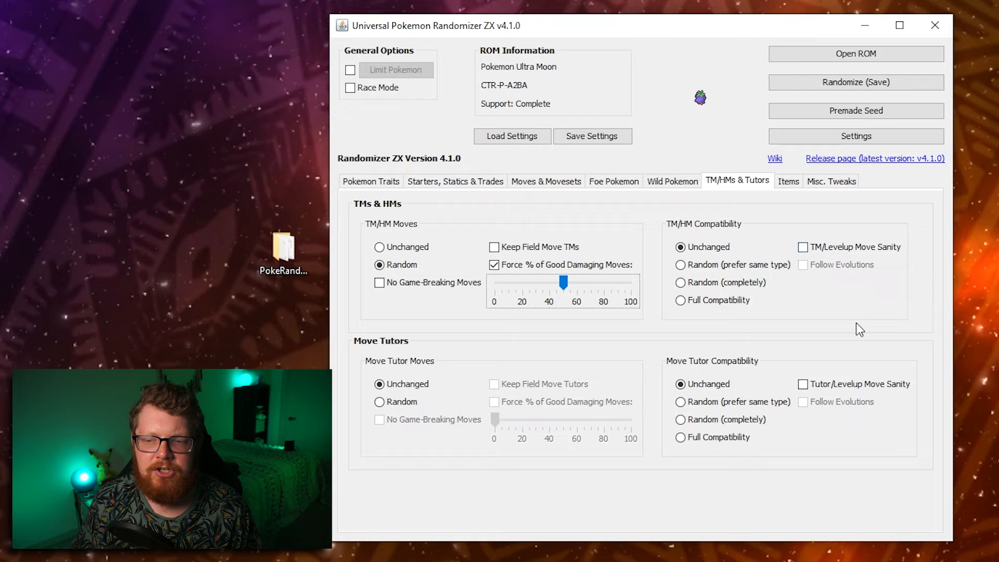
{"action": "mouse_move", "coordinate": [860, 318]}
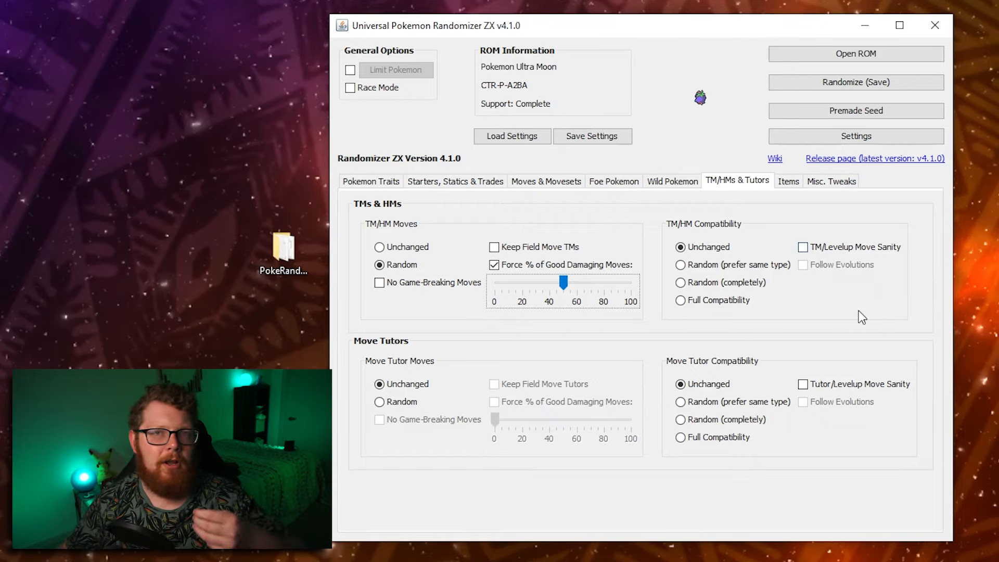
{"action": "mouse_move", "coordinate": [516, 364]}
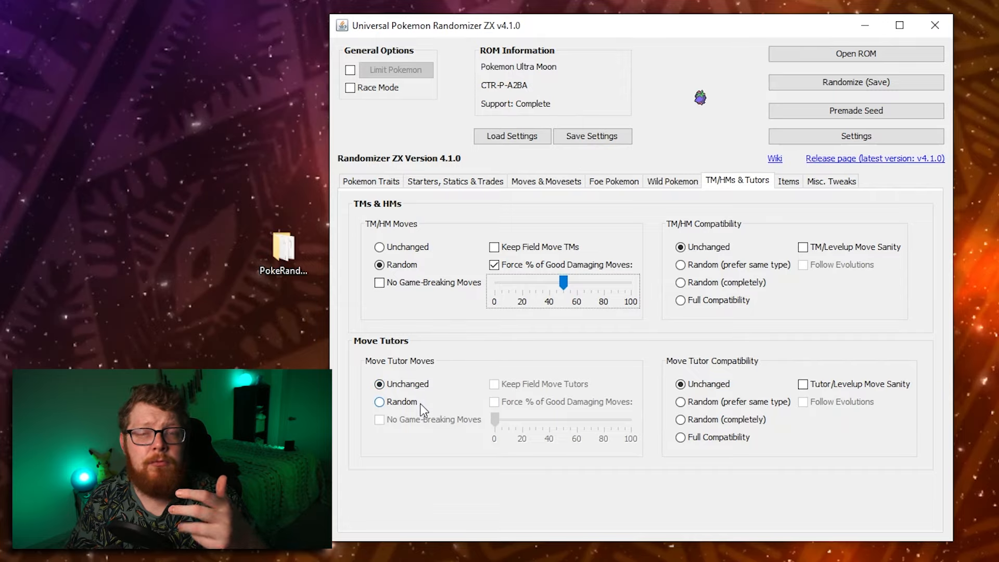
{"action": "left_click", "coordinate": [787, 181]}
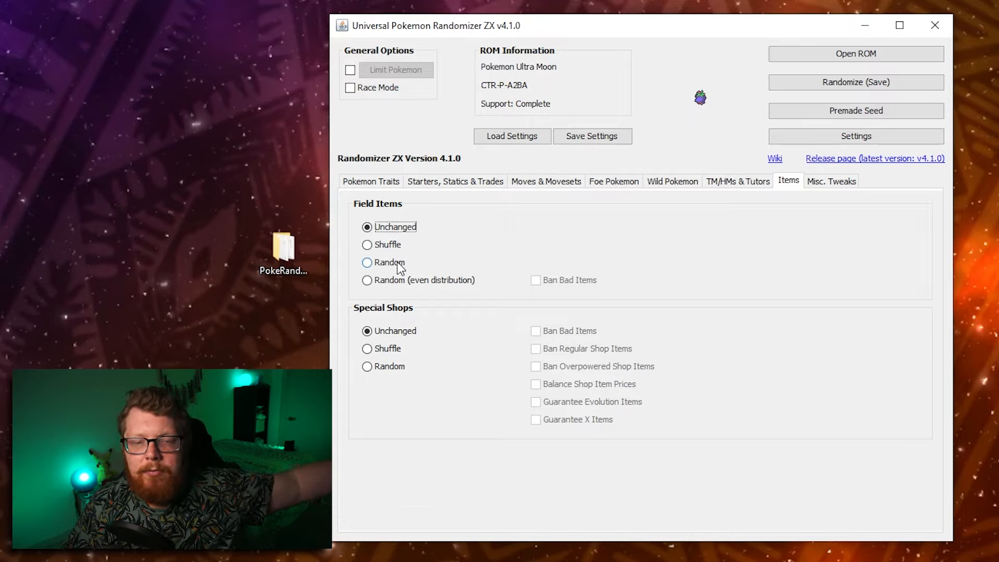
{"action": "mouse_move", "coordinate": [417, 279]}
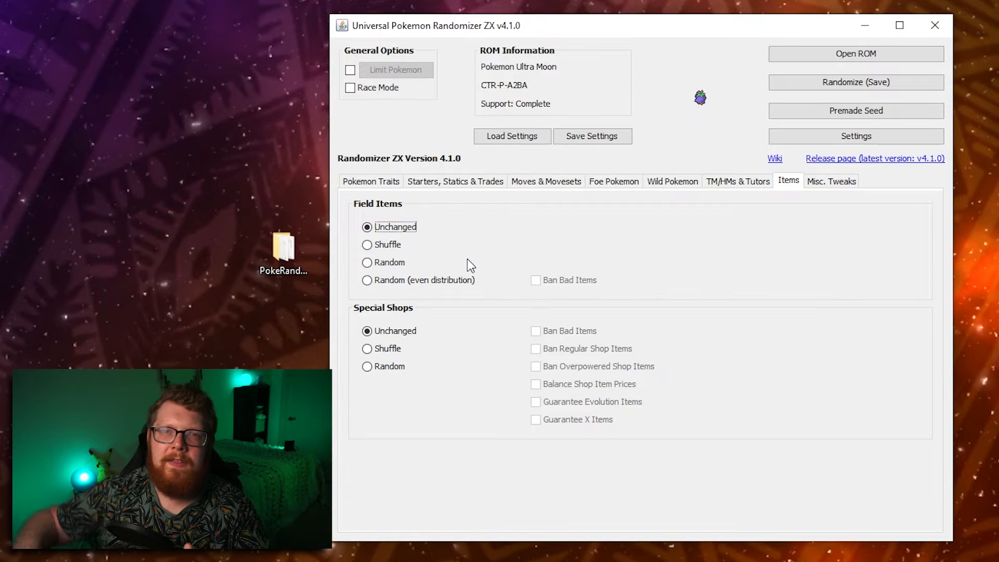
{"action": "mouse_move", "coordinate": [367, 262]}
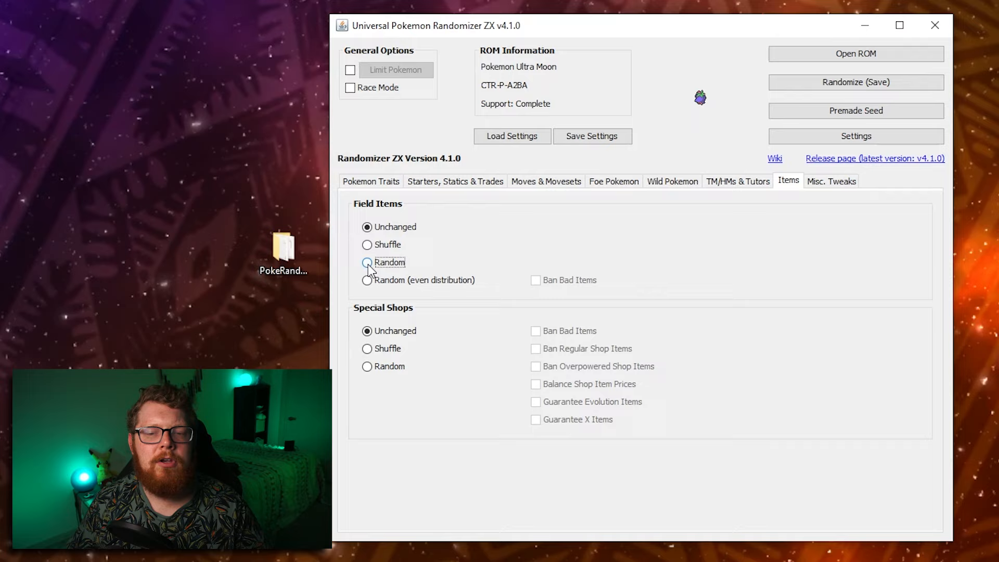
Step: Make field items random with bad items banned
{"action": "left_click", "coordinate": [368, 262]}
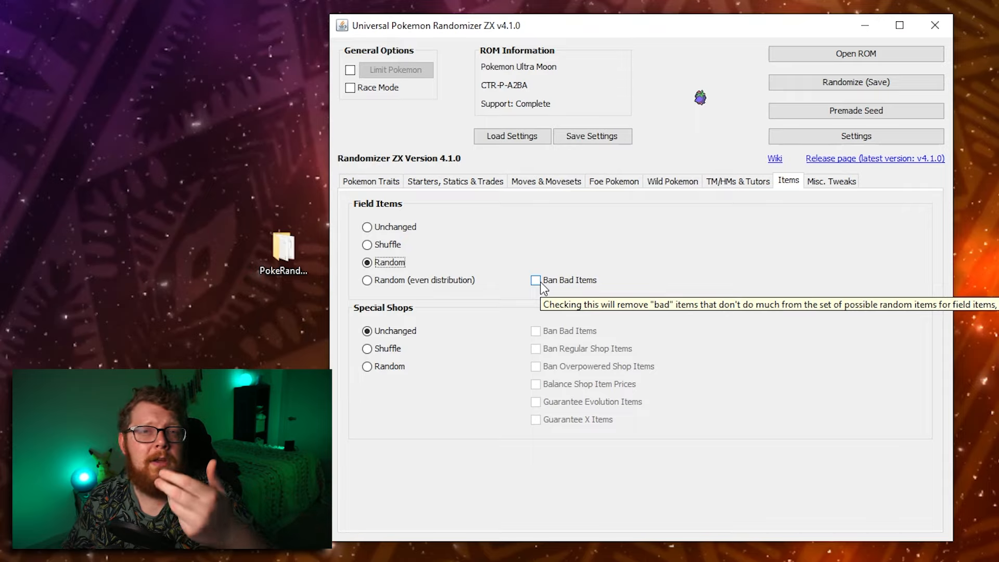
{"action": "left_click", "coordinate": [535, 280]}
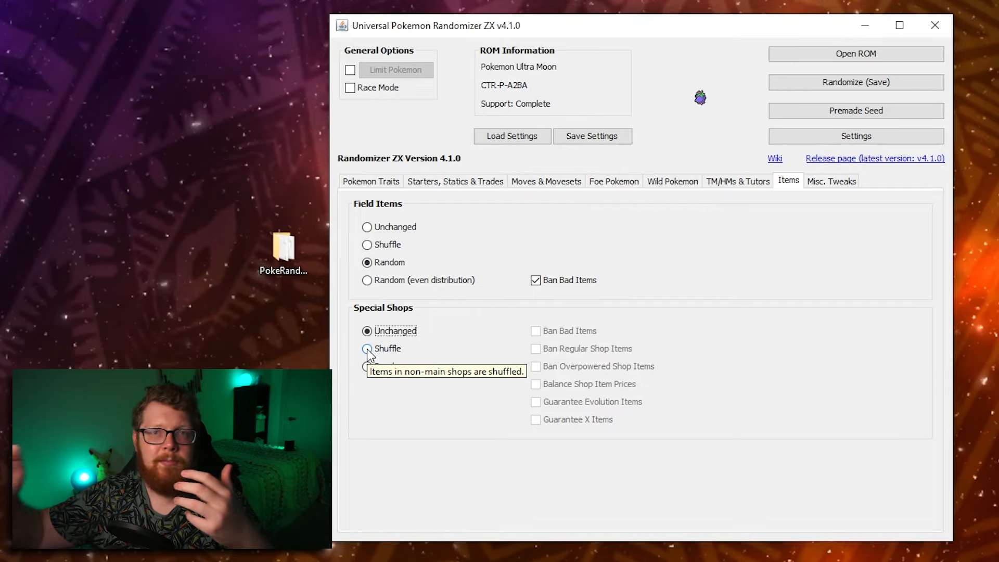
Step: Make special shop items random with bad items banned
{"action": "left_click", "coordinate": [367, 366]}
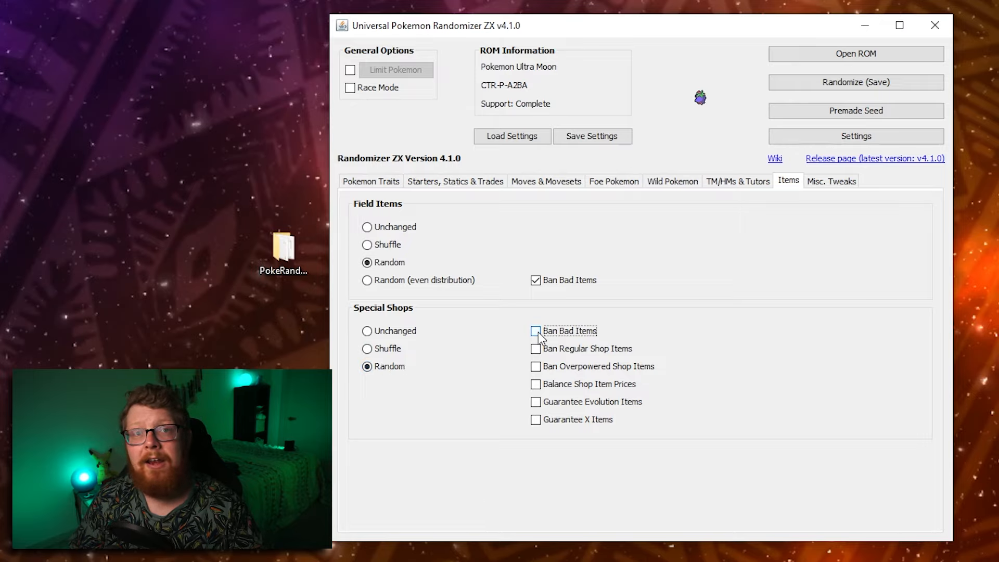
{"action": "left_click", "coordinate": [536, 330]}
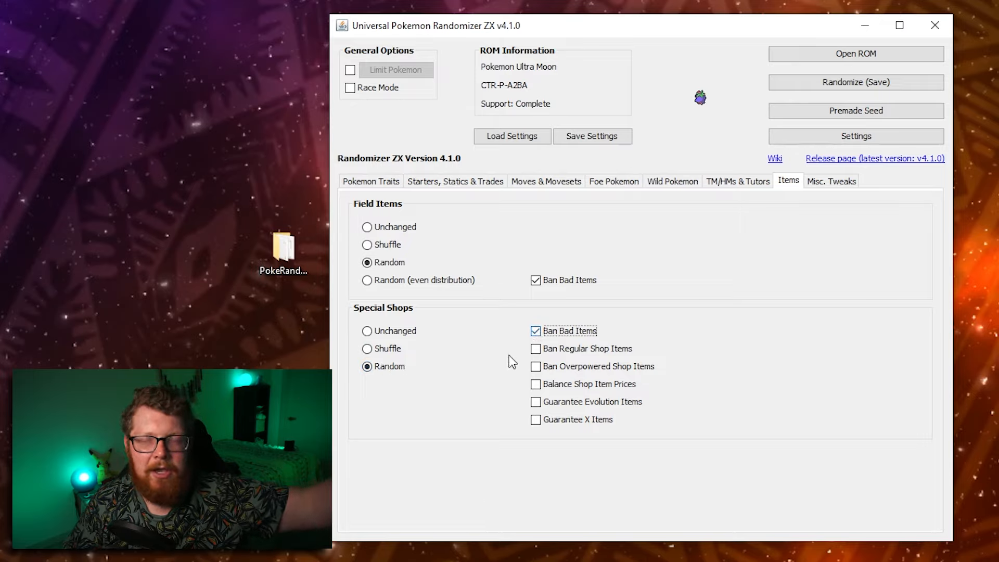
{"action": "mouse_move", "coordinate": [535, 349]}
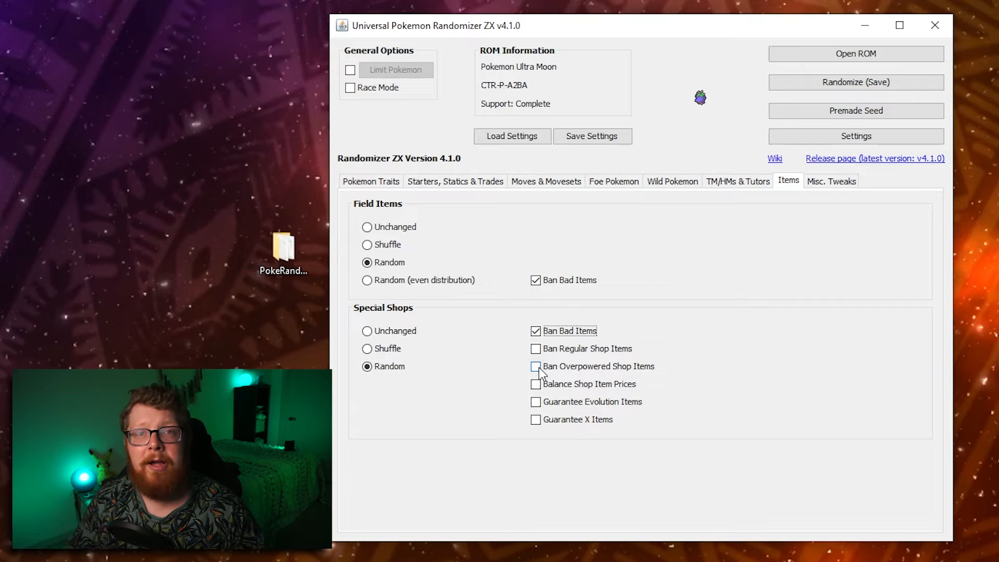
{"action": "mouse_move", "coordinate": [535, 365]}
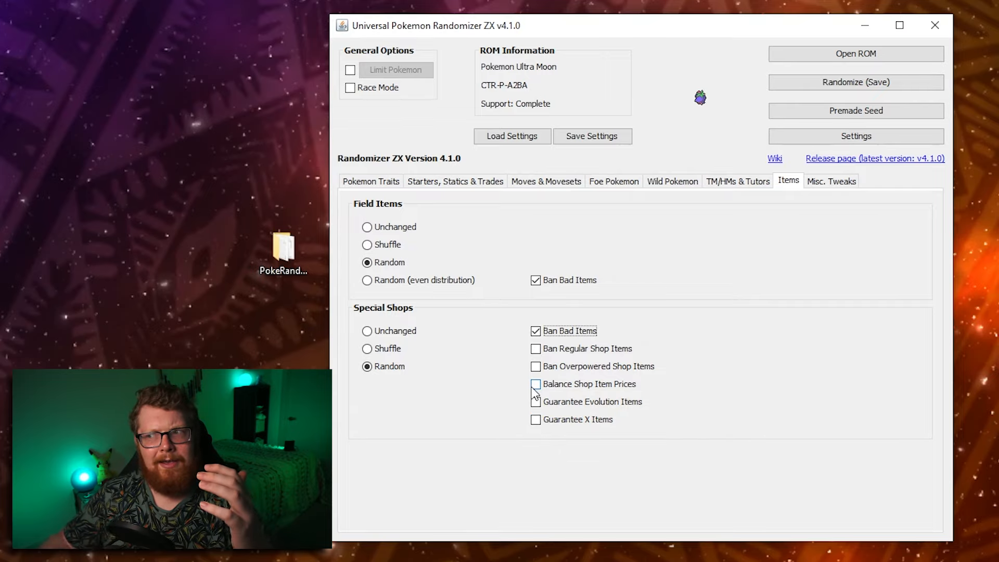
{"action": "mouse_move", "coordinate": [536, 384]}
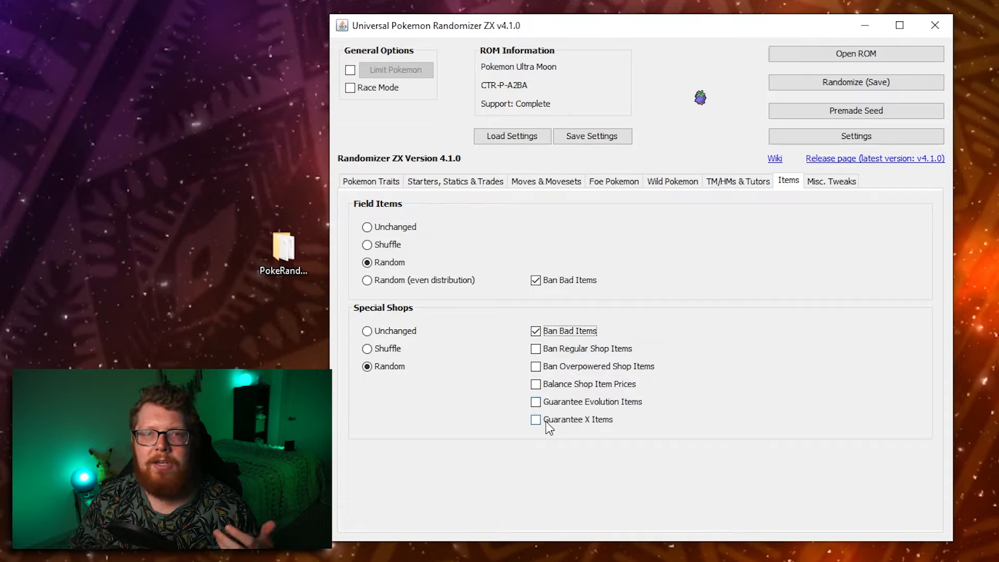
{"action": "mouse_move", "coordinate": [537, 420]}
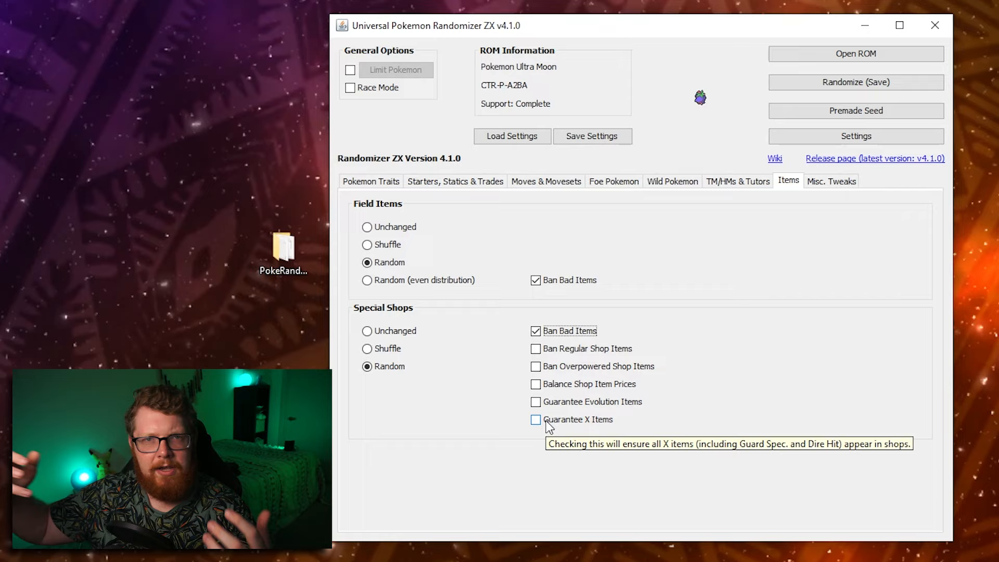
{"action": "left_click", "coordinate": [830, 180]}
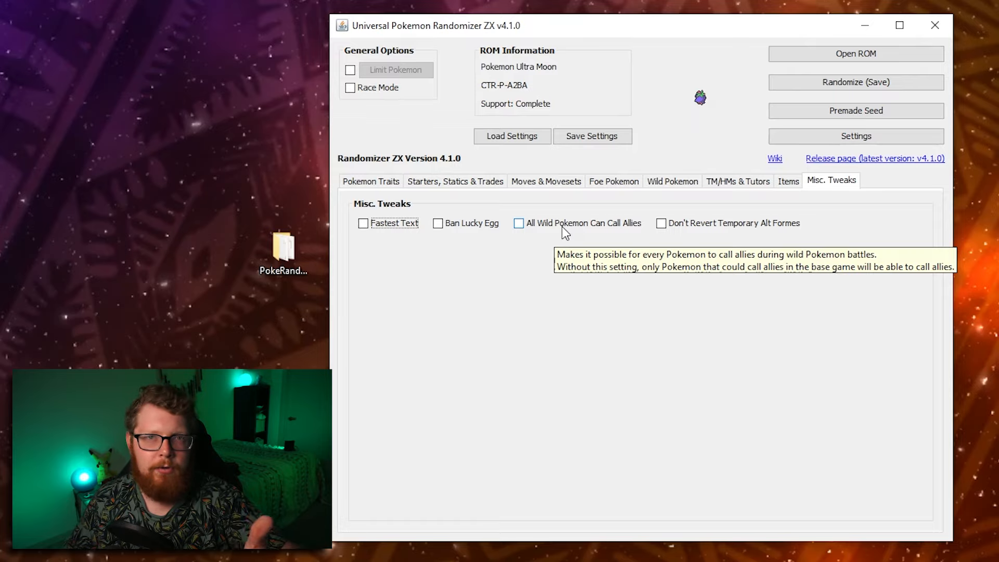
{"action": "mouse_move", "coordinate": [654, 241]}
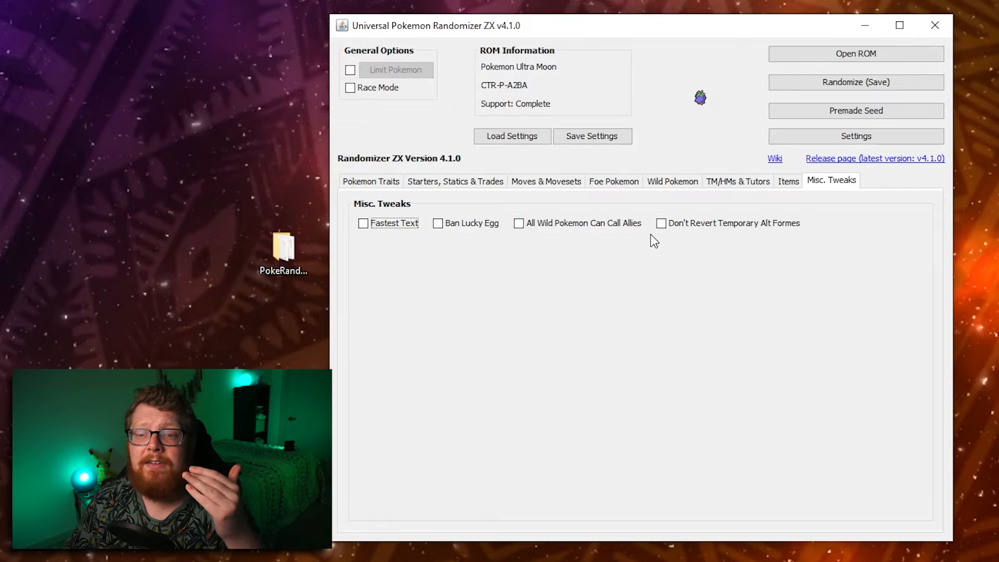
{"action": "mouse_move", "coordinate": [661, 223]}
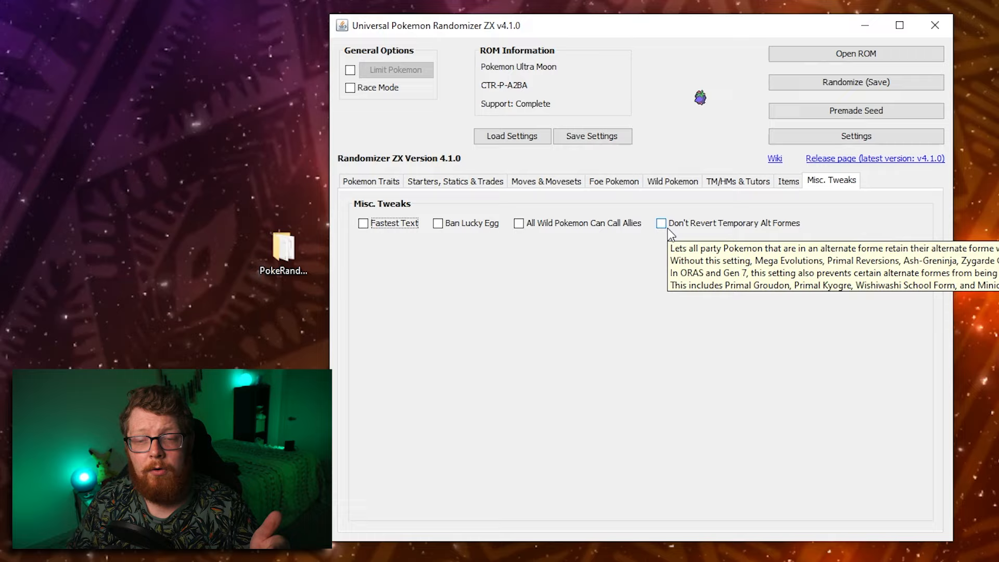
{"action": "mouse_move", "coordinate": [682, 271]}
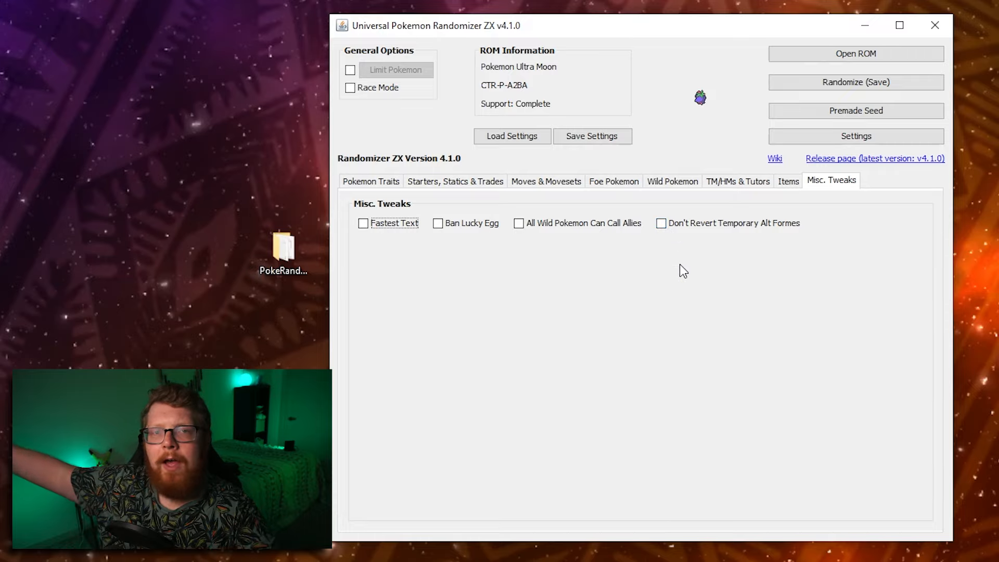
{"action": "mouse_move", "coordinate": [690, 245]}
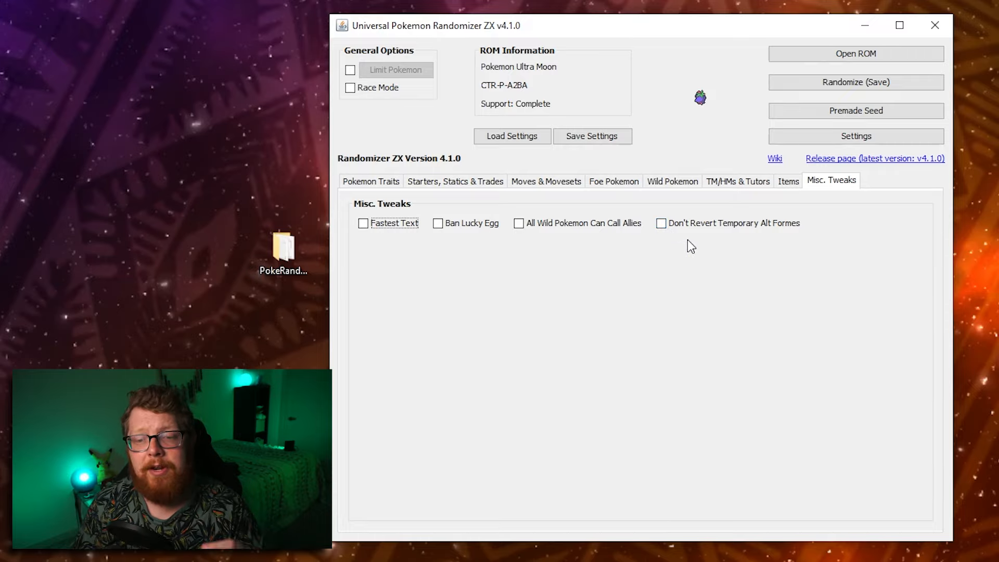
Step: Enable Don't Revert Temporary Alt Formes under Misc. Tweaks, then return to item options
{"action": "left_click", "coordinate": [660, 223]}
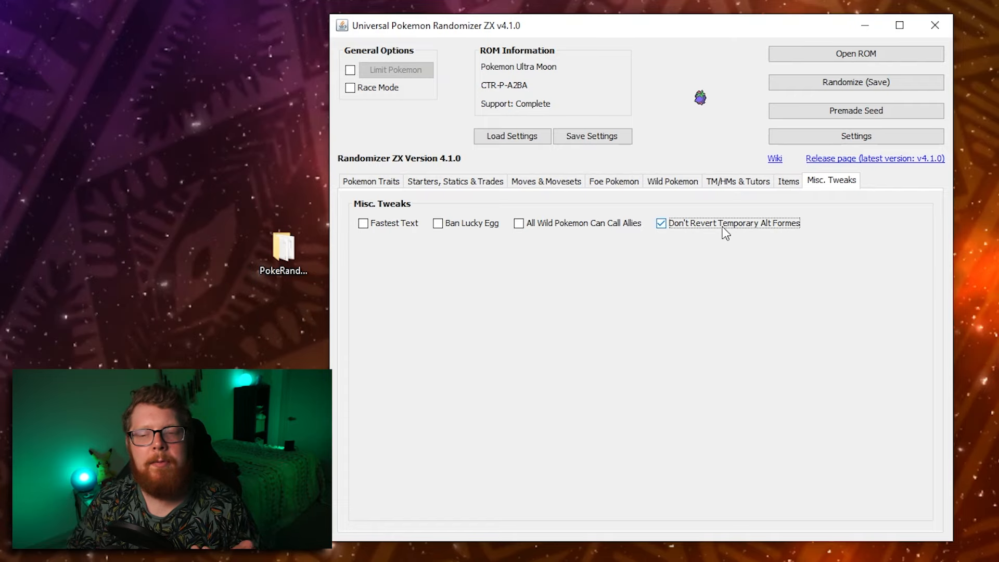
{"action": "mouse_move", "coordinate": [732, 223]}
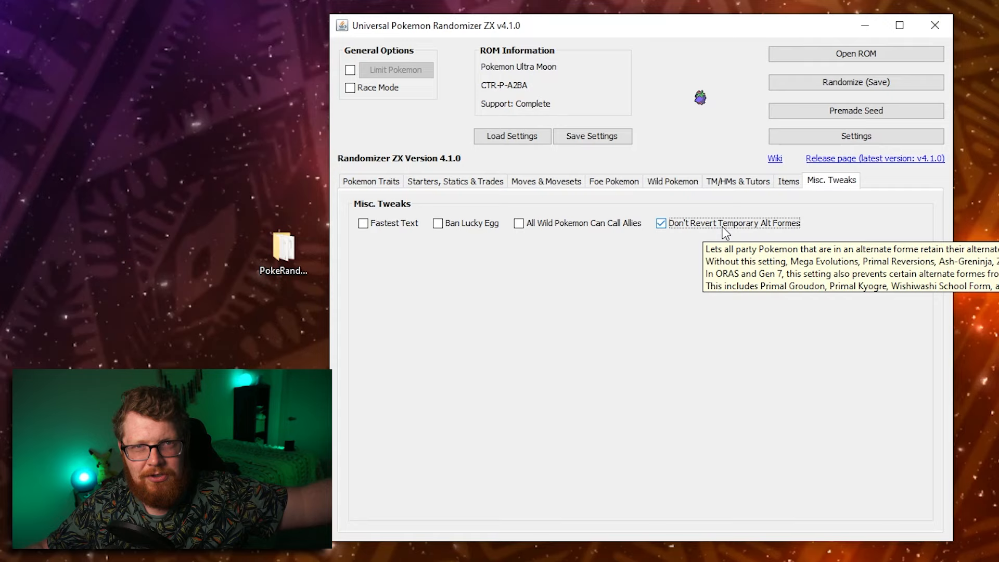
{"action": "left_click", "coordinate": [788, 181]}
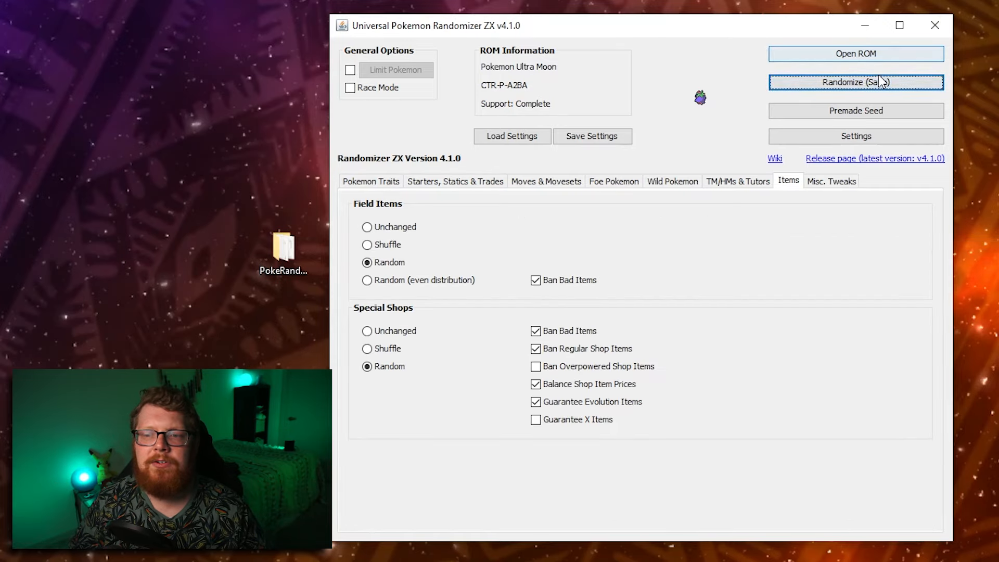
Step: Randomize Pokemon Ultra Moon and save the output as a CXI file
{"action": "left_click", "coordinate": [856, 81]}
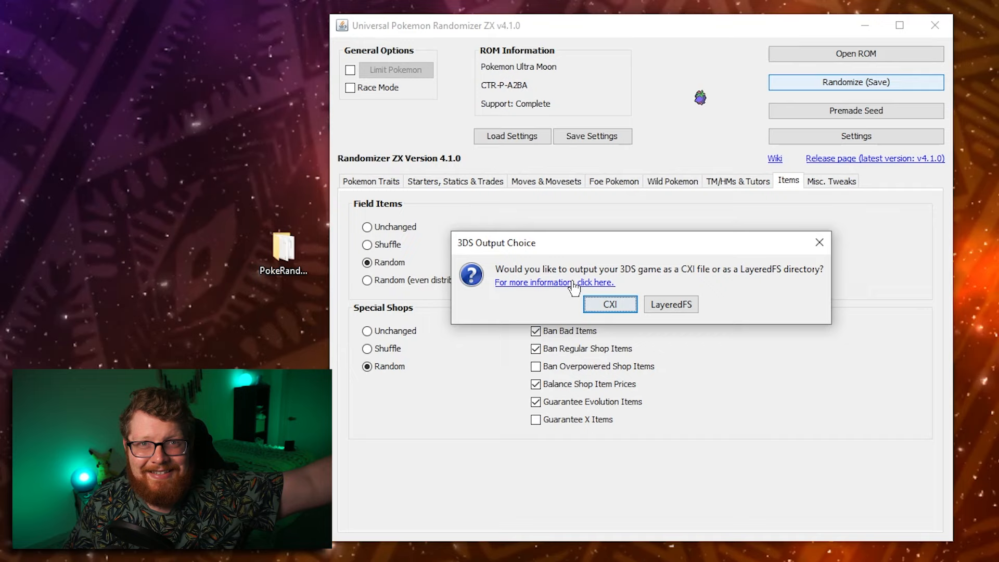
{"action": "left_click", "coordinate": [609, 303]}
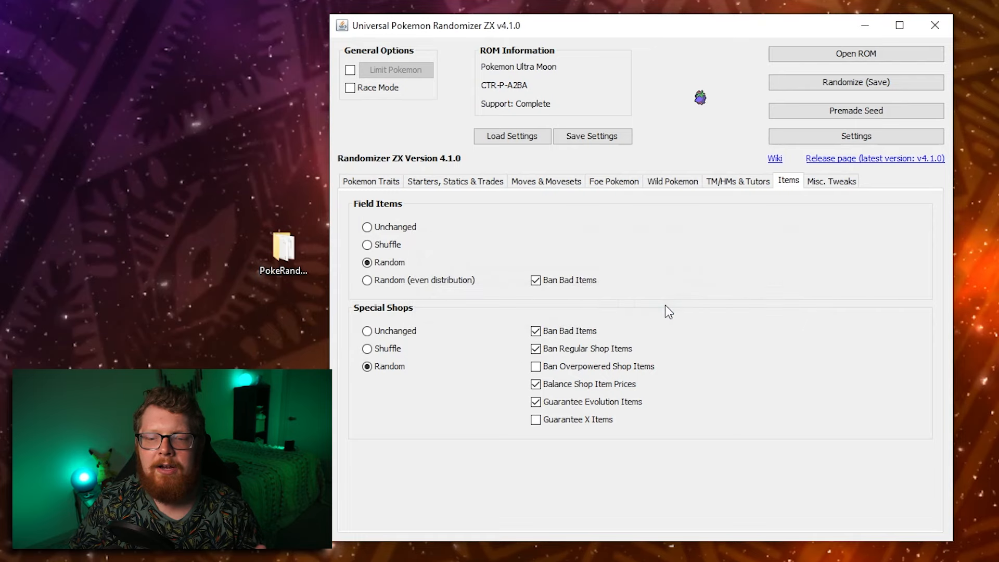
{"action": "left_click", "coordinate": [855, 82]}
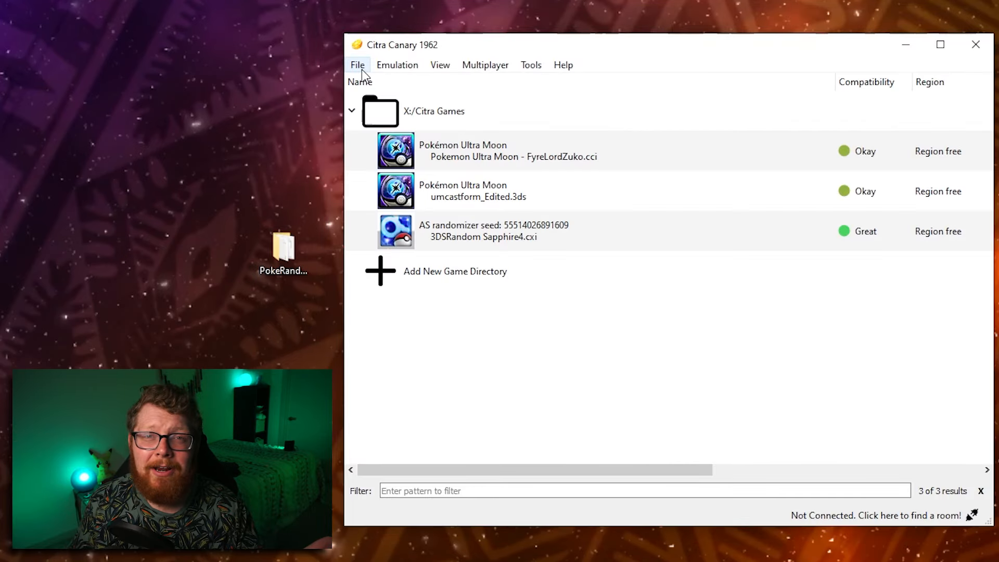
Step: Start loading a game file in Citra, browsing to the Desktop folder
{"action": "left_click", "coordinate": [356, 65]}
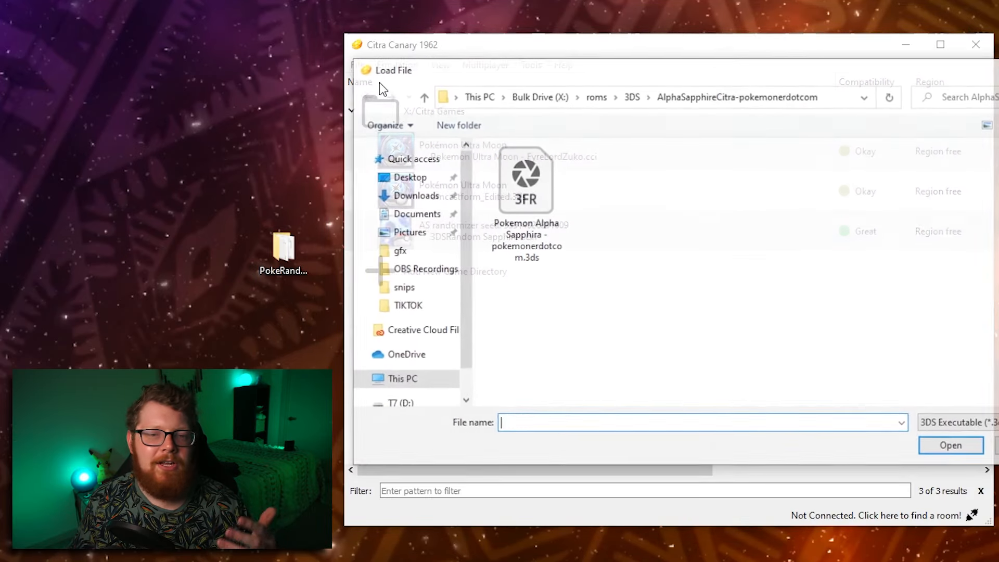
{"action": "left_click", "coordinate": [408, 177]}
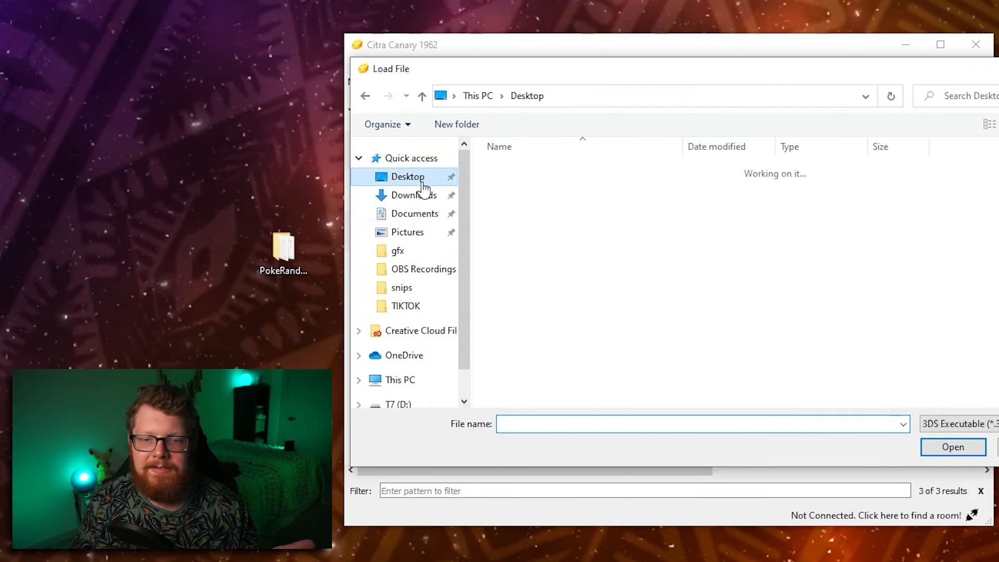